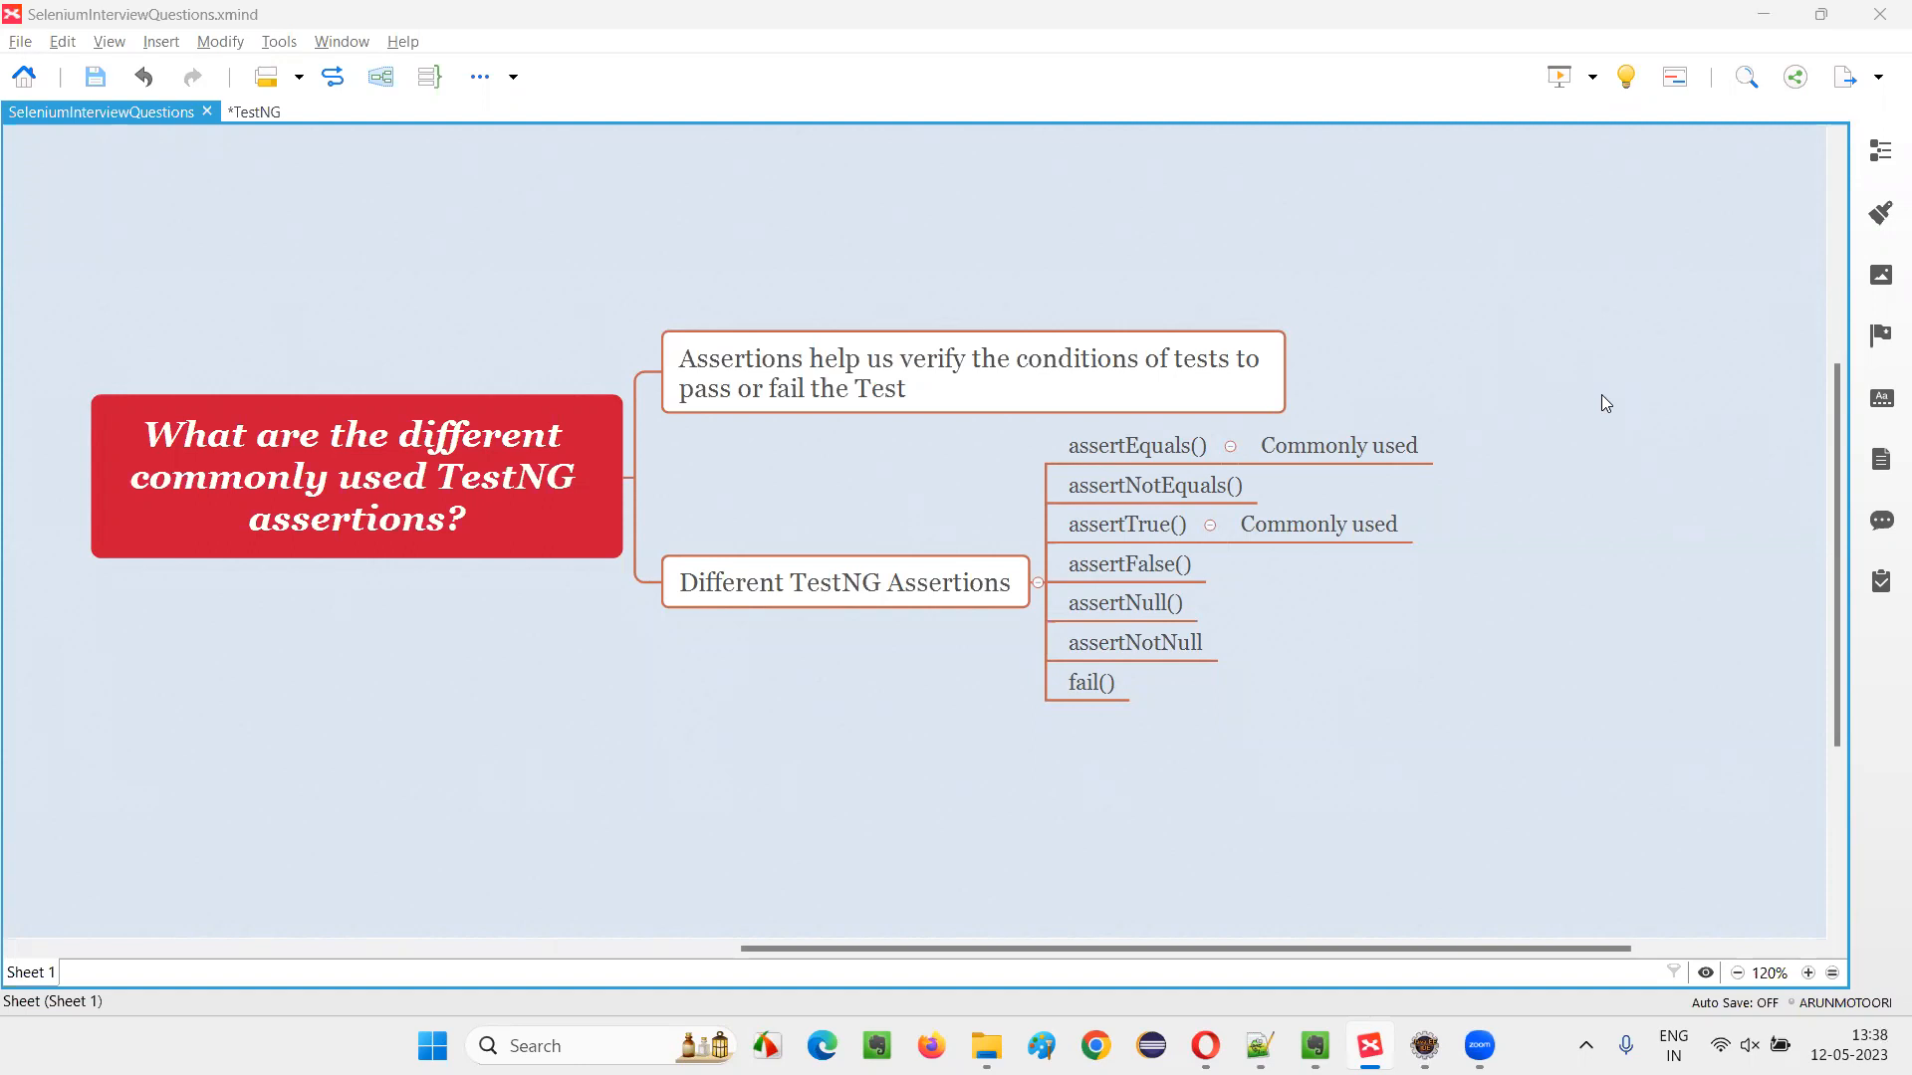
- Go through the central question, Different TestNG Assertions branch, assertEquals() to assertNotNull topics and Commonly used note
click(353, 476)
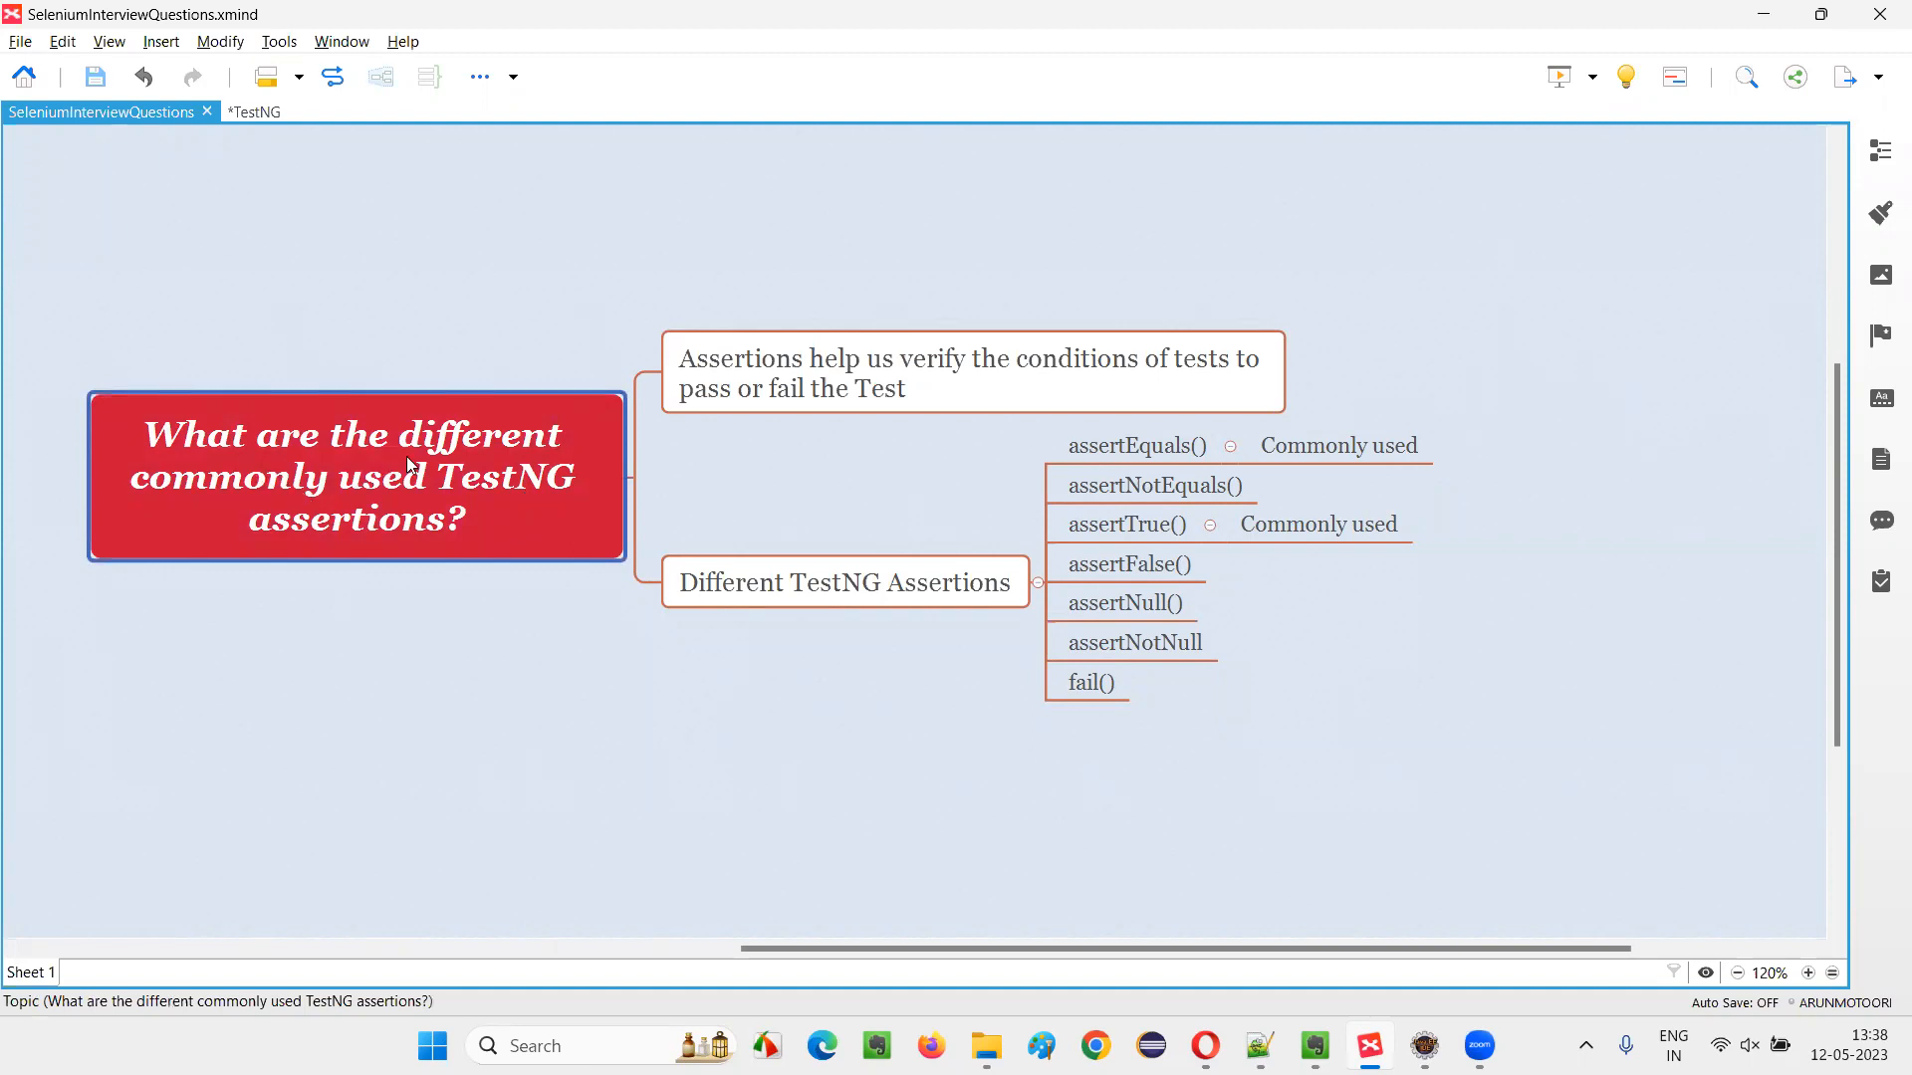
mouse_move(446, 510)
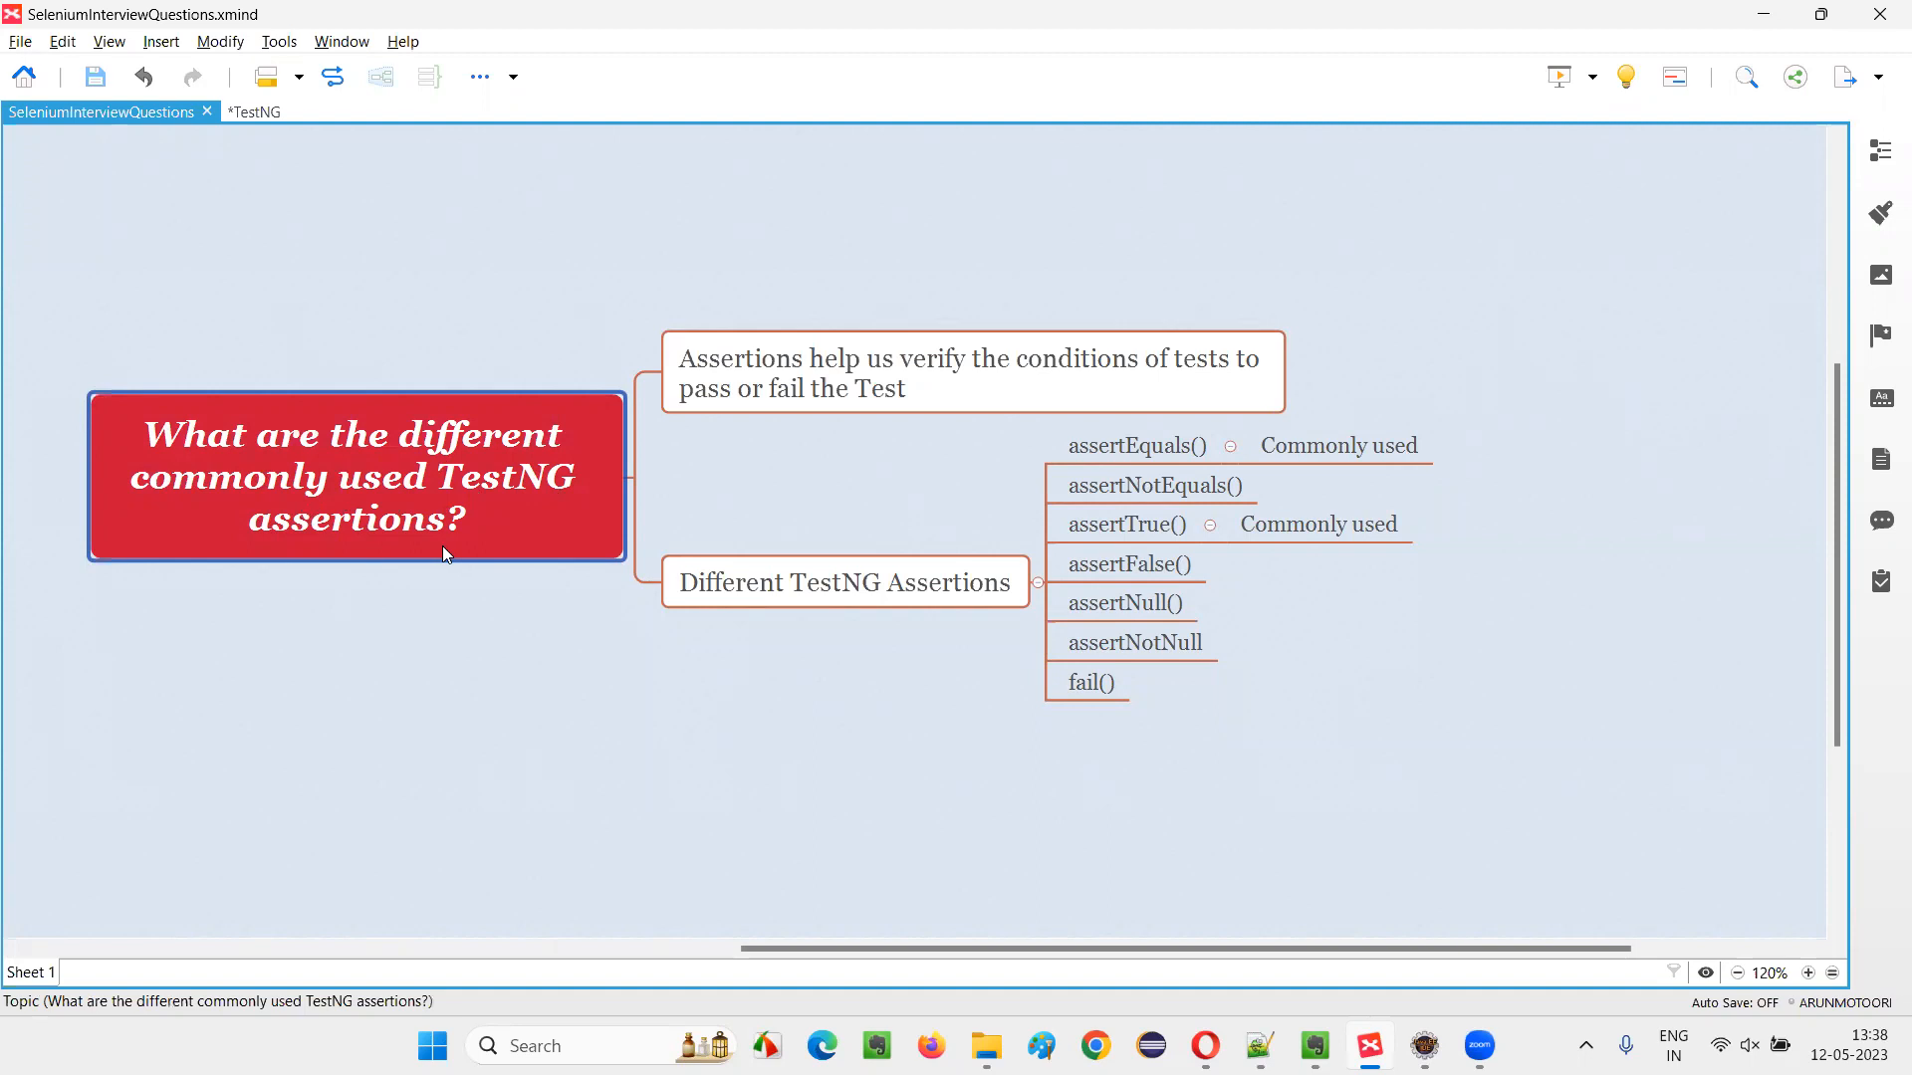
click(843, 581)
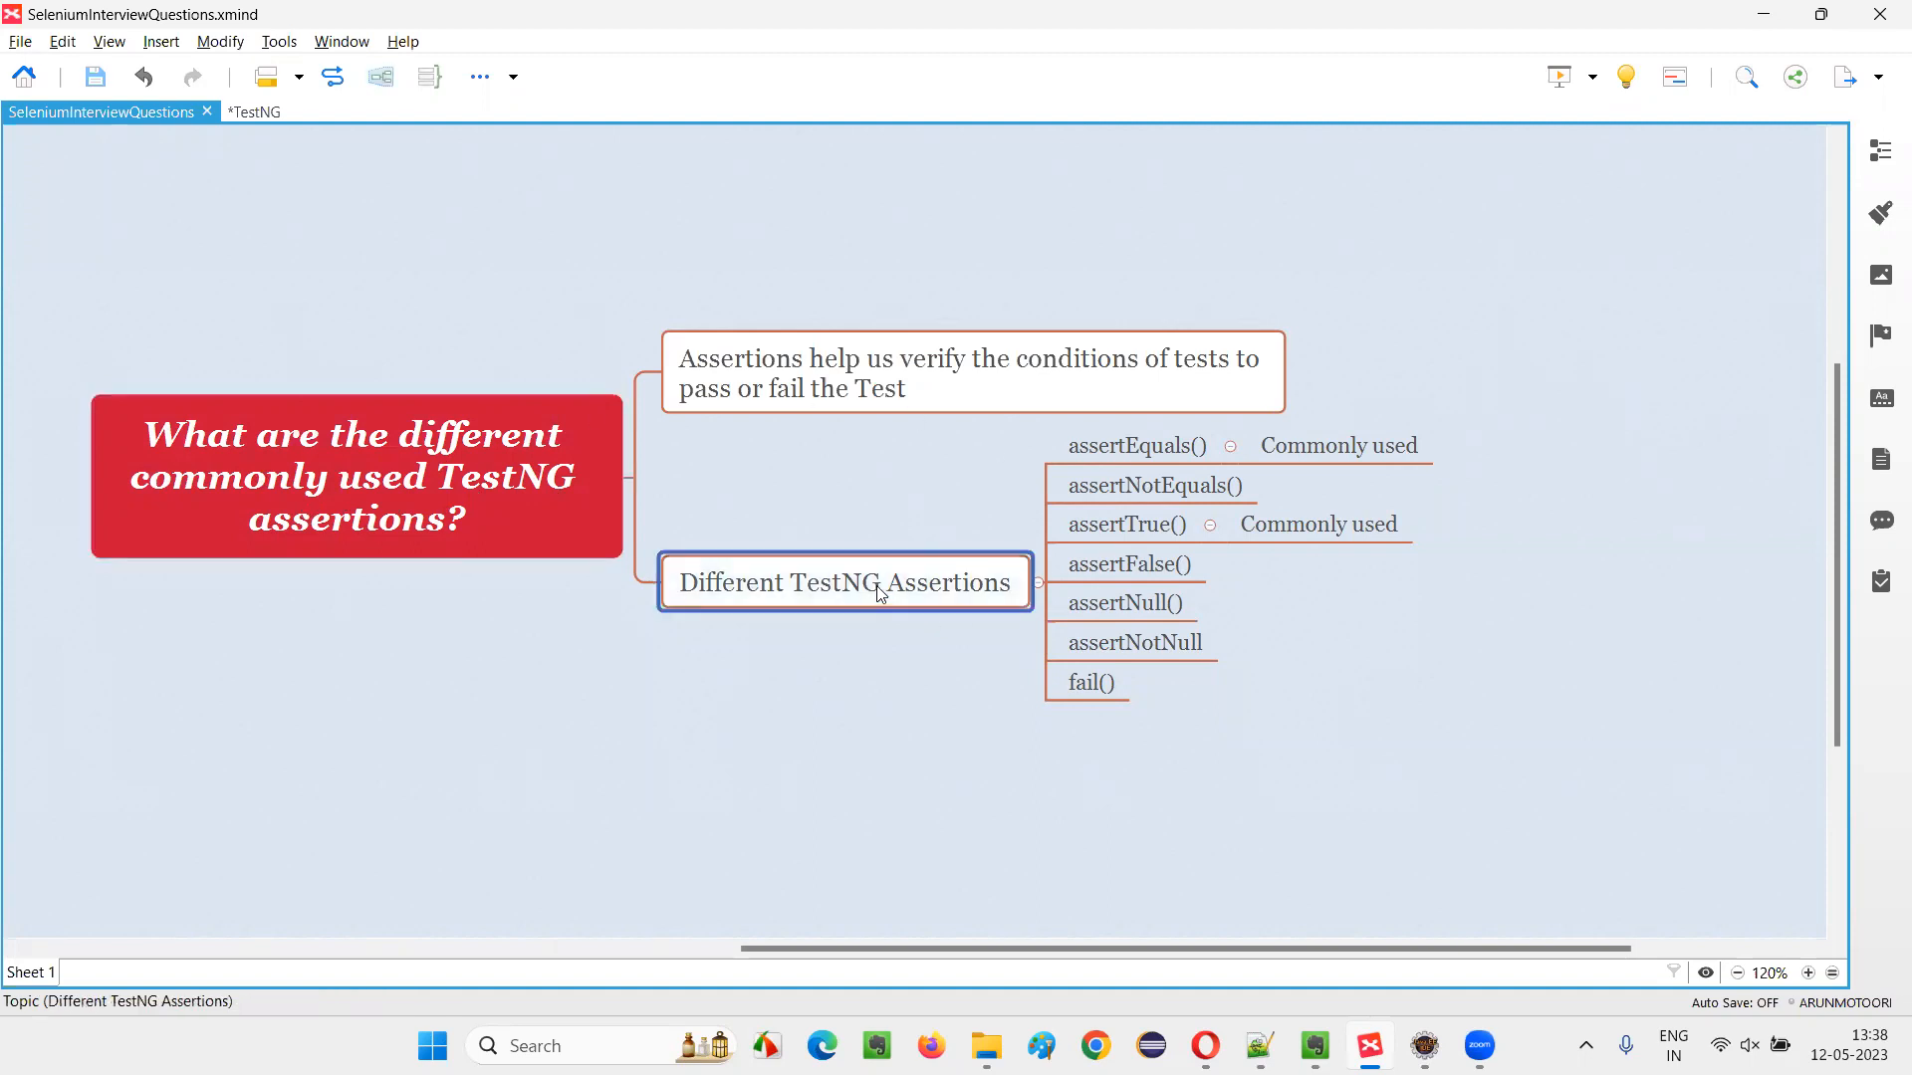
click(1136, 445)
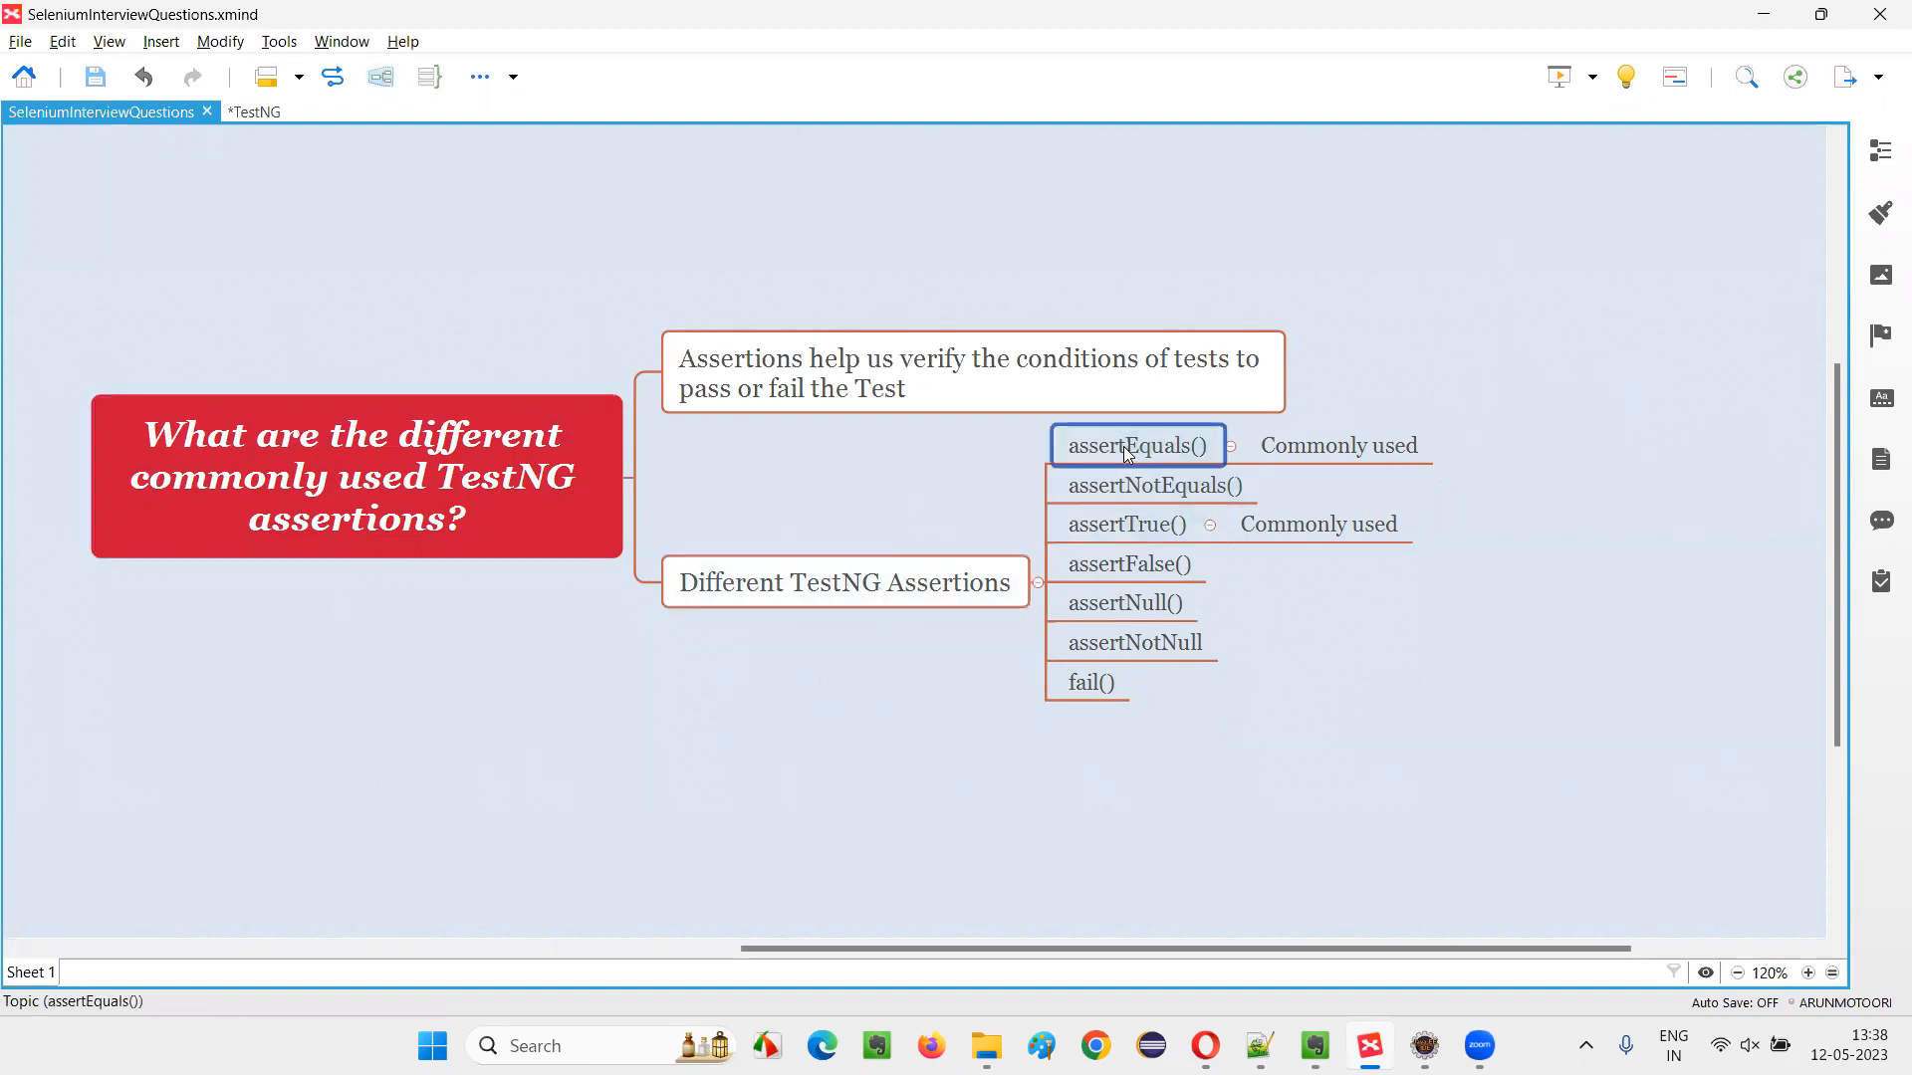
click(1125, 523)
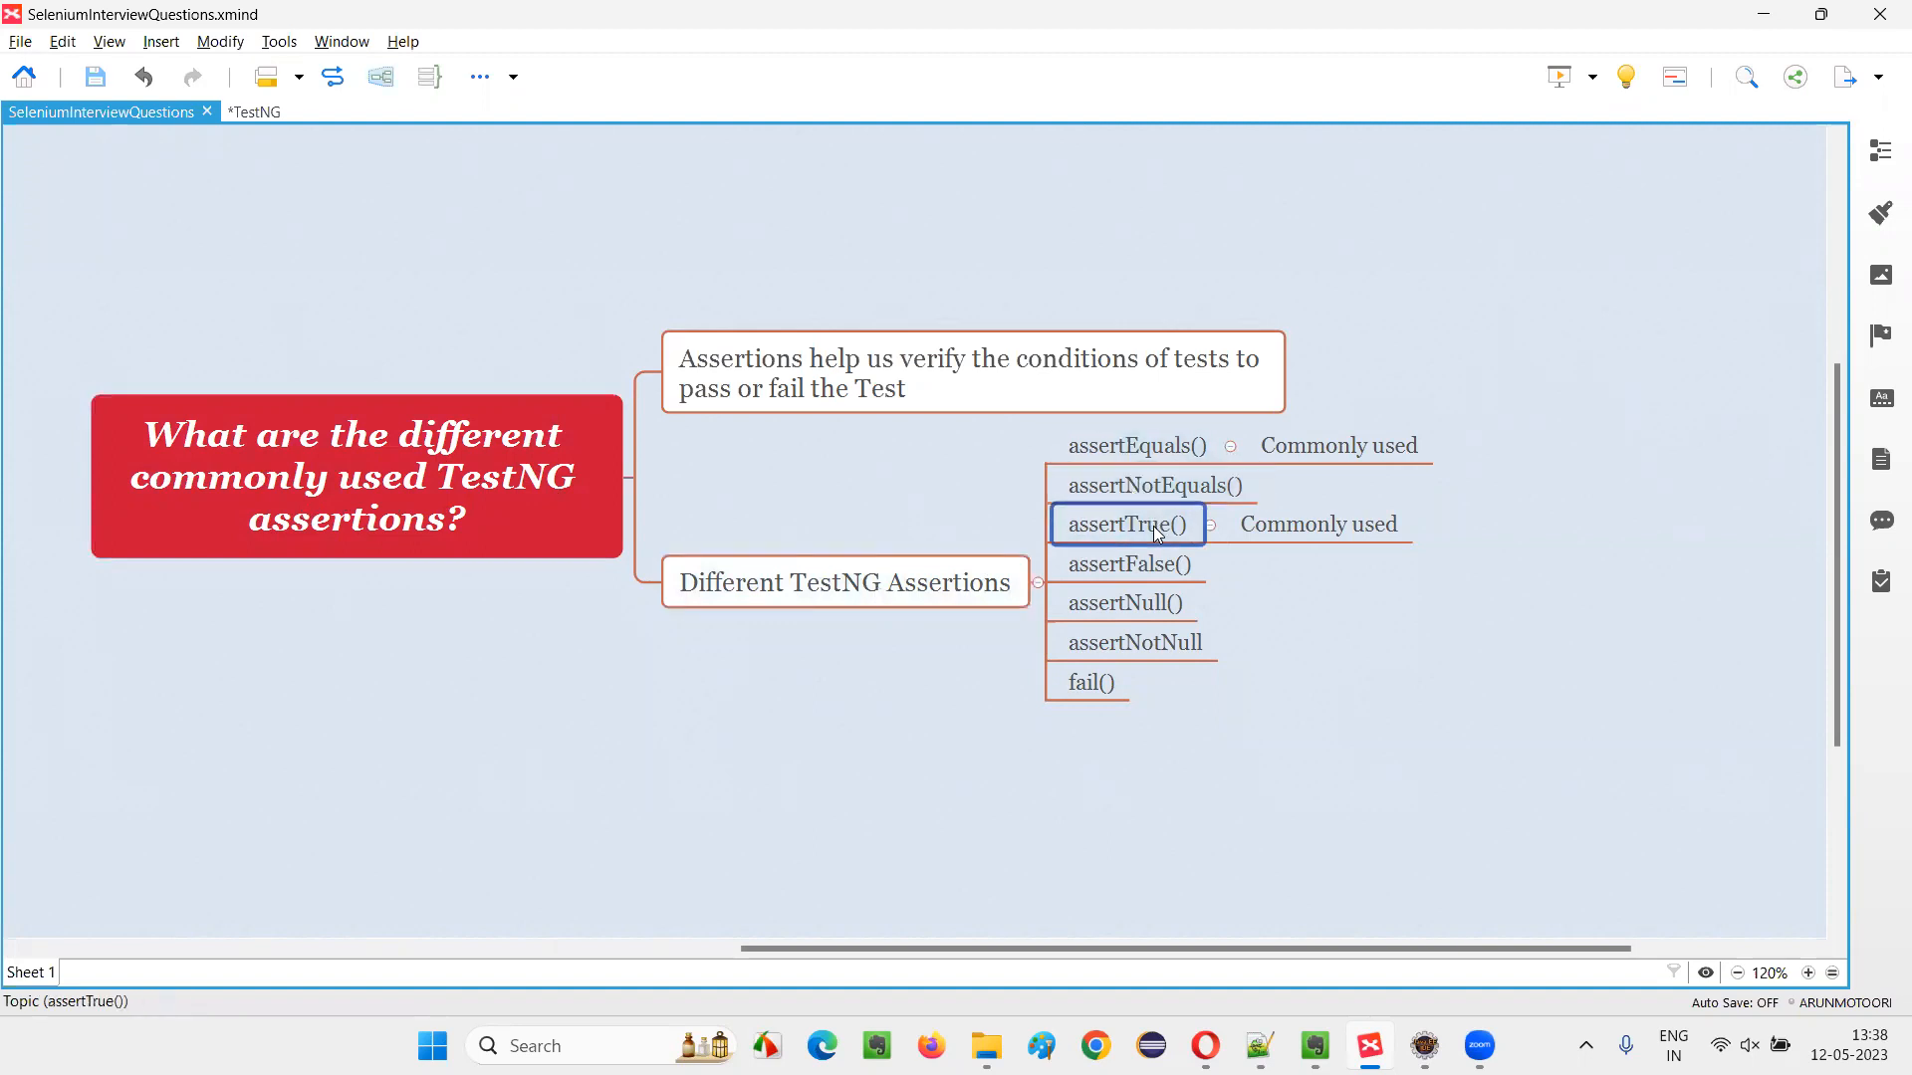
click(1128, 564)
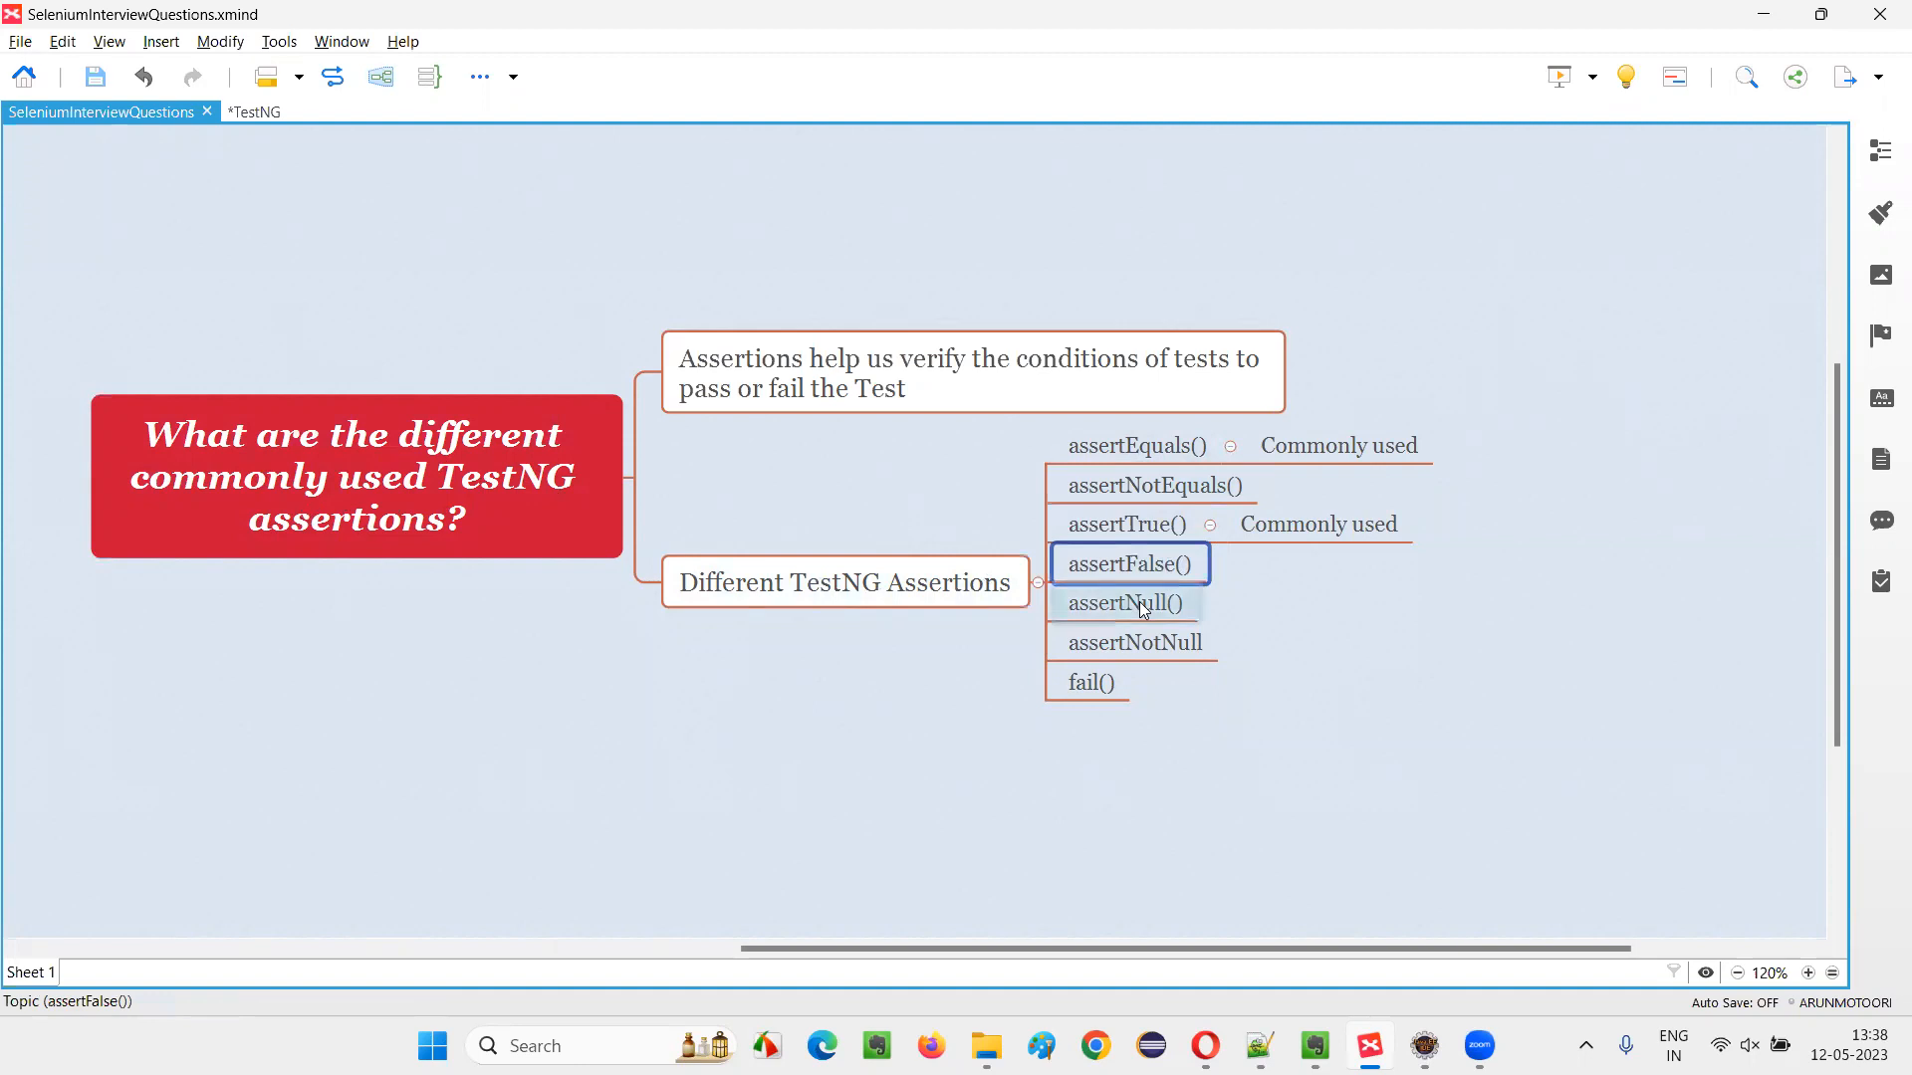
click(1133, 642)
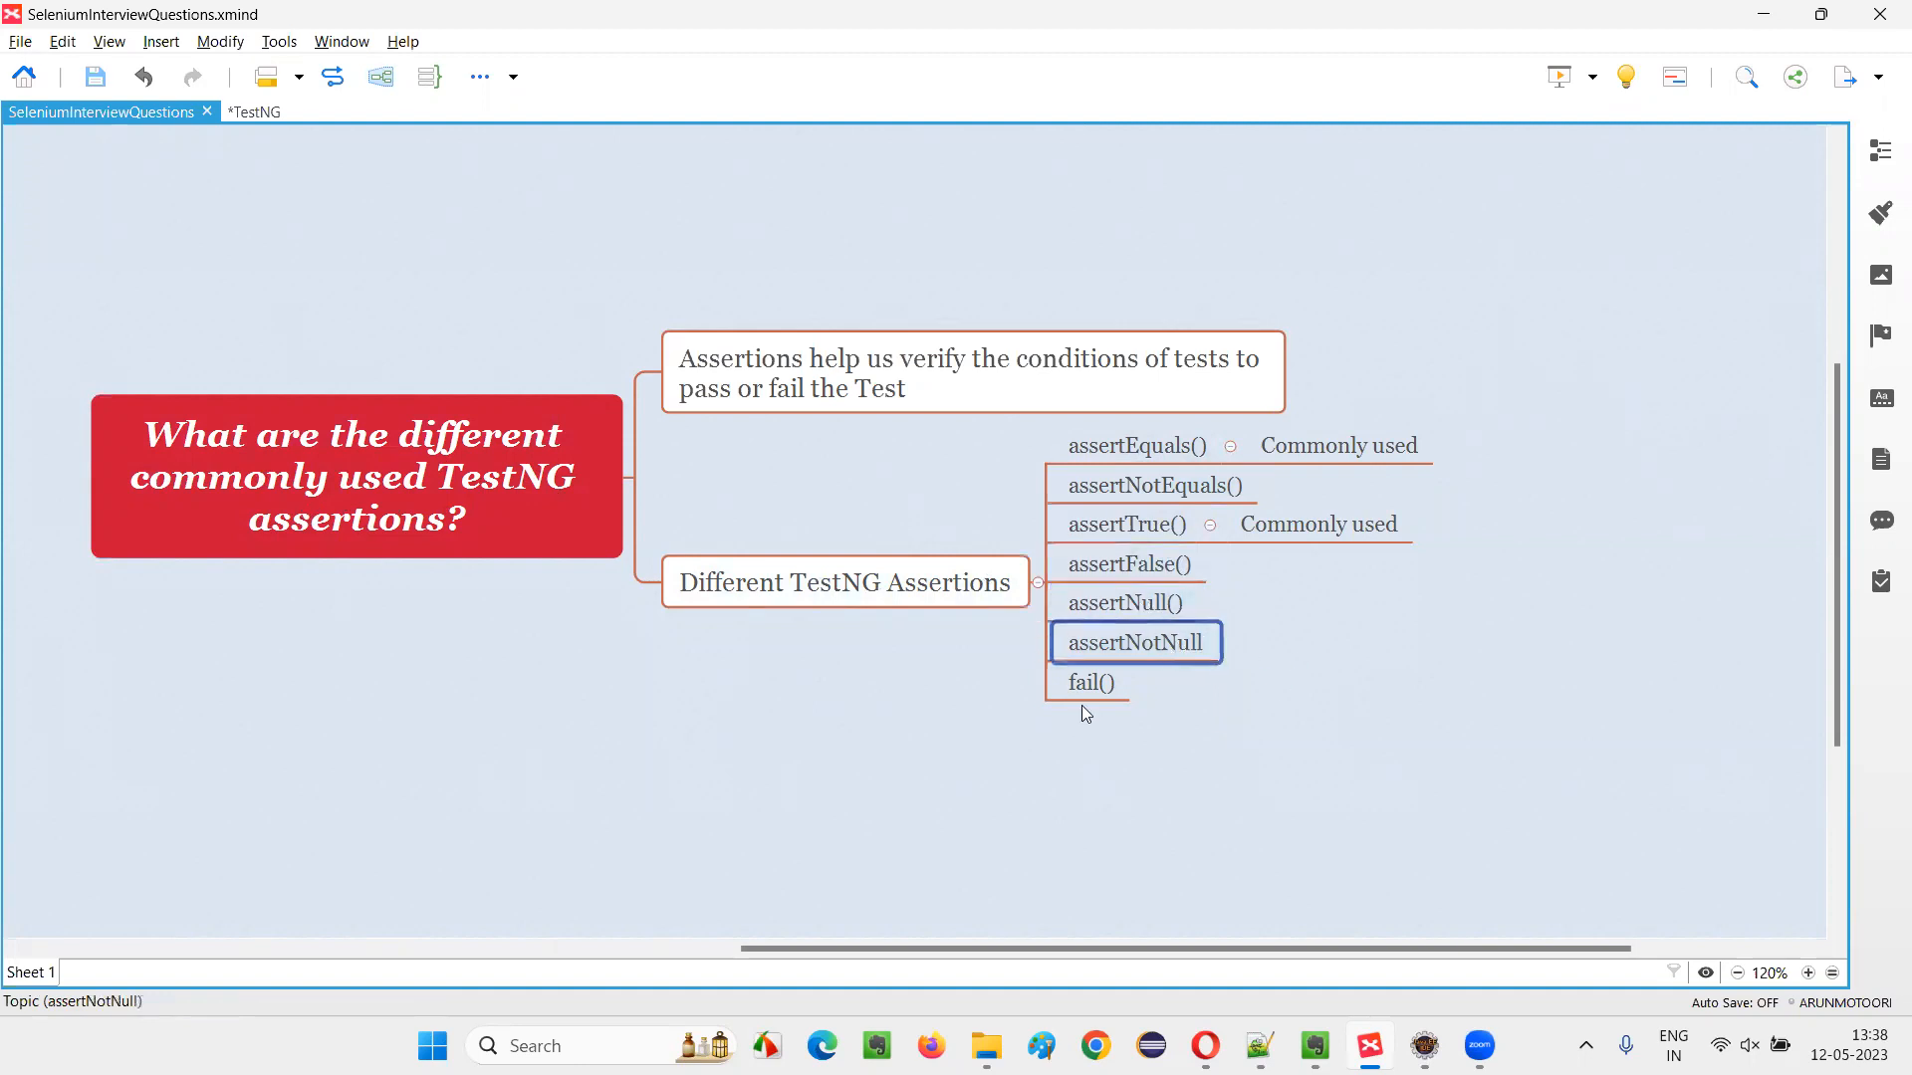
click(1091, 681)
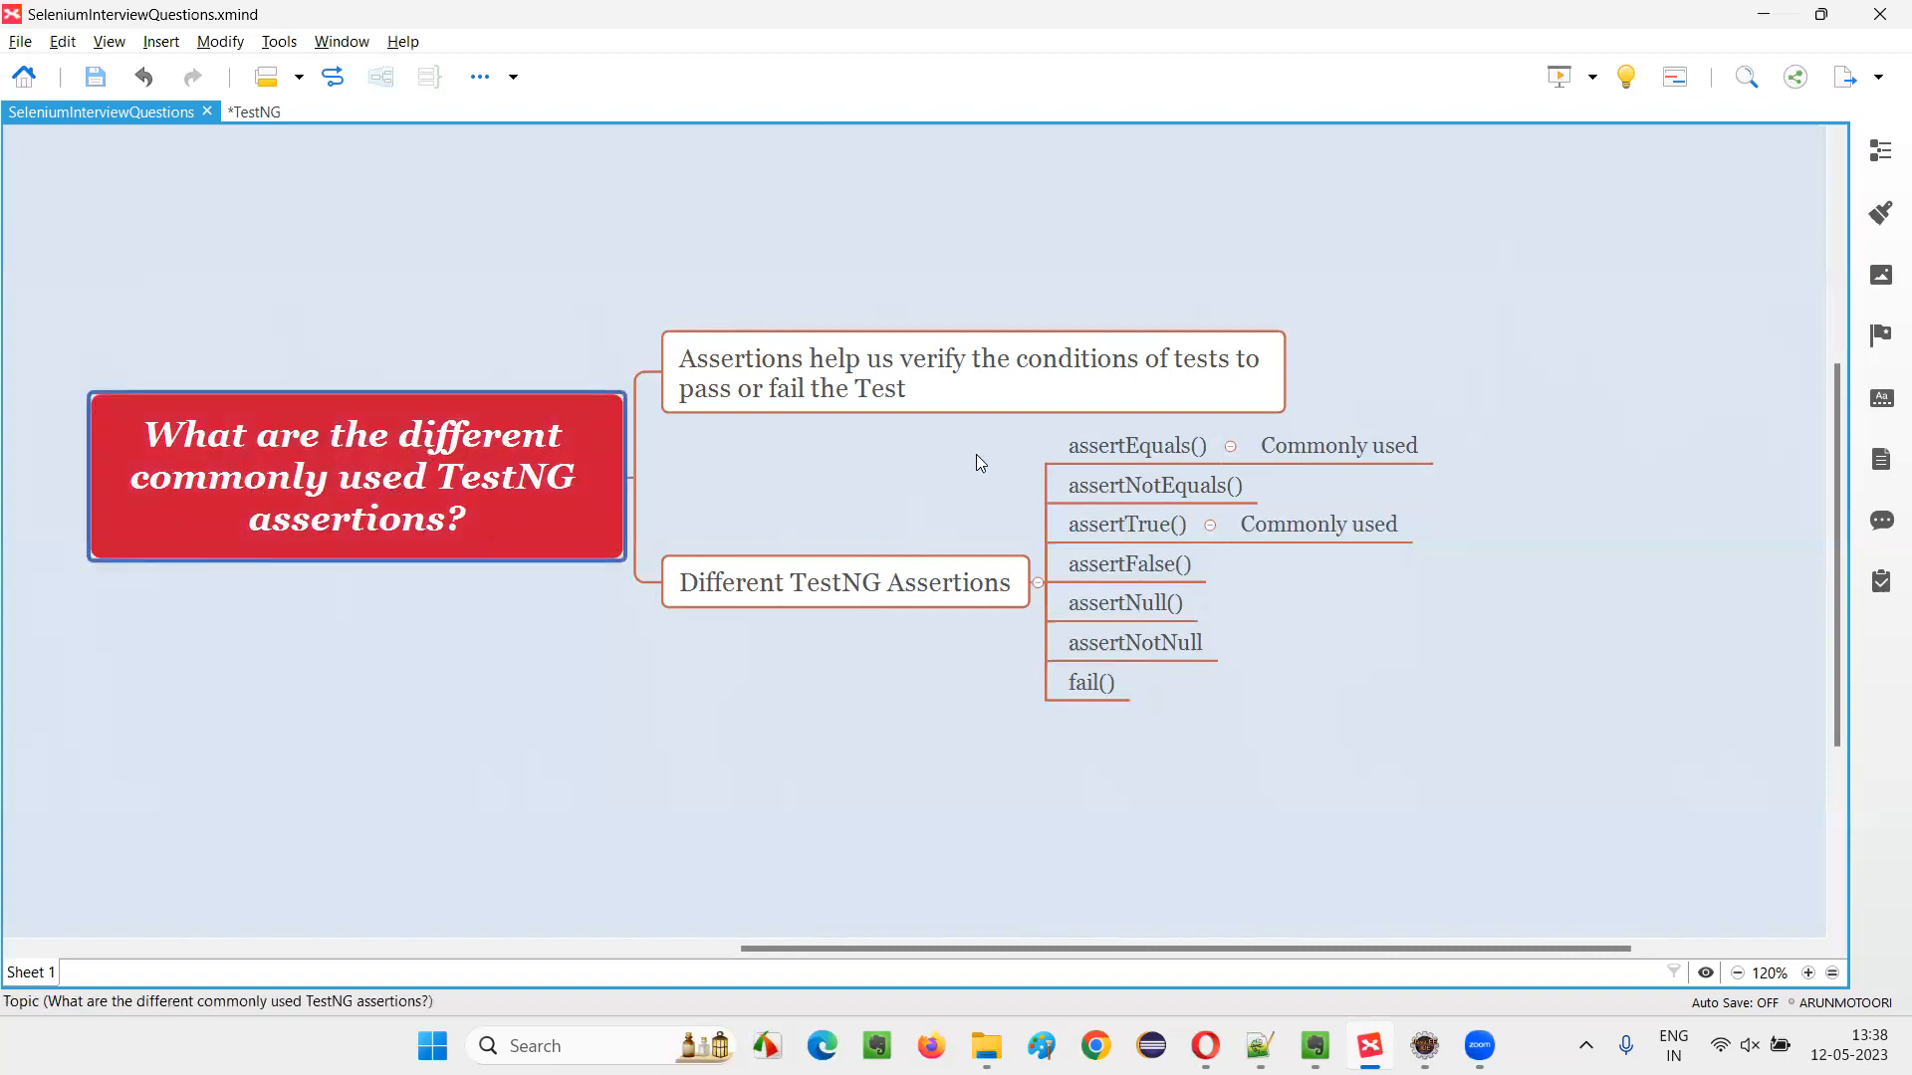
click(1337, 445)
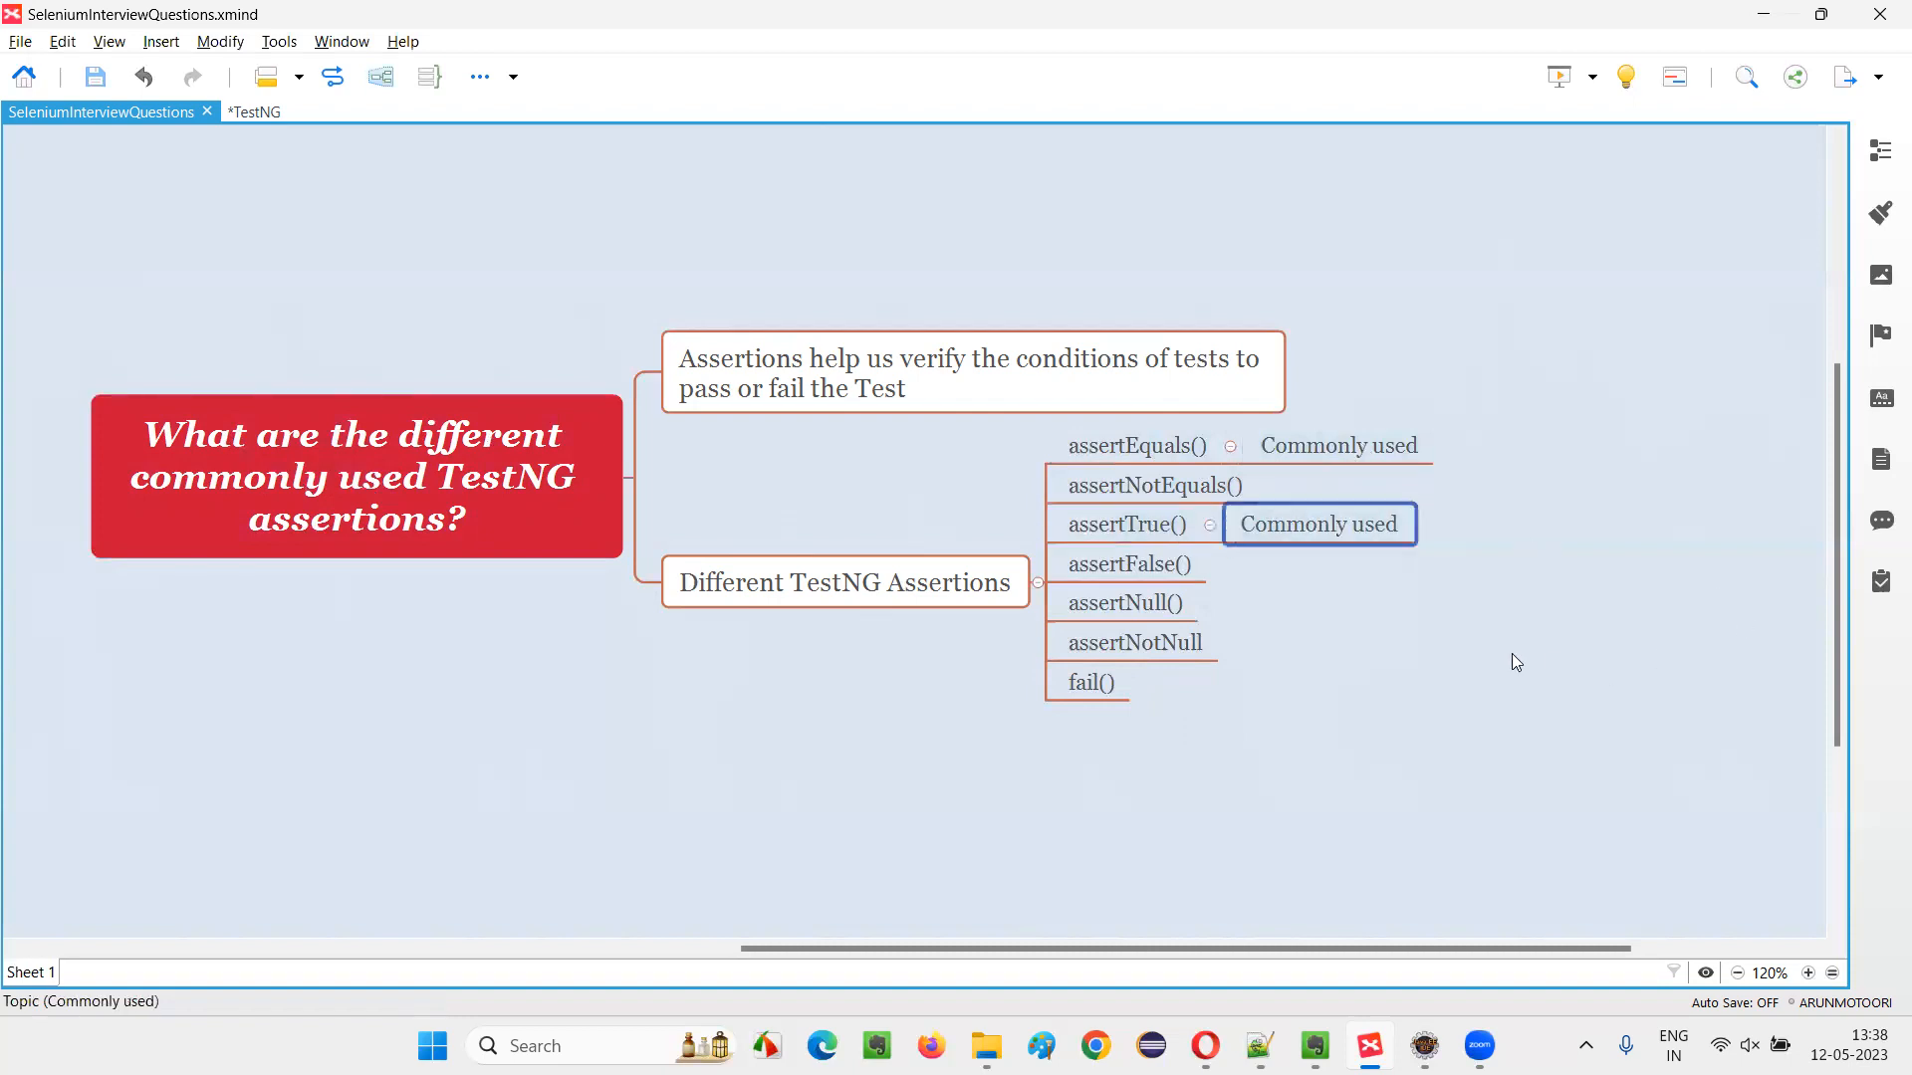
mouse_move(1509, 722)
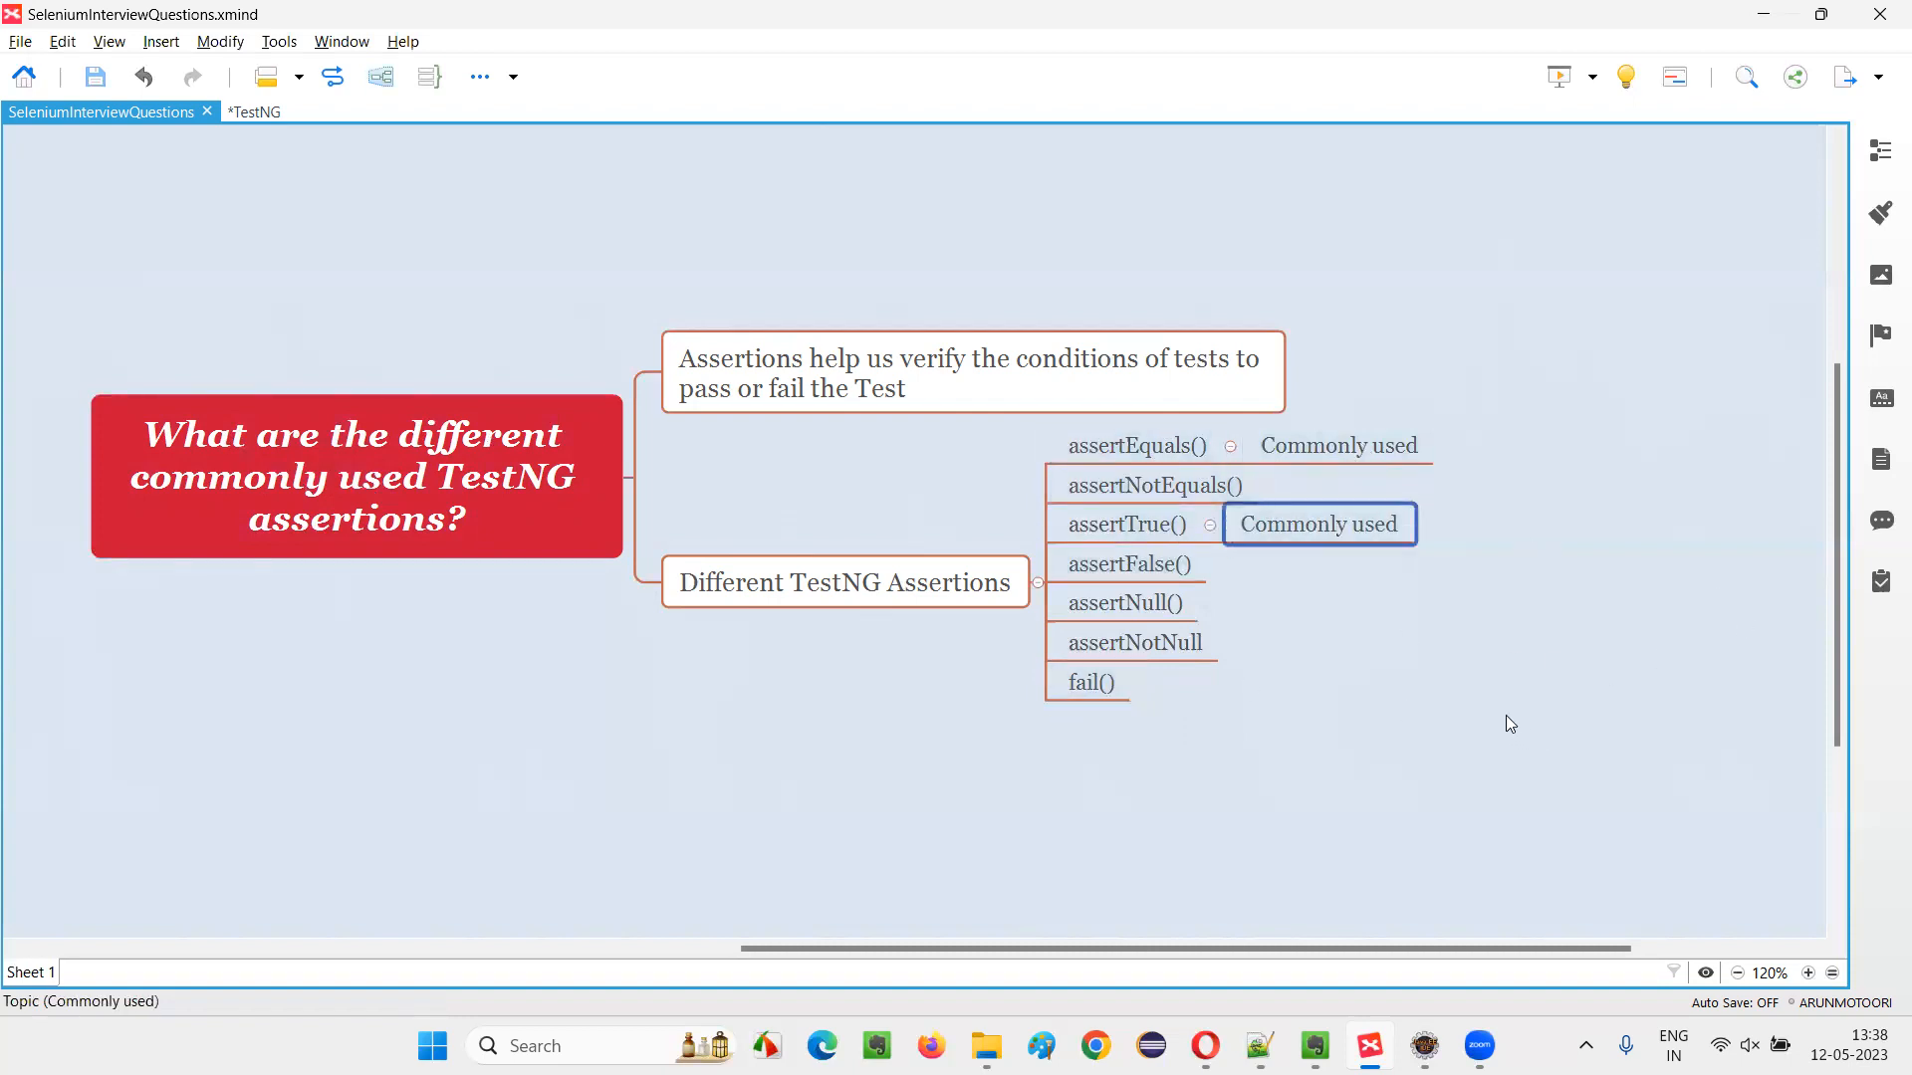
- Revisit the assertions-purpose, assertEquals() and fail() topics, then bring the Eclipse IDE workspace forward
click(1135, 445)
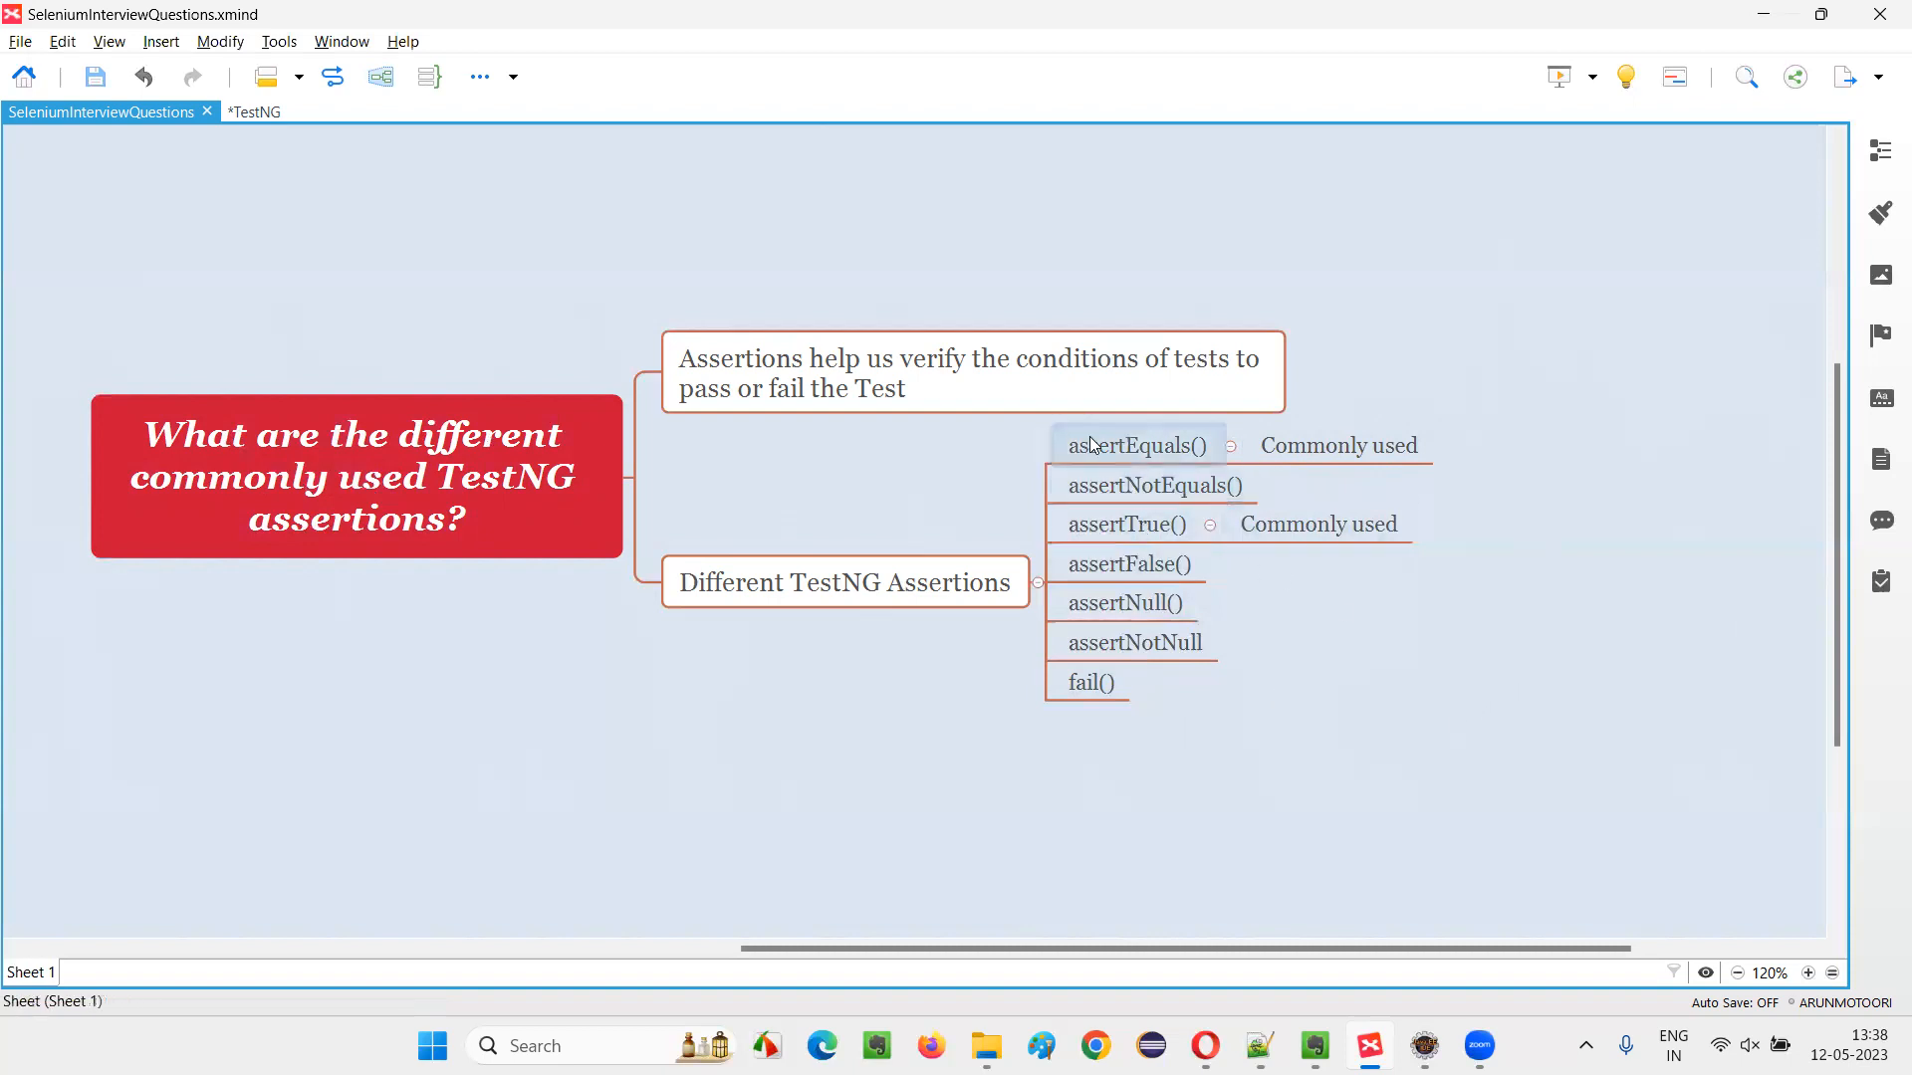
click(1125, 524)
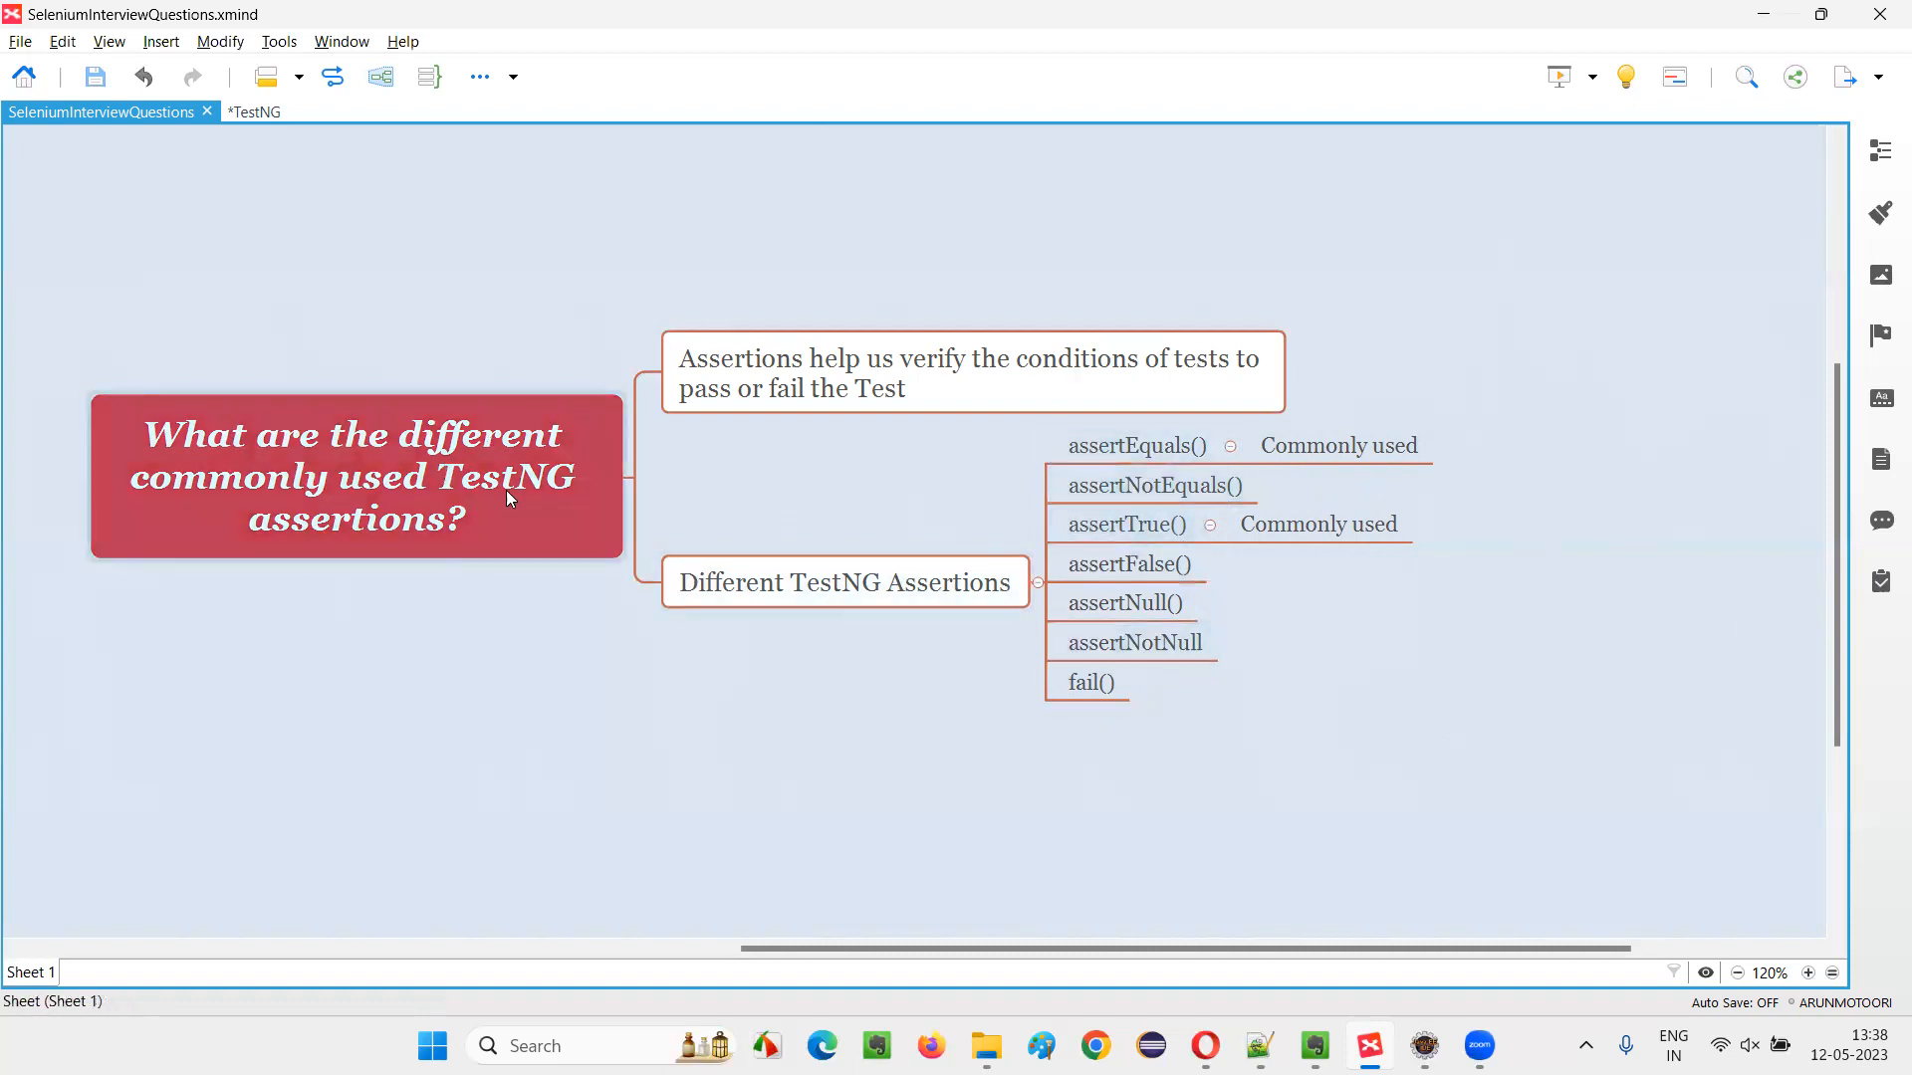
click(969, 372)
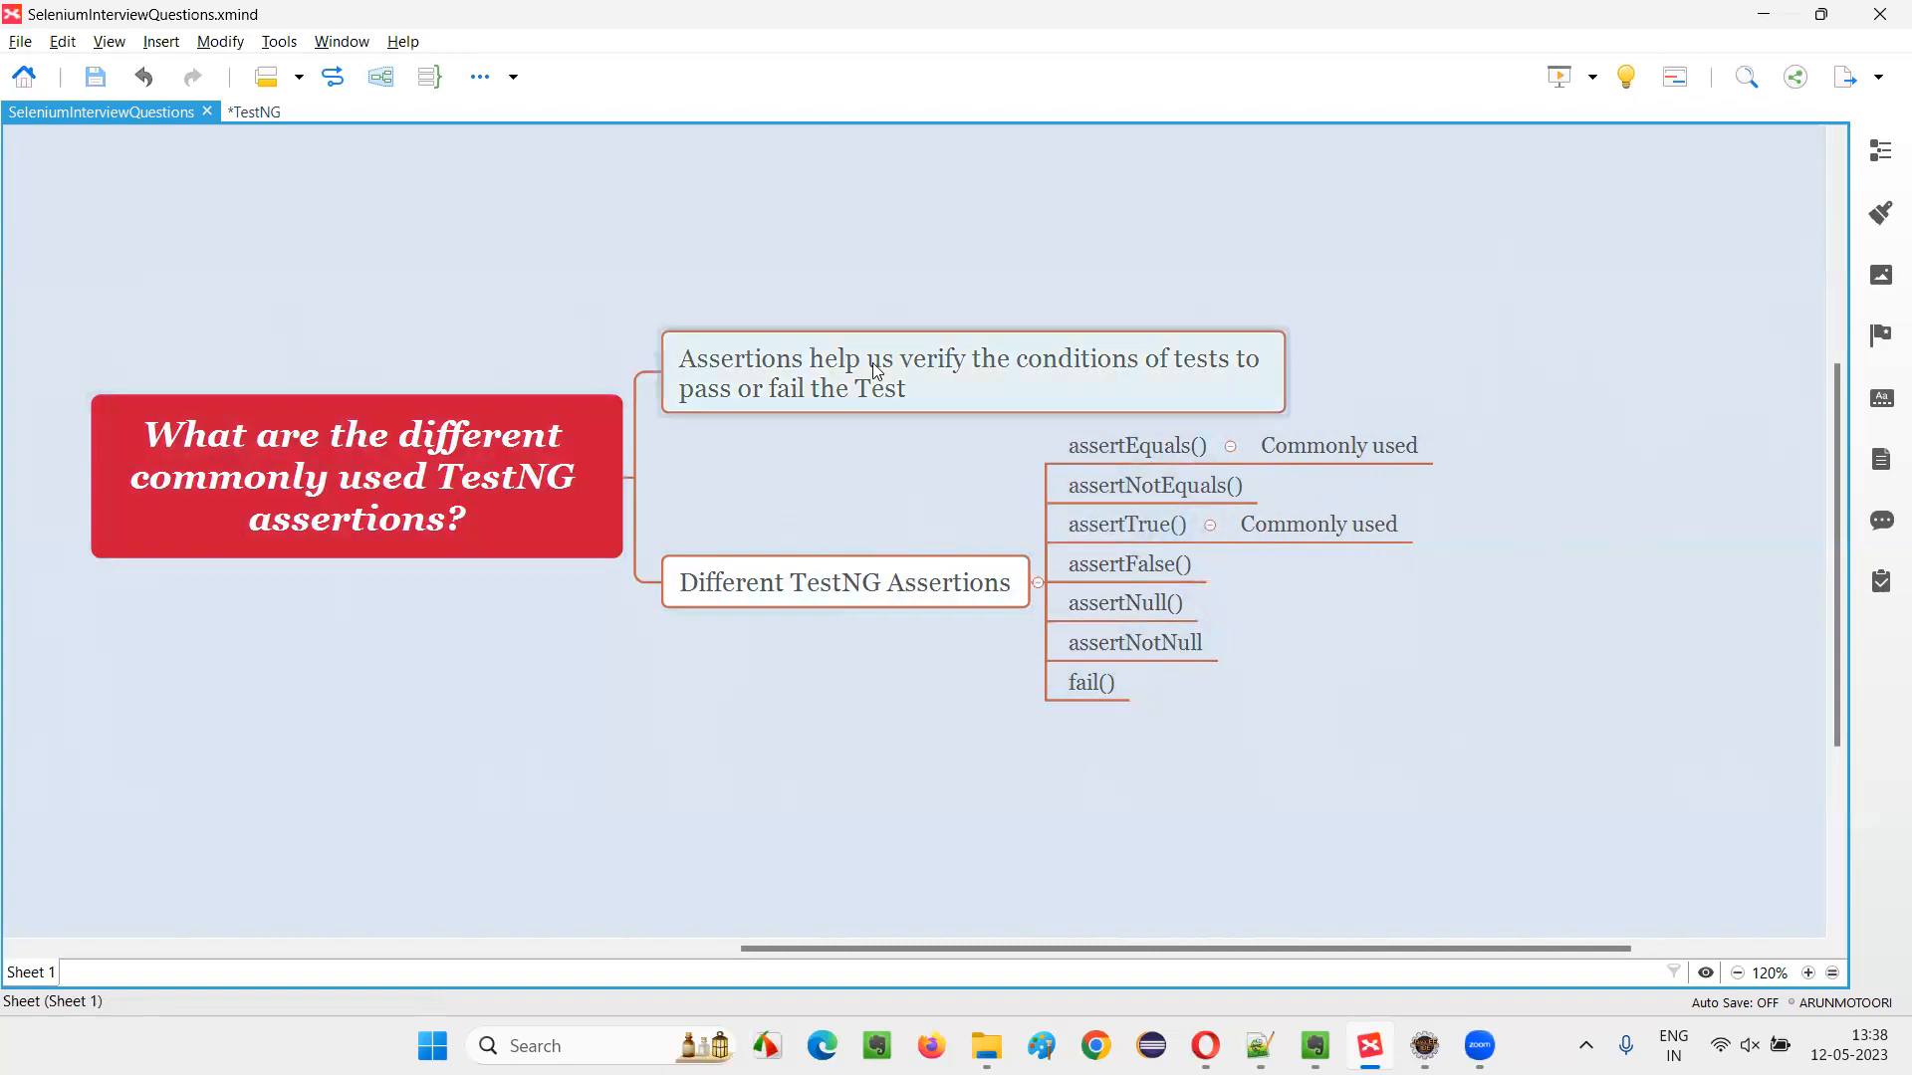
click(969, 371)
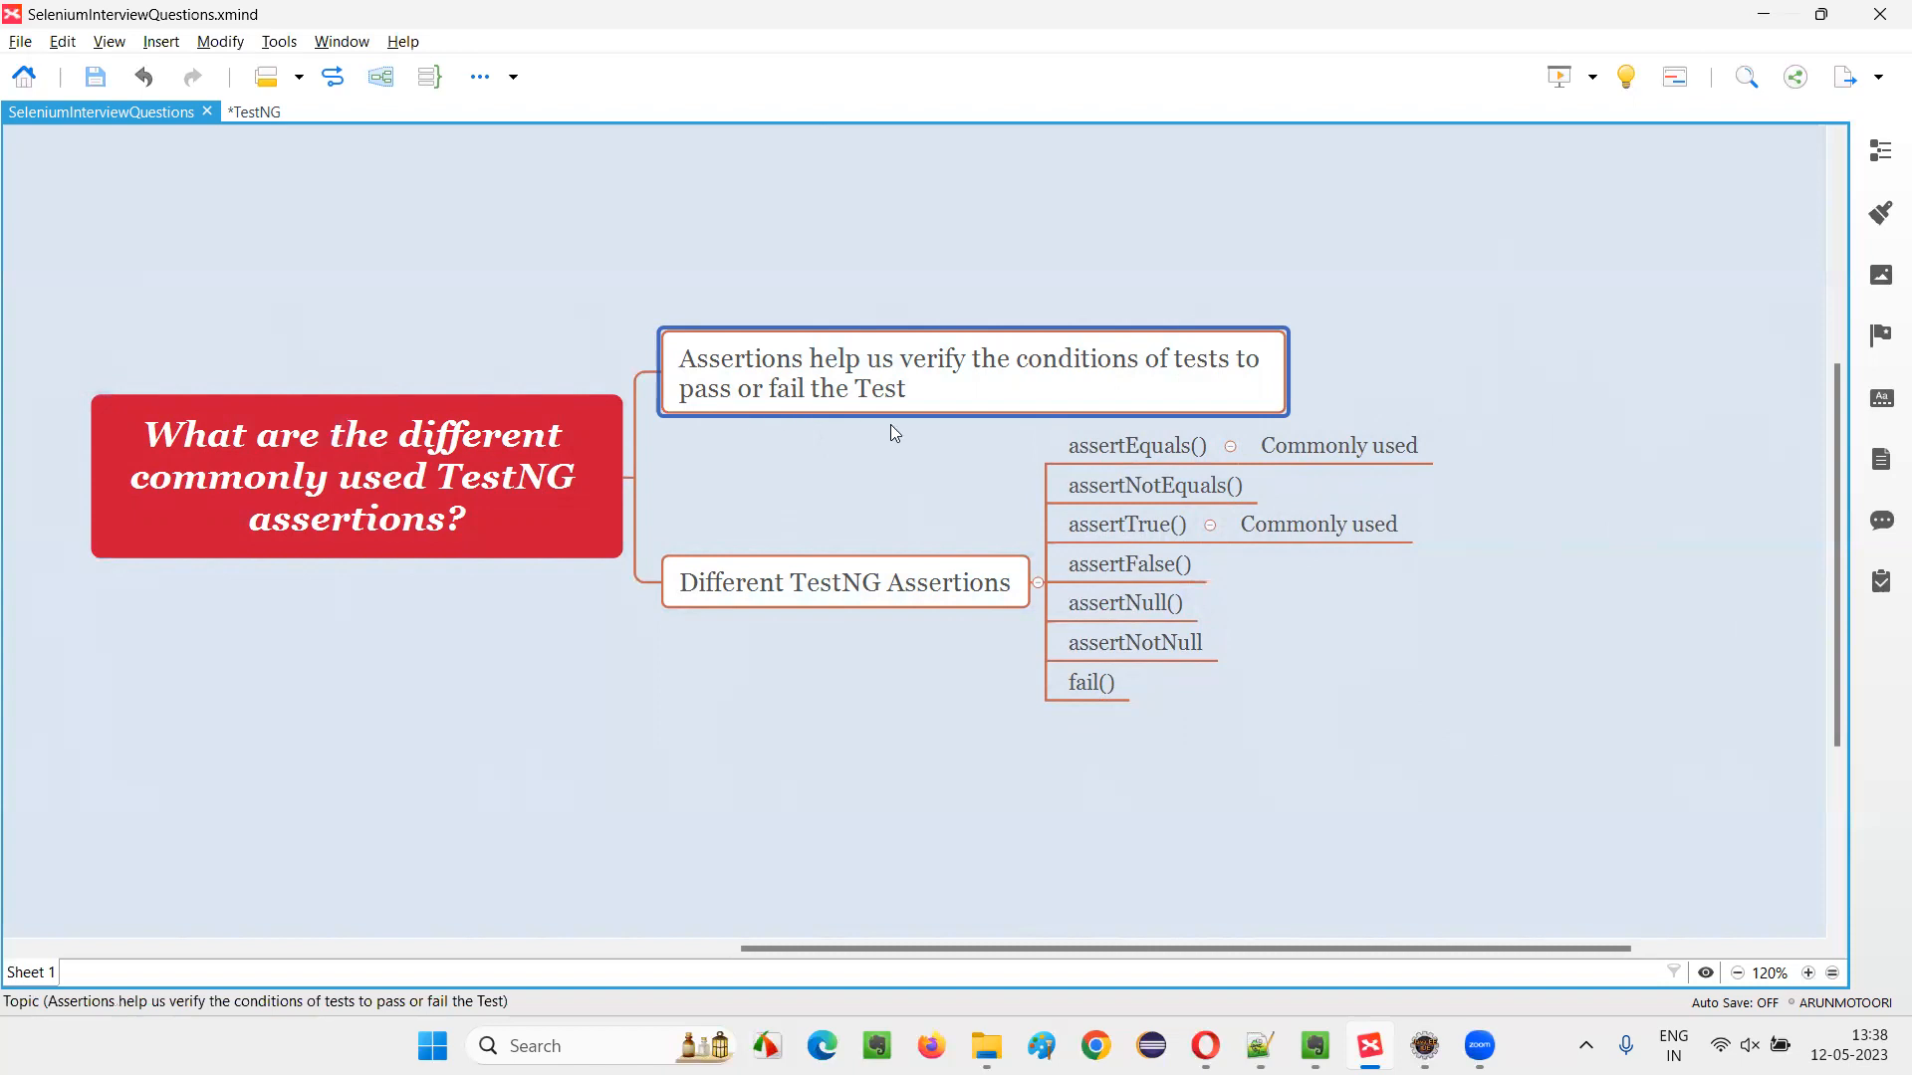
mouse_move(890, 436)
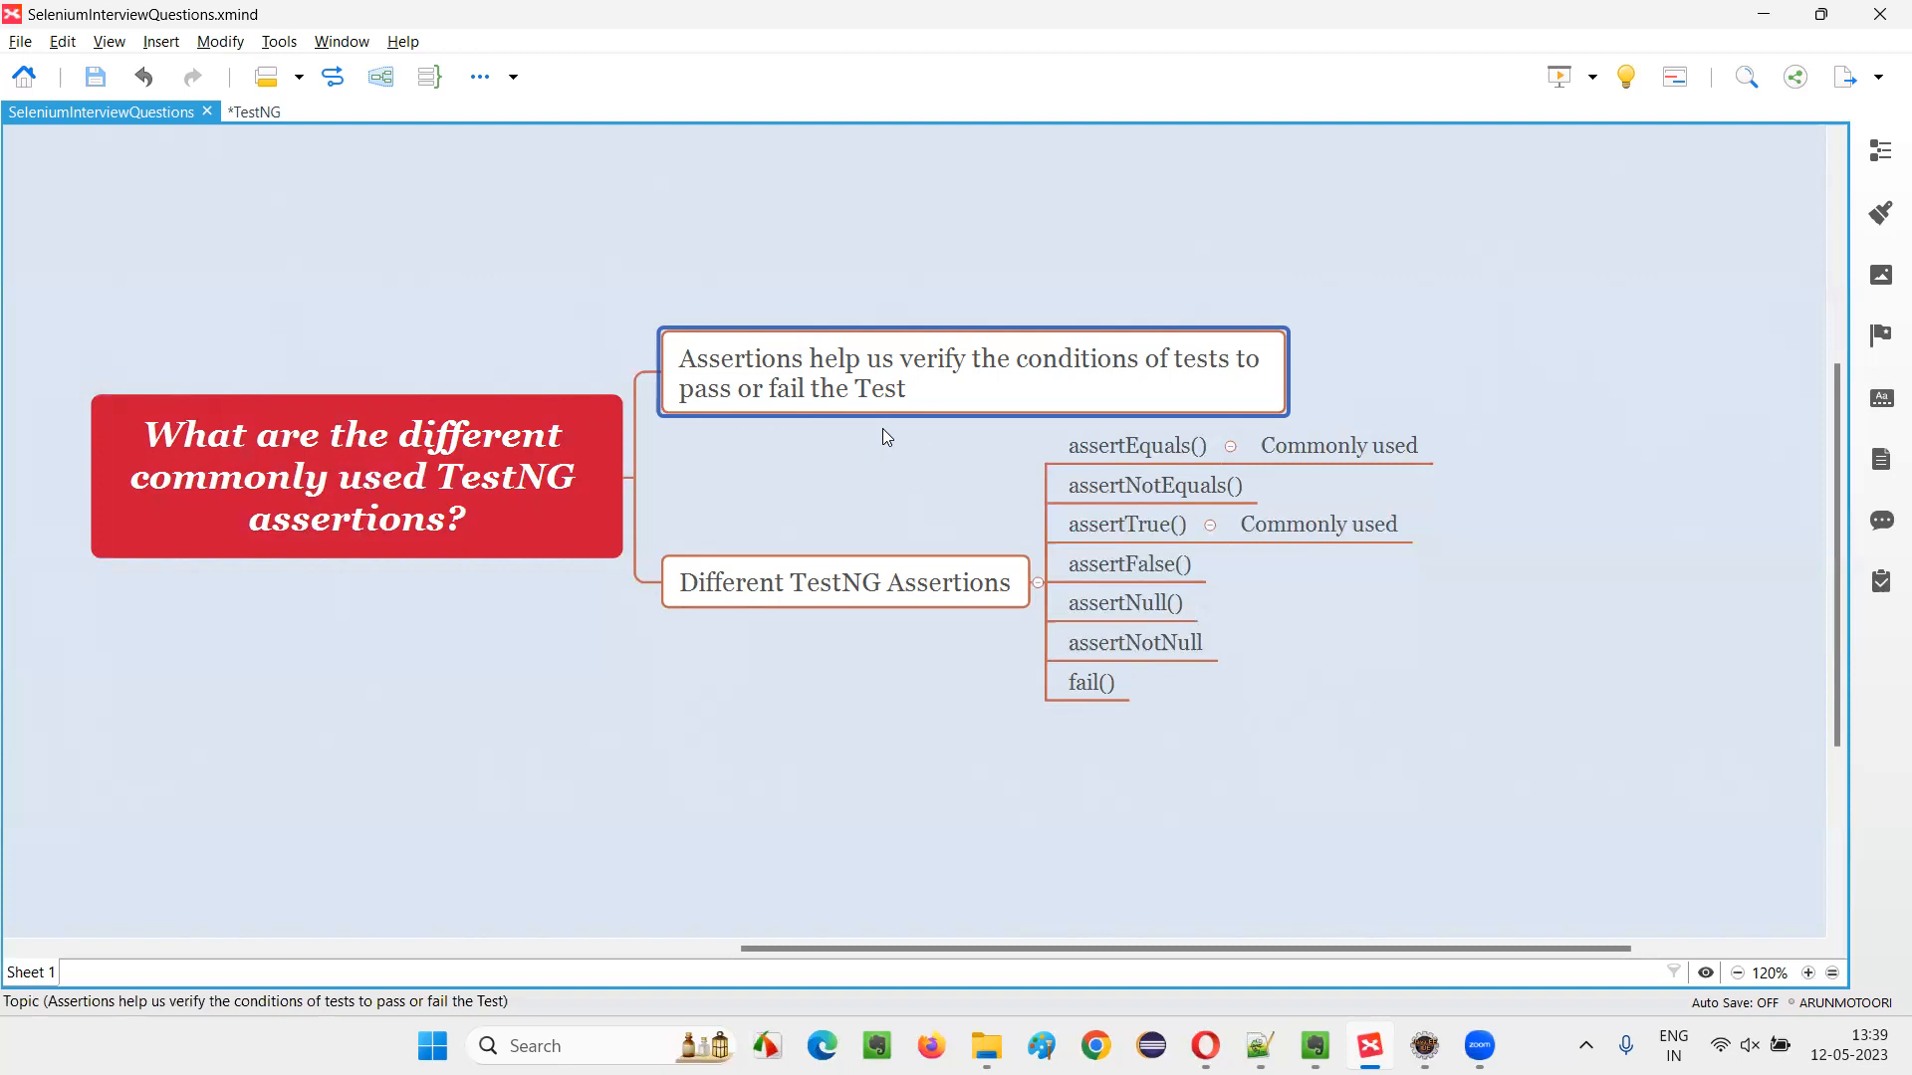
mouse_move(789, 379)
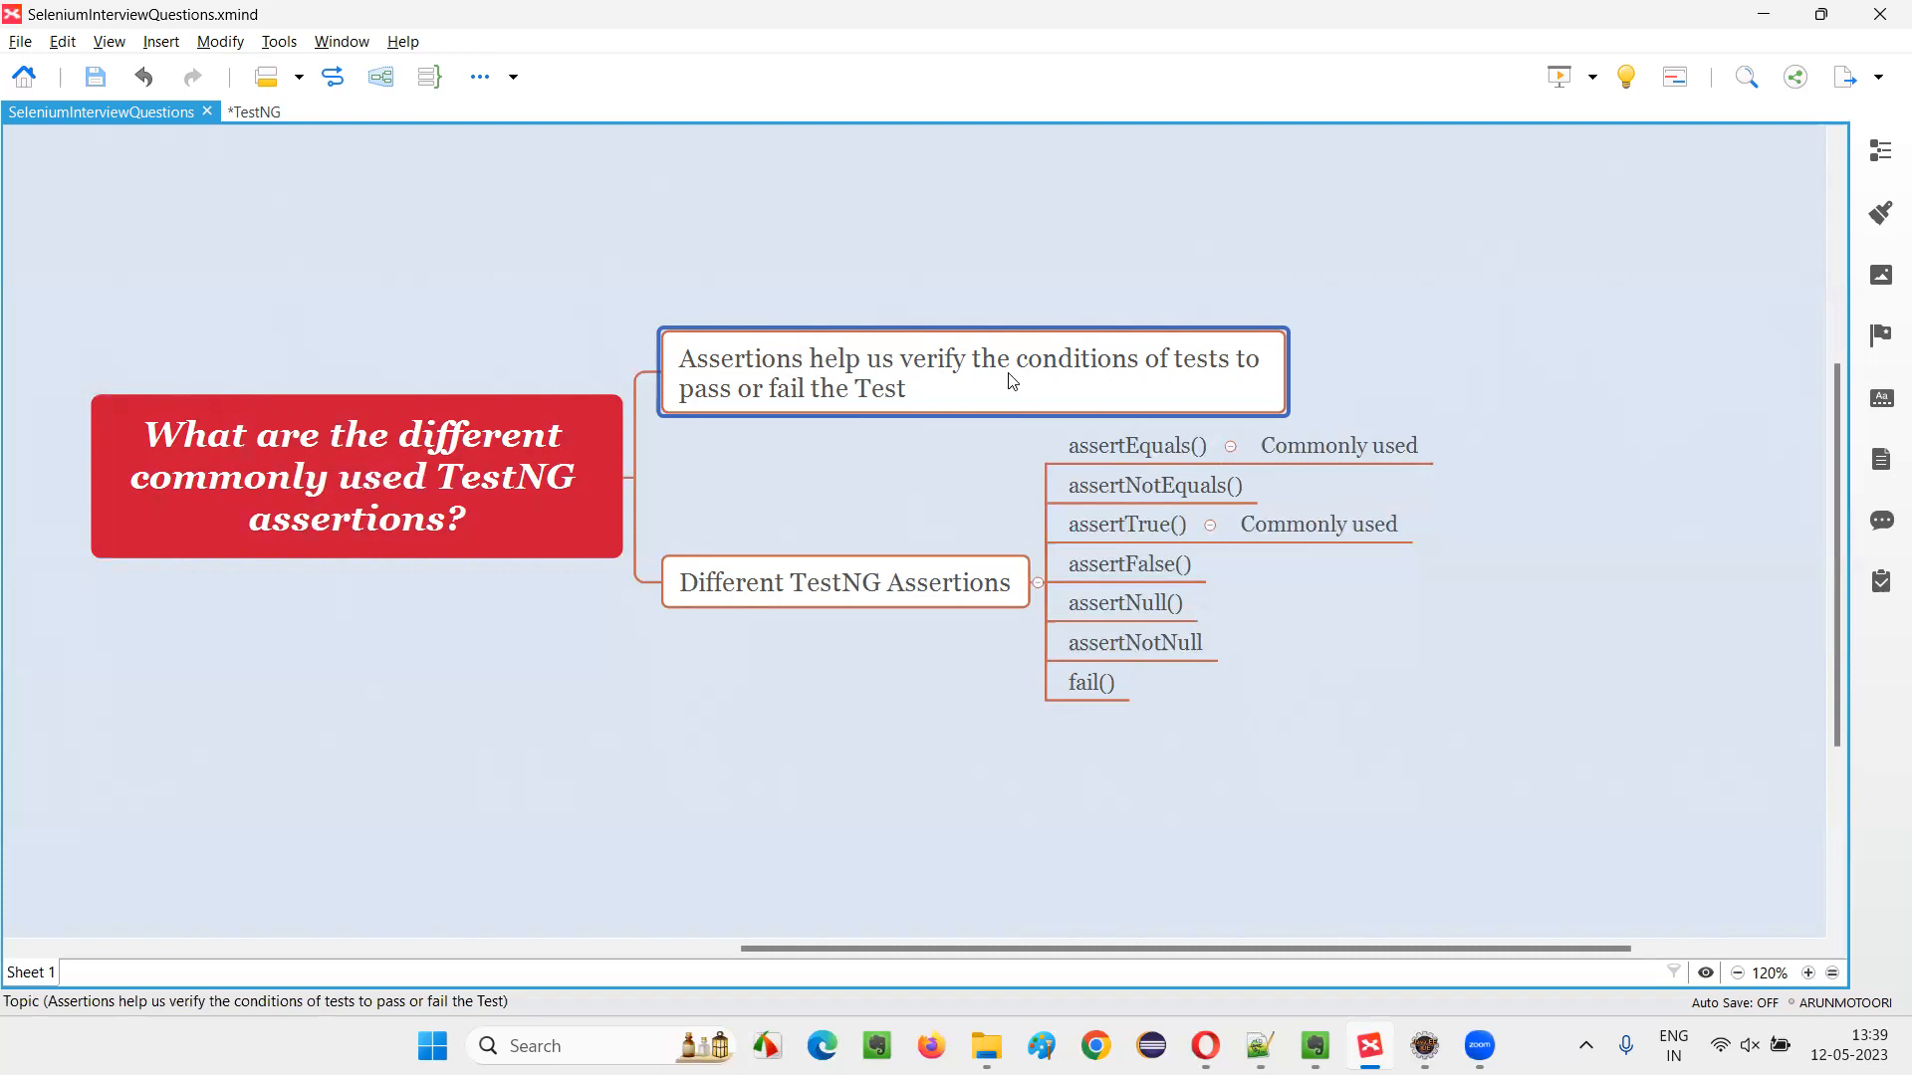
click(1135, 445)
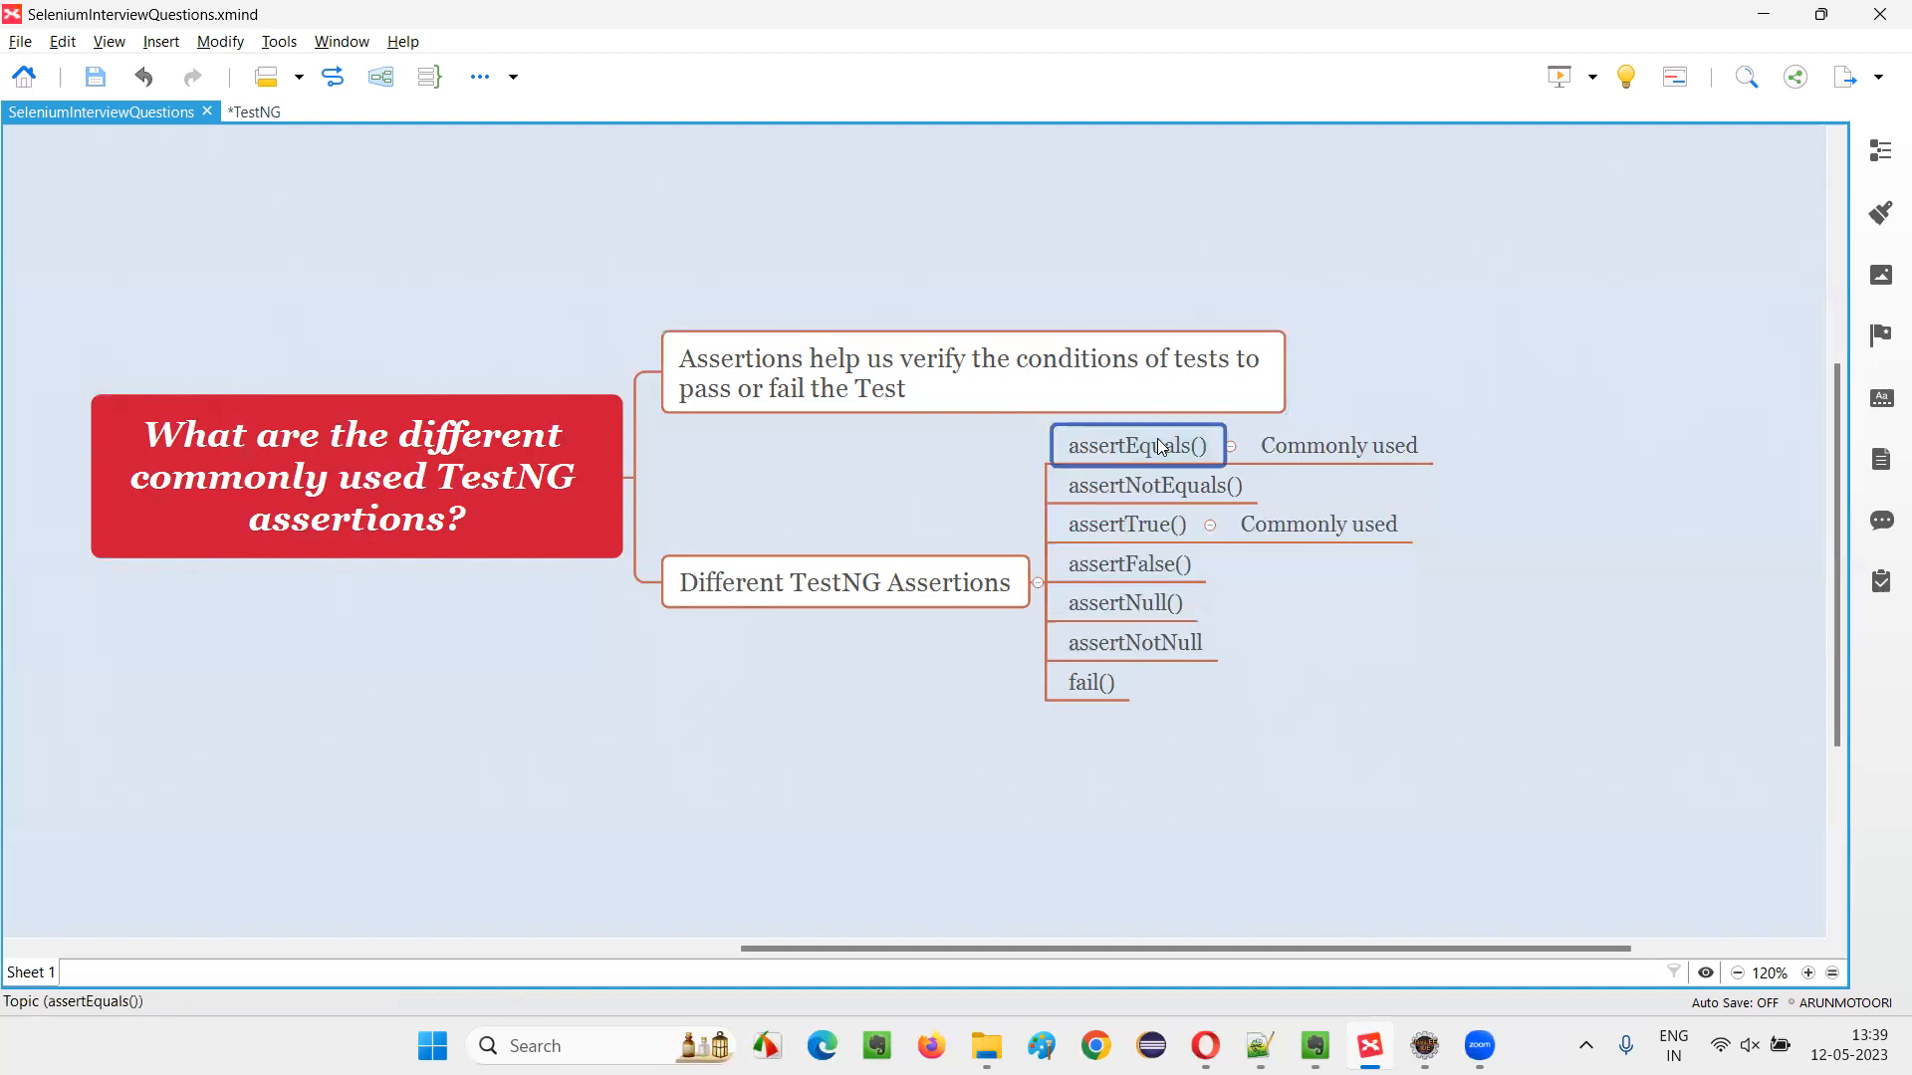
click(1089, 681)
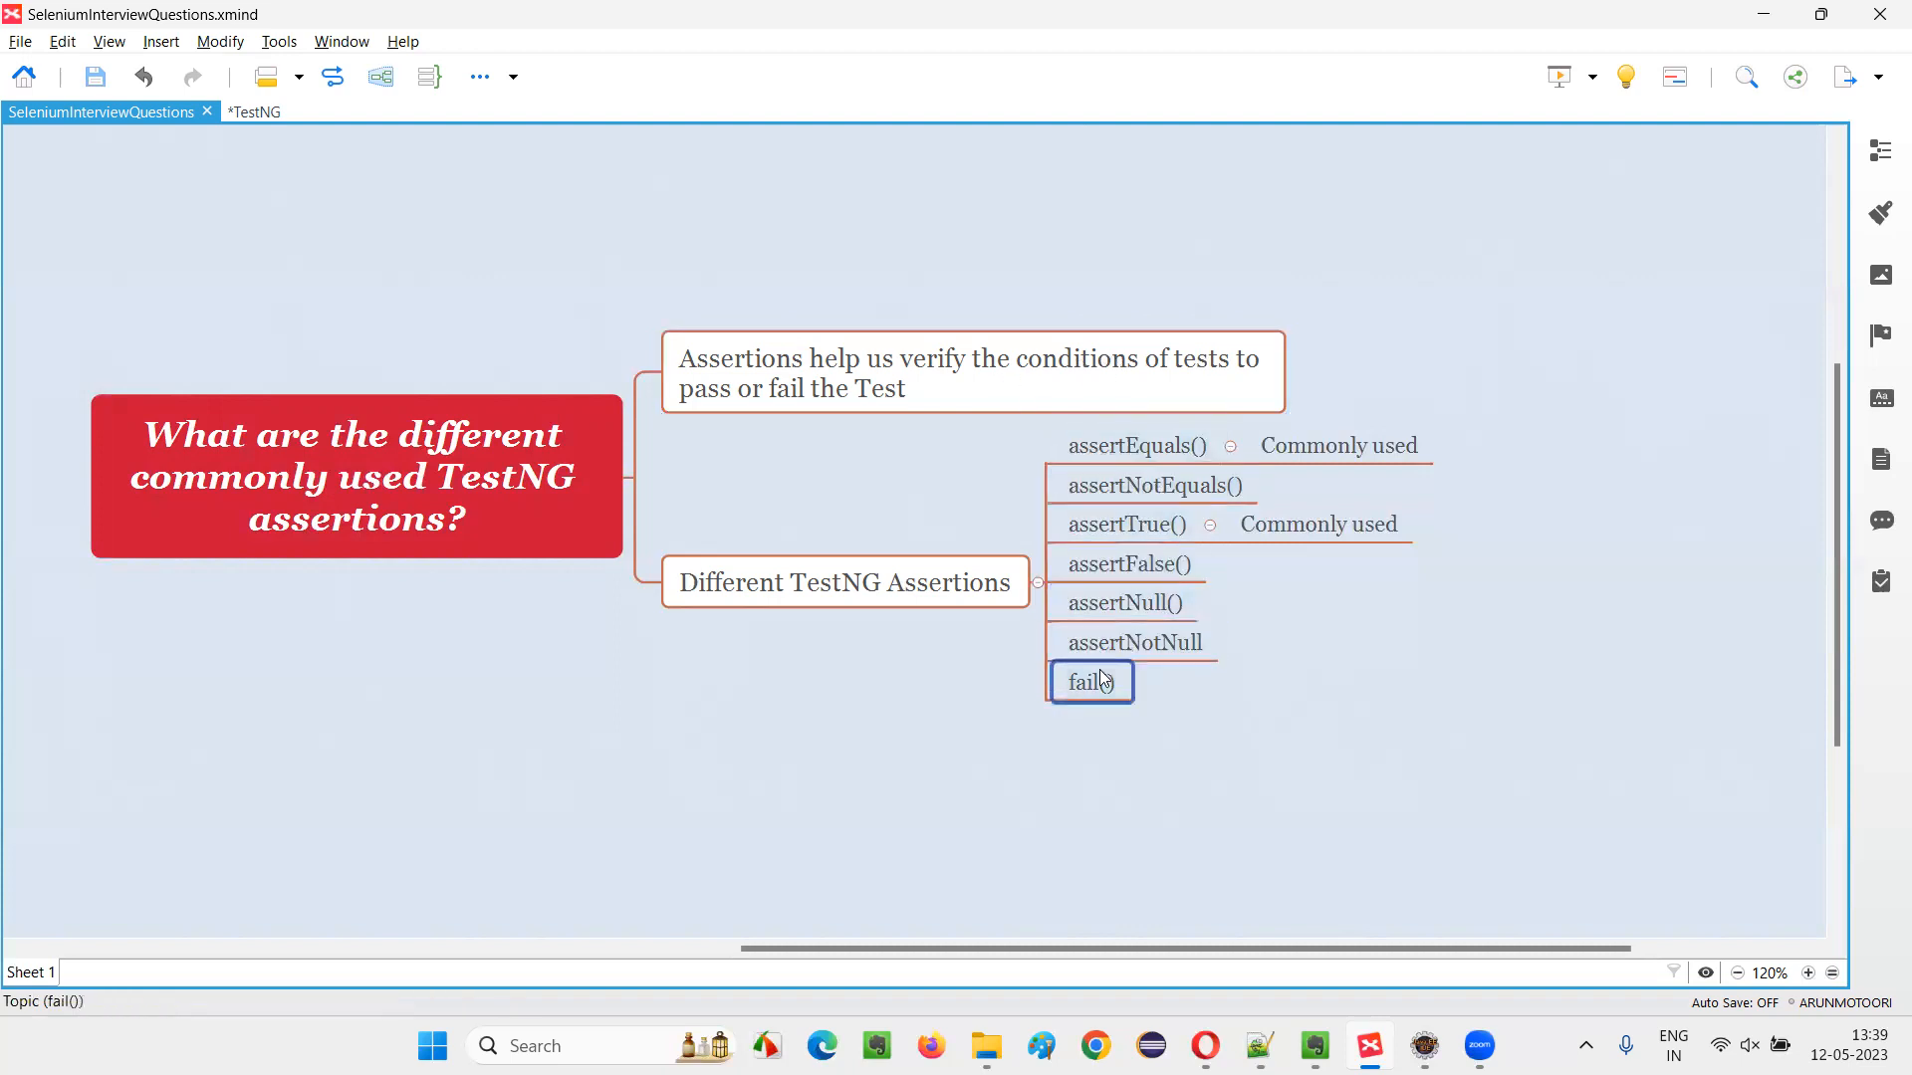
click(1128, 564)
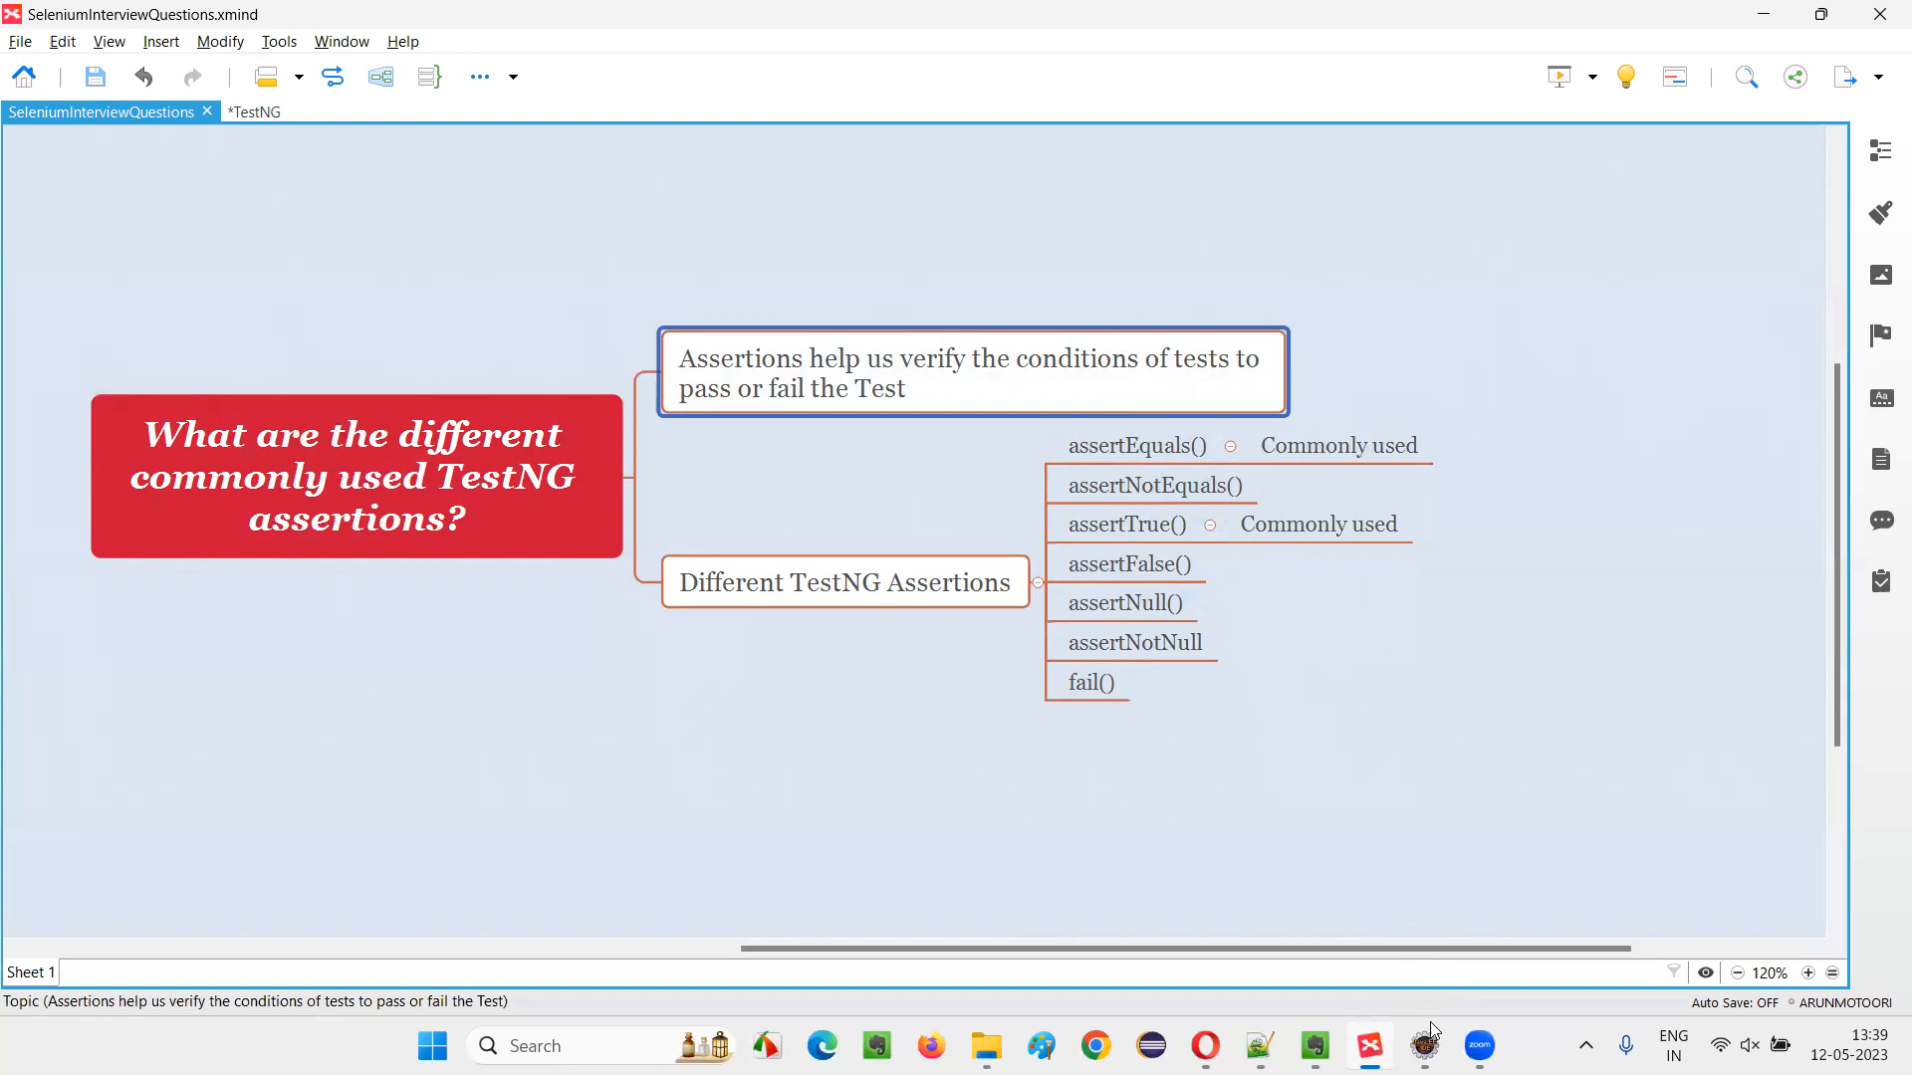
click(1423, 1044)
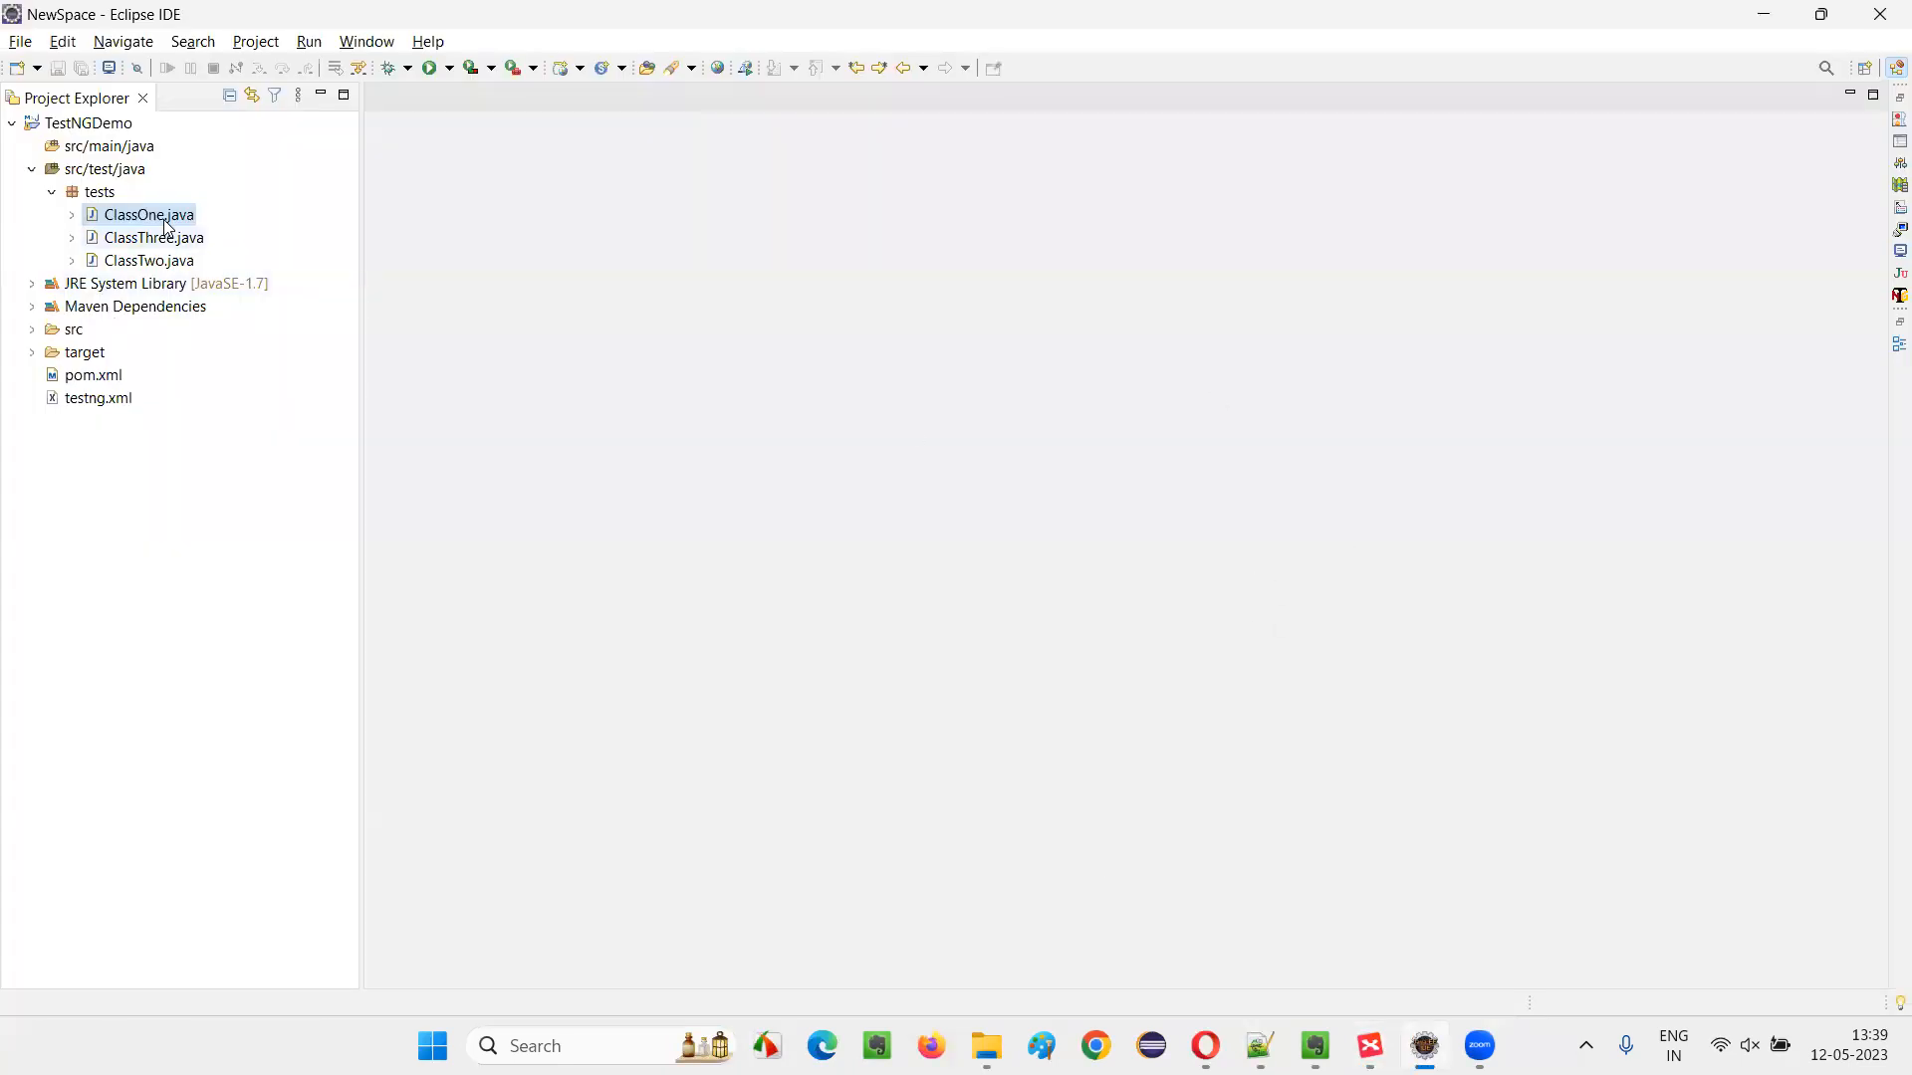
double_click(148, 215)
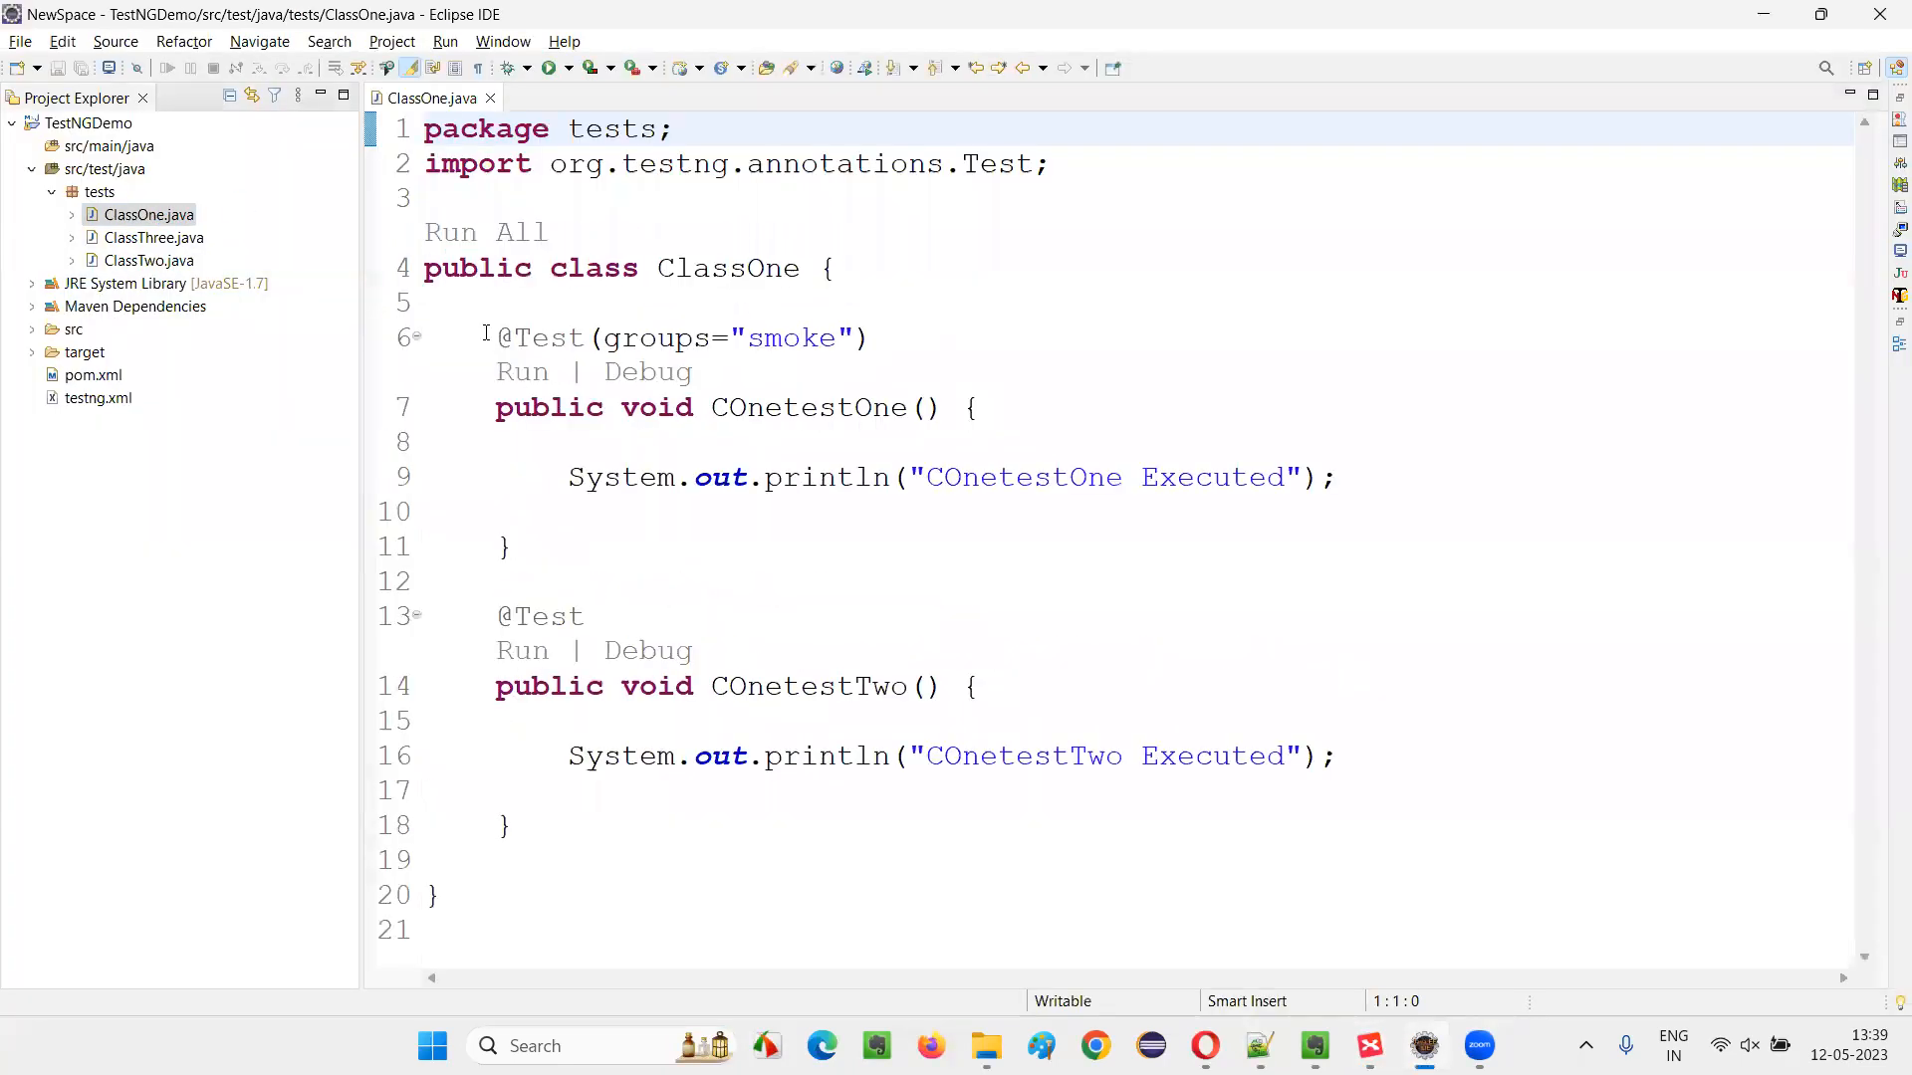
drag(495, 337, 592, 511)
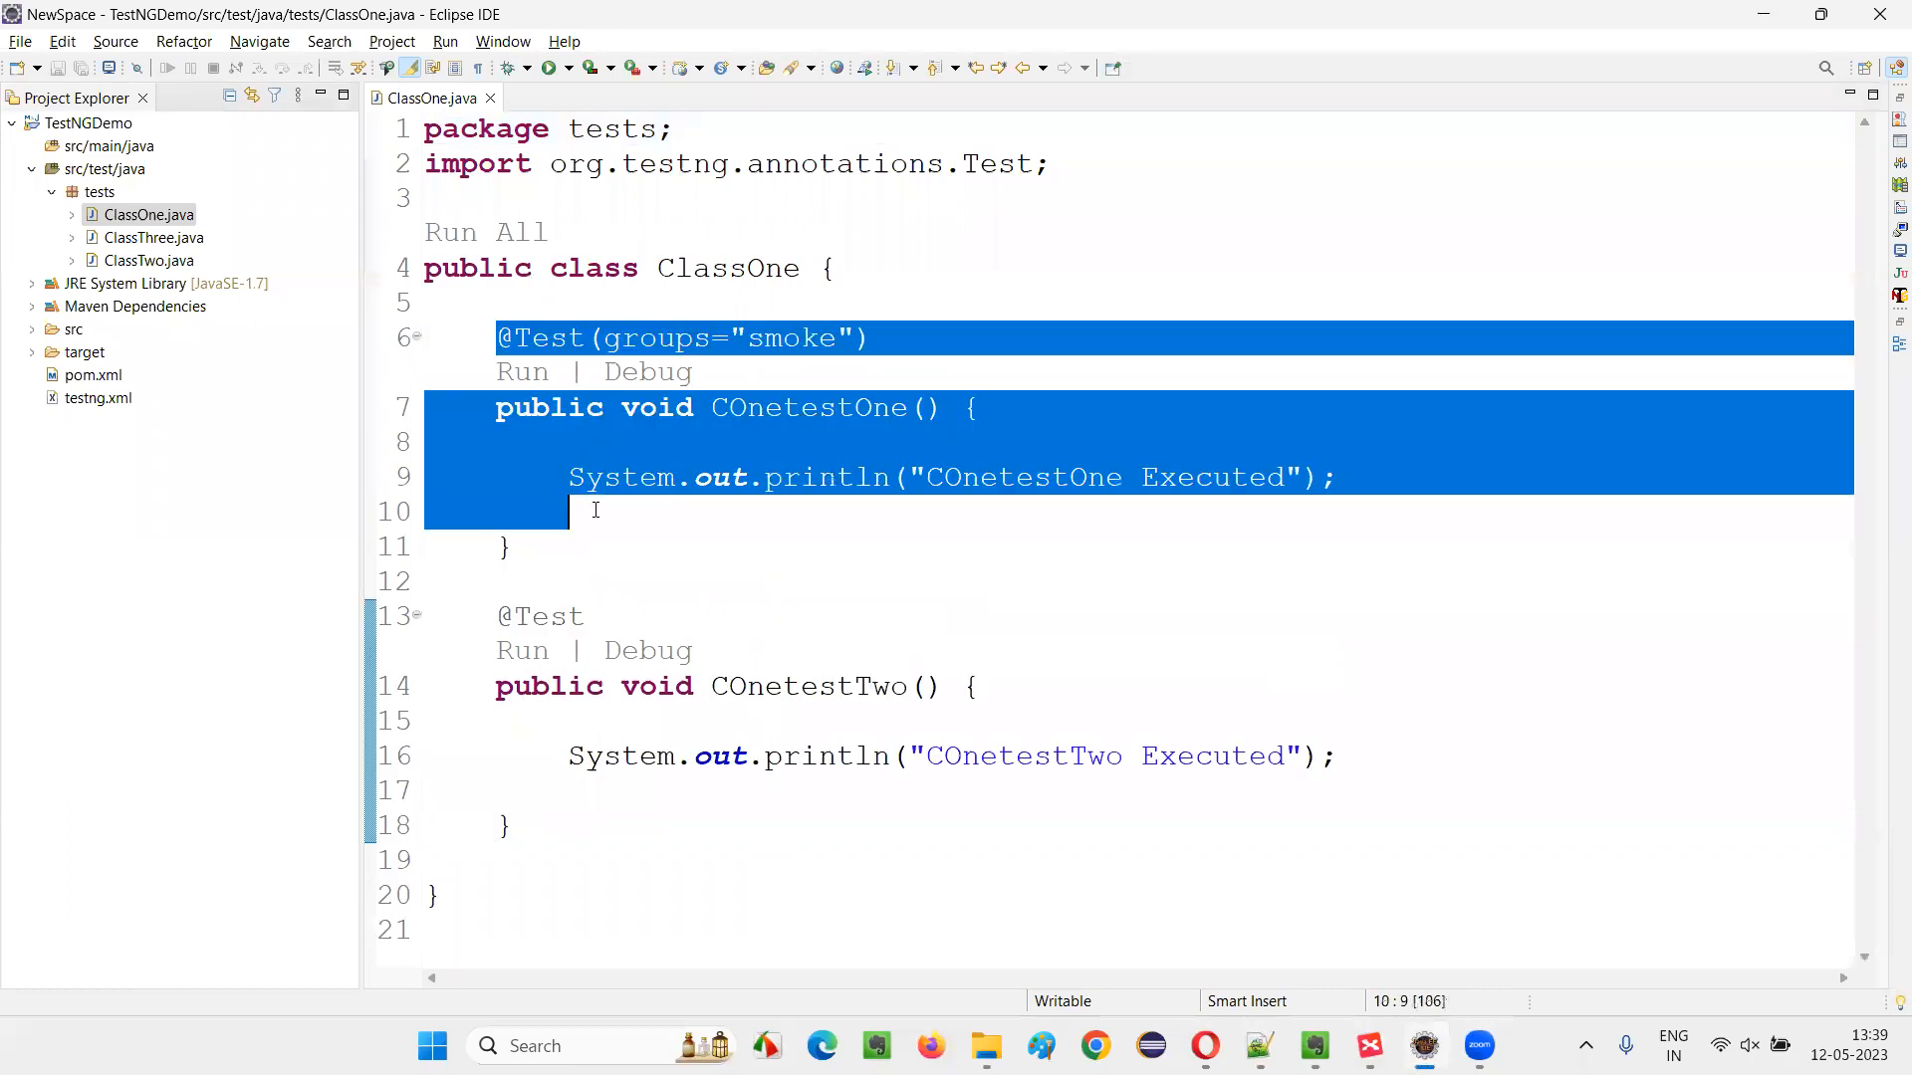
click(566, 511)
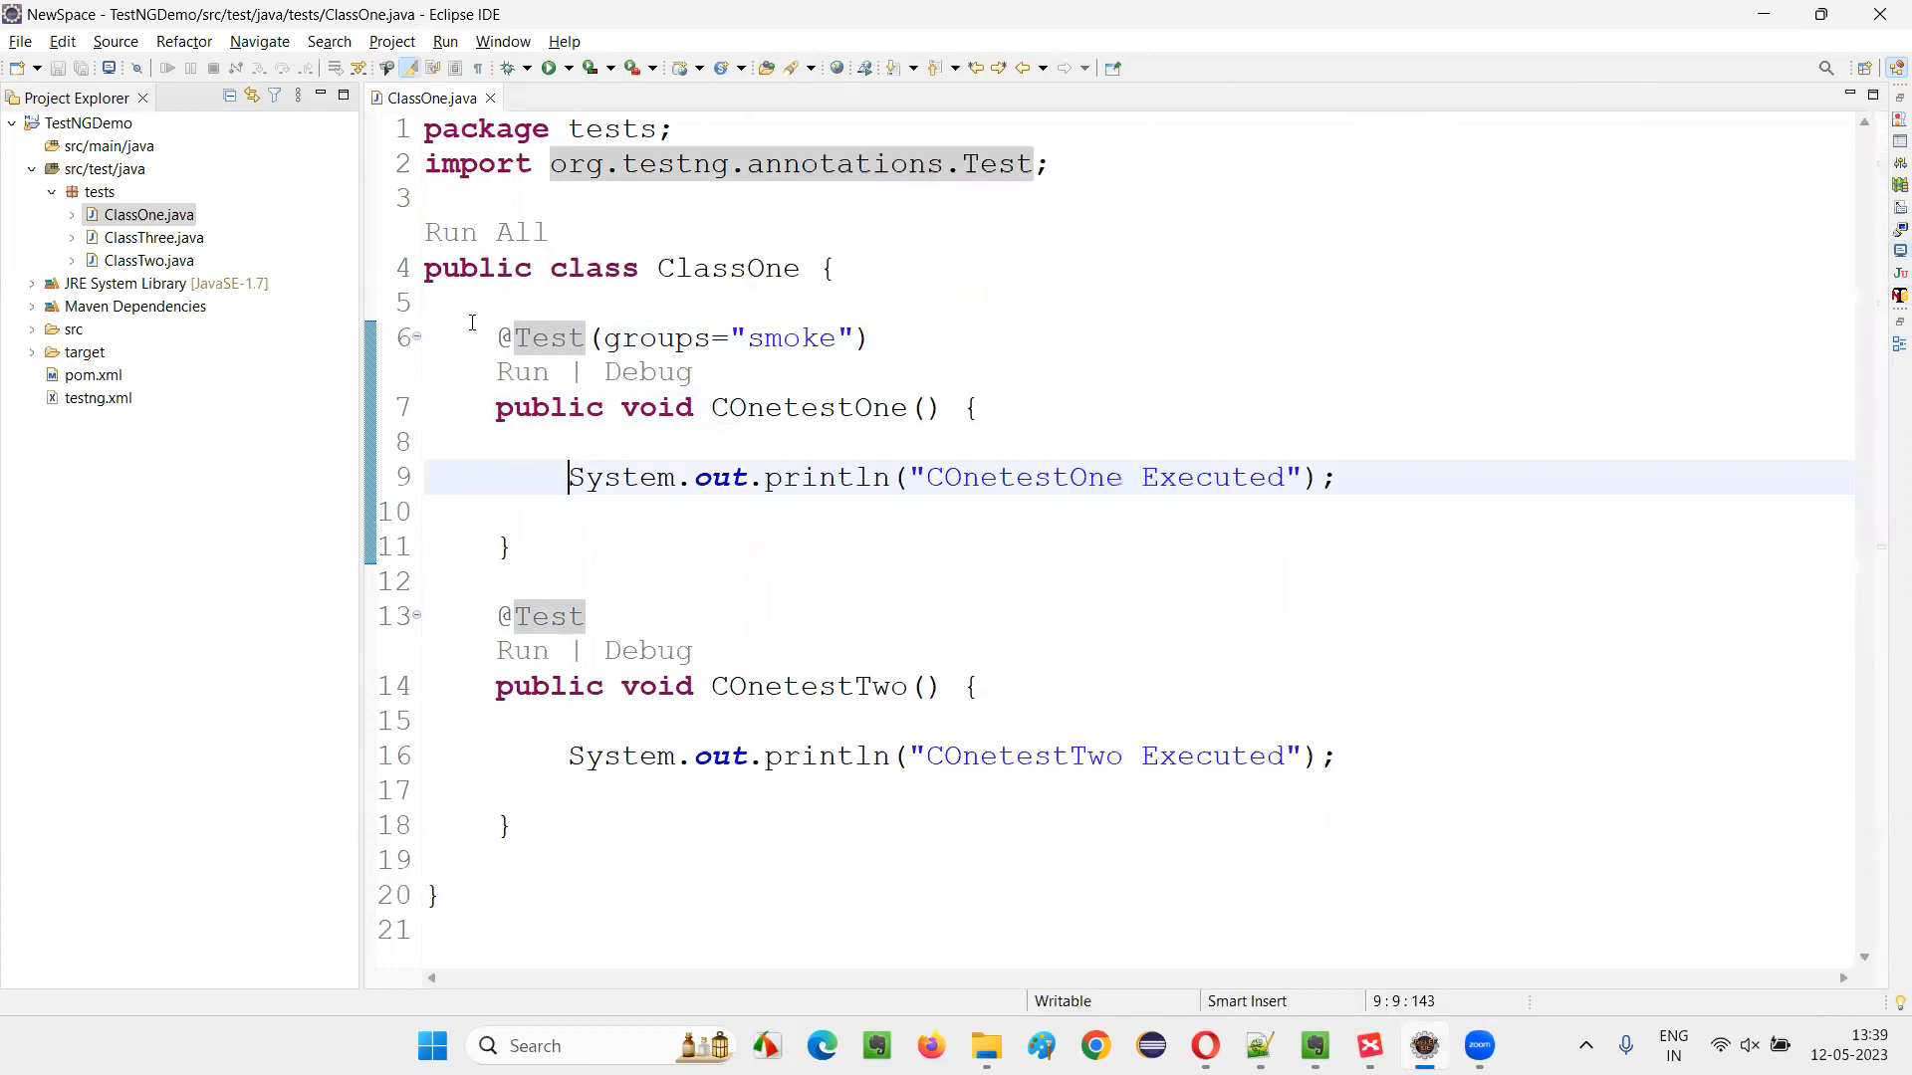
drag(498, 338, 510, 546)
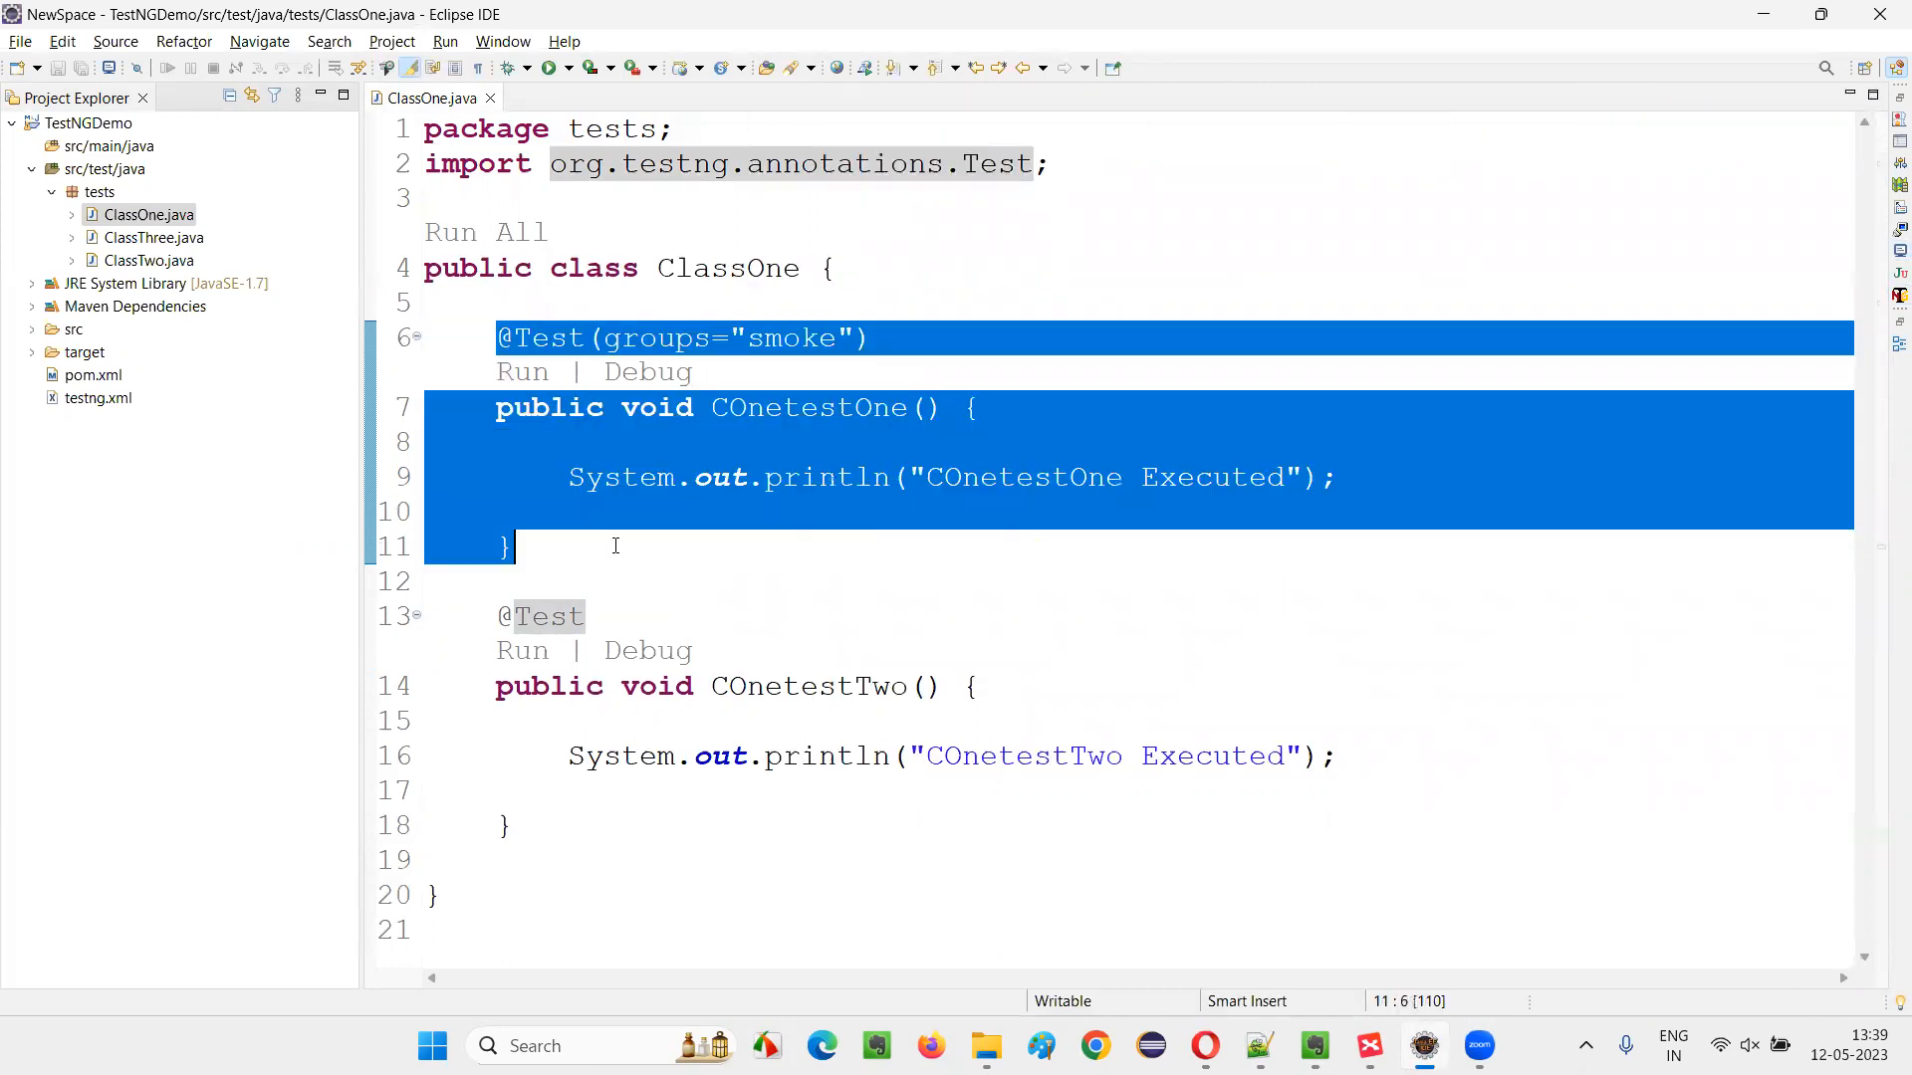
click(566, 511)
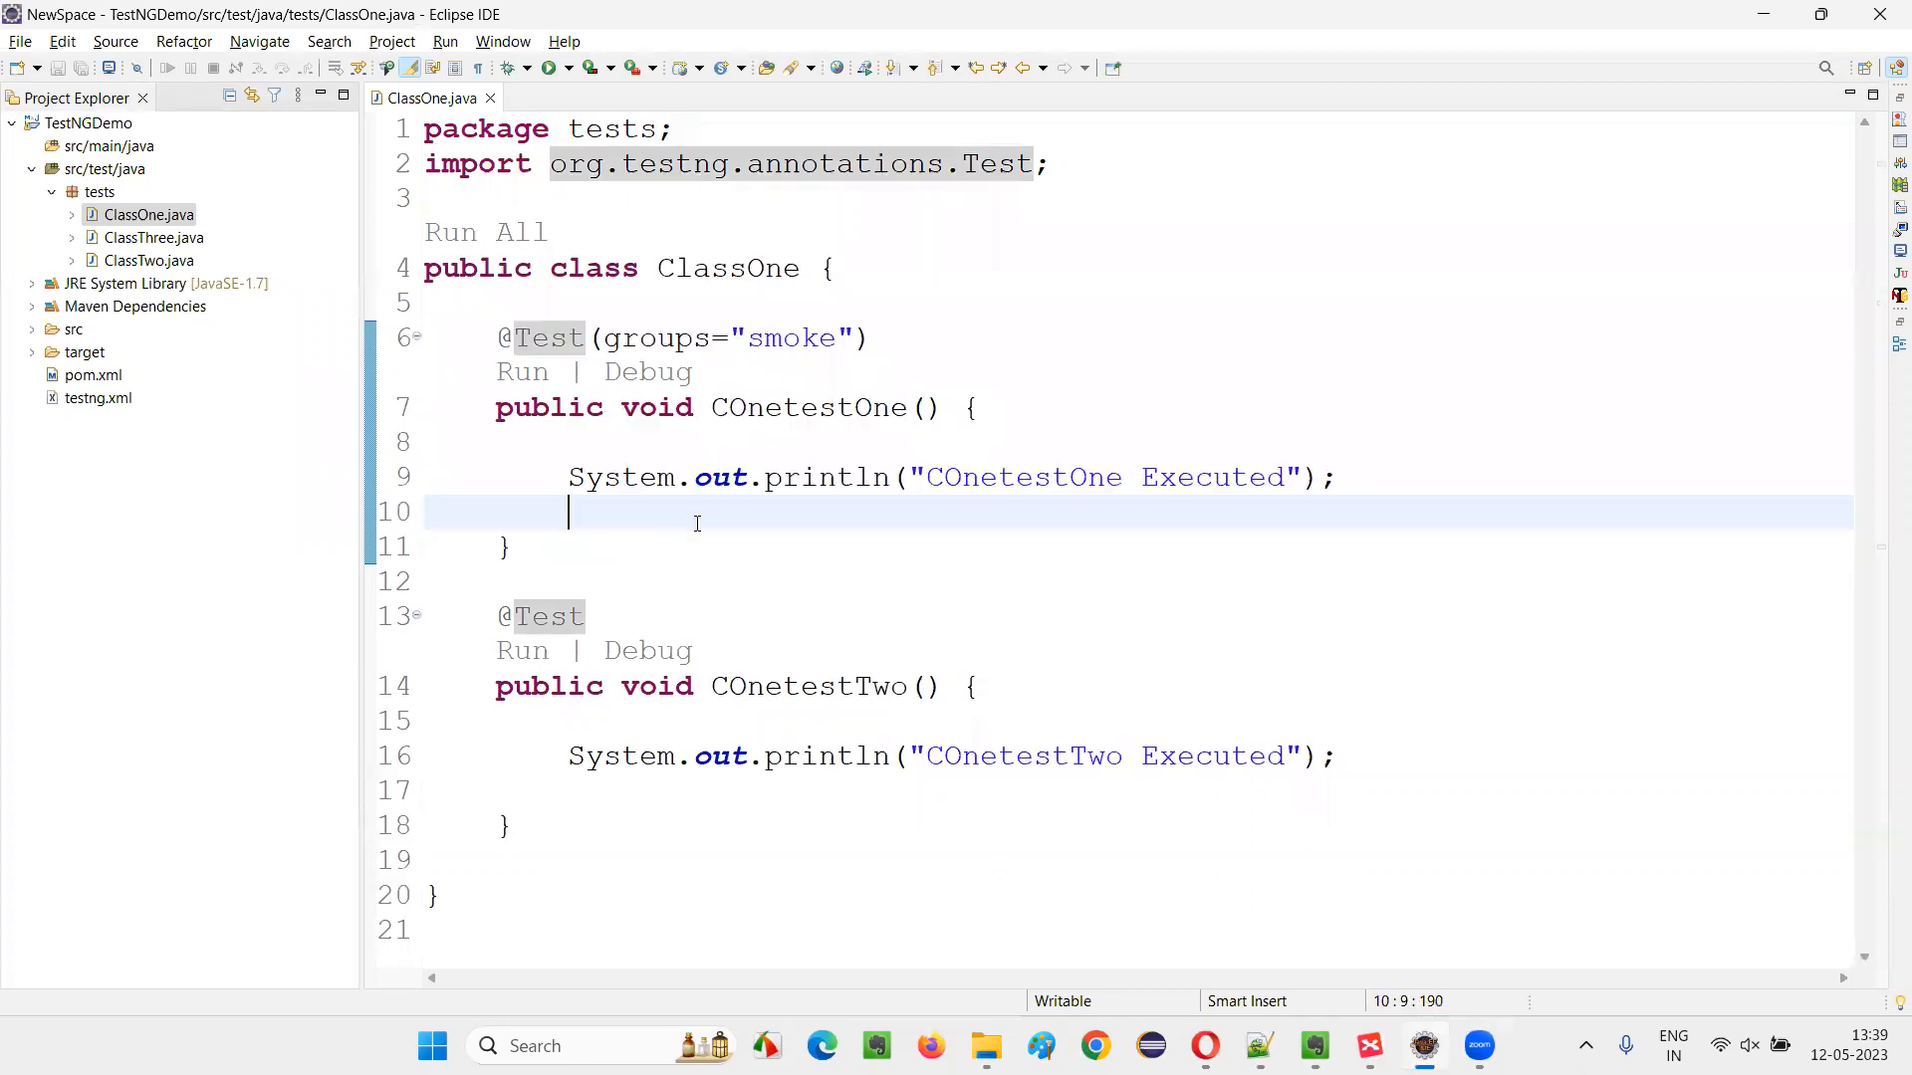
- Type Assert with the org.testng.Assert import, then add assertEquals(false, null) in COnetestOne
text(As)
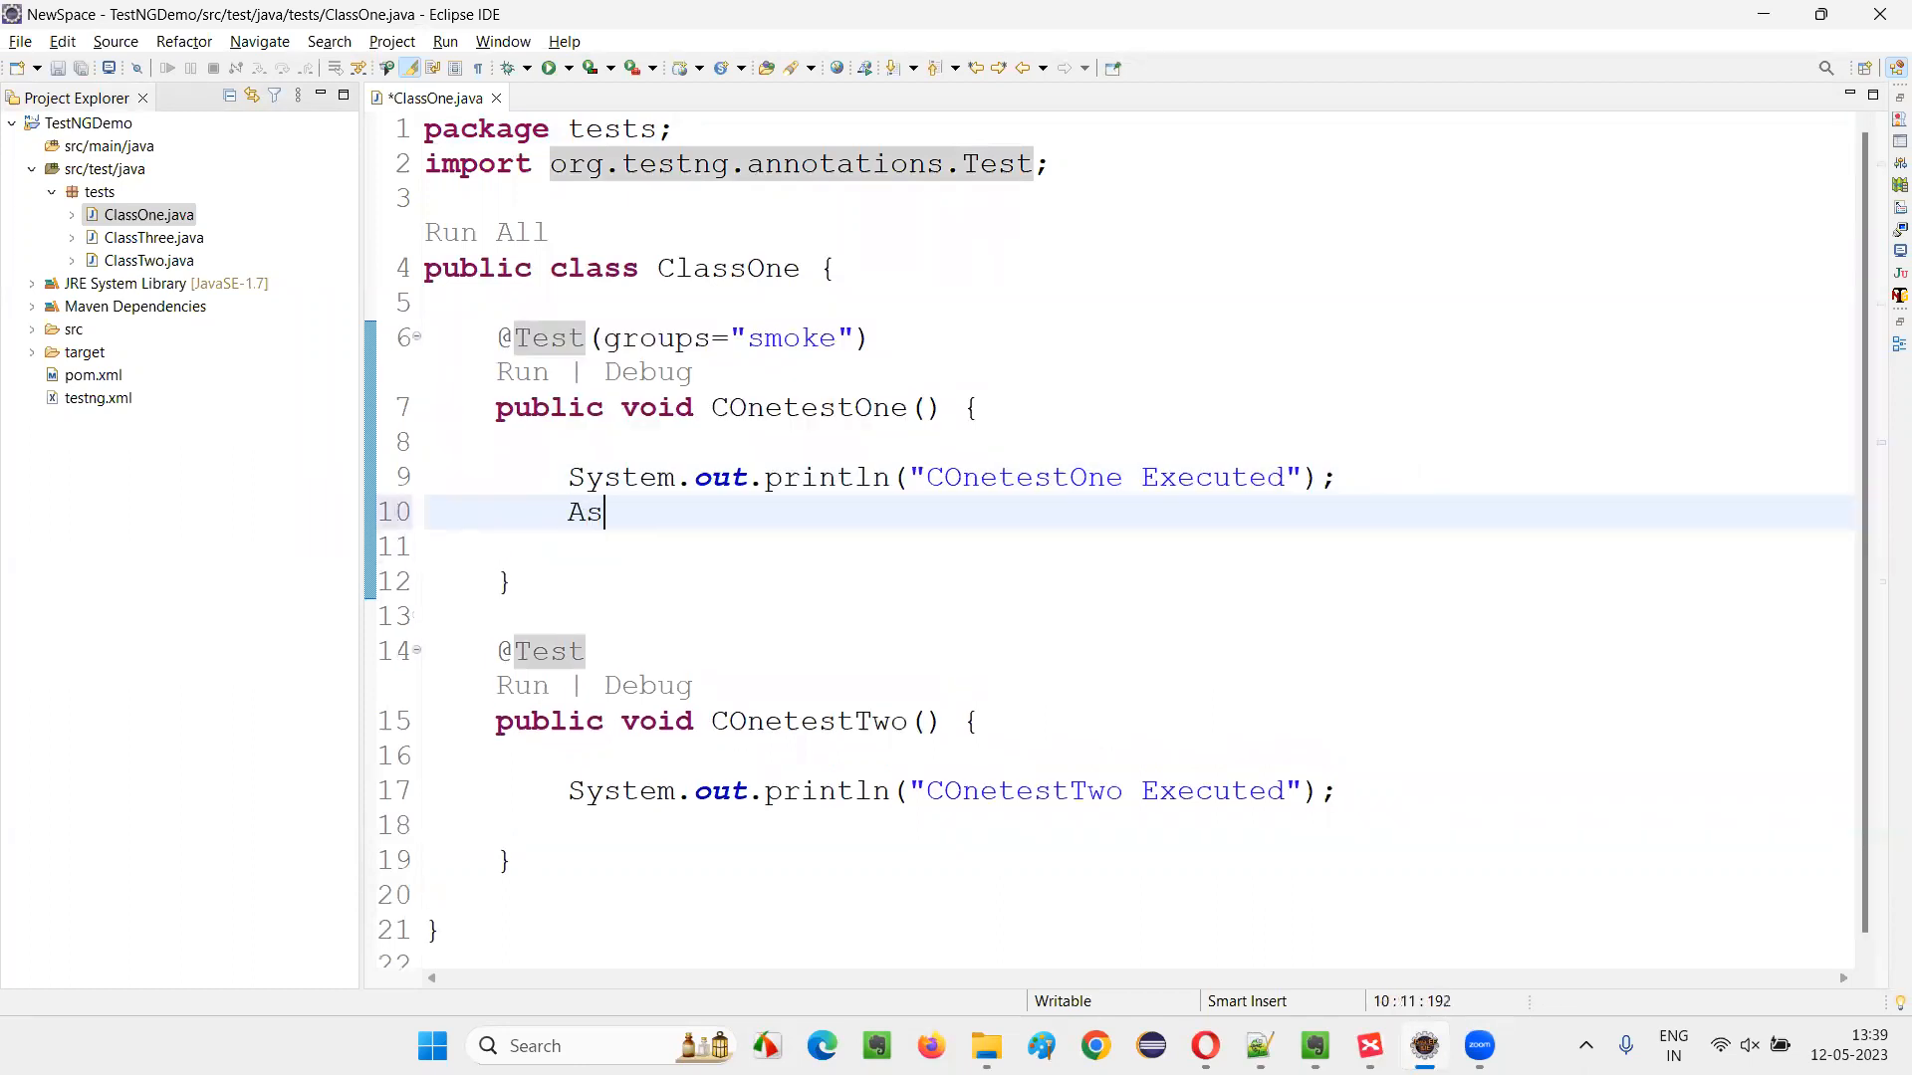
text(sert)
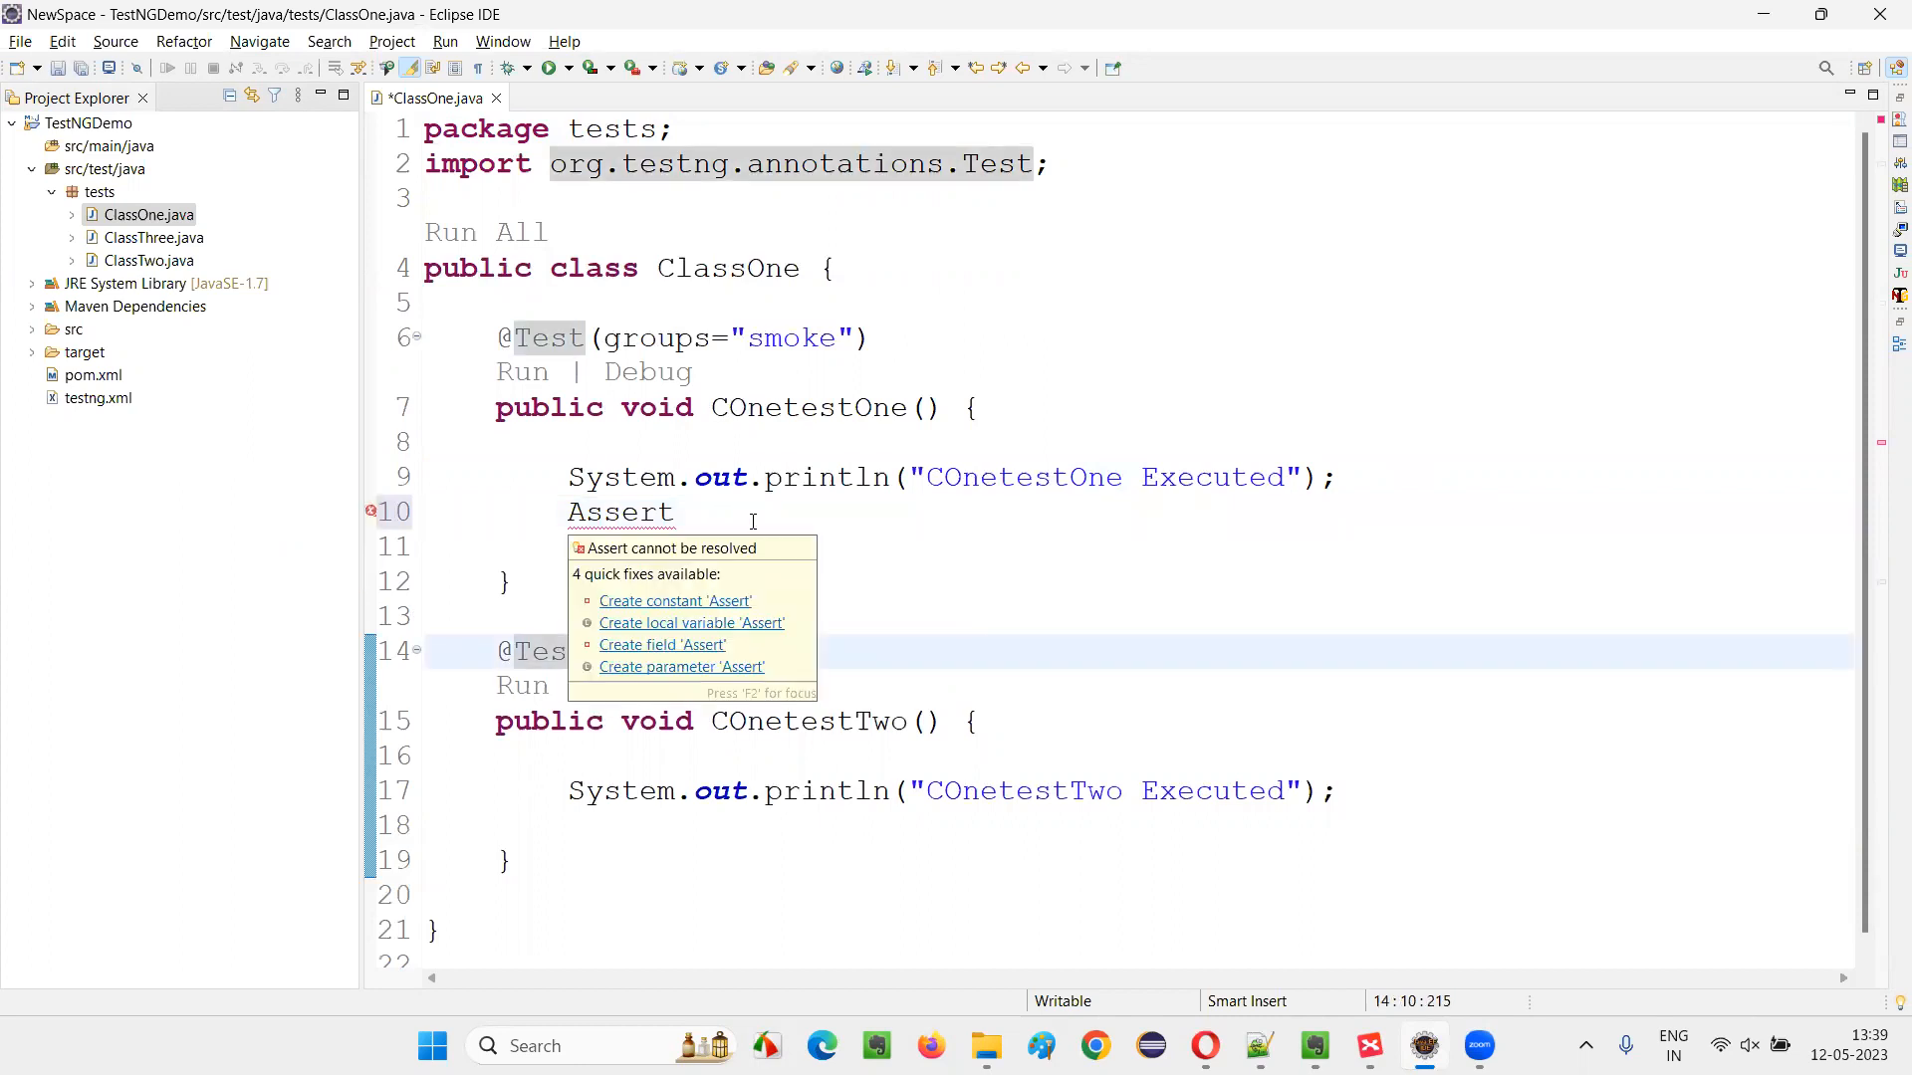
text(.)
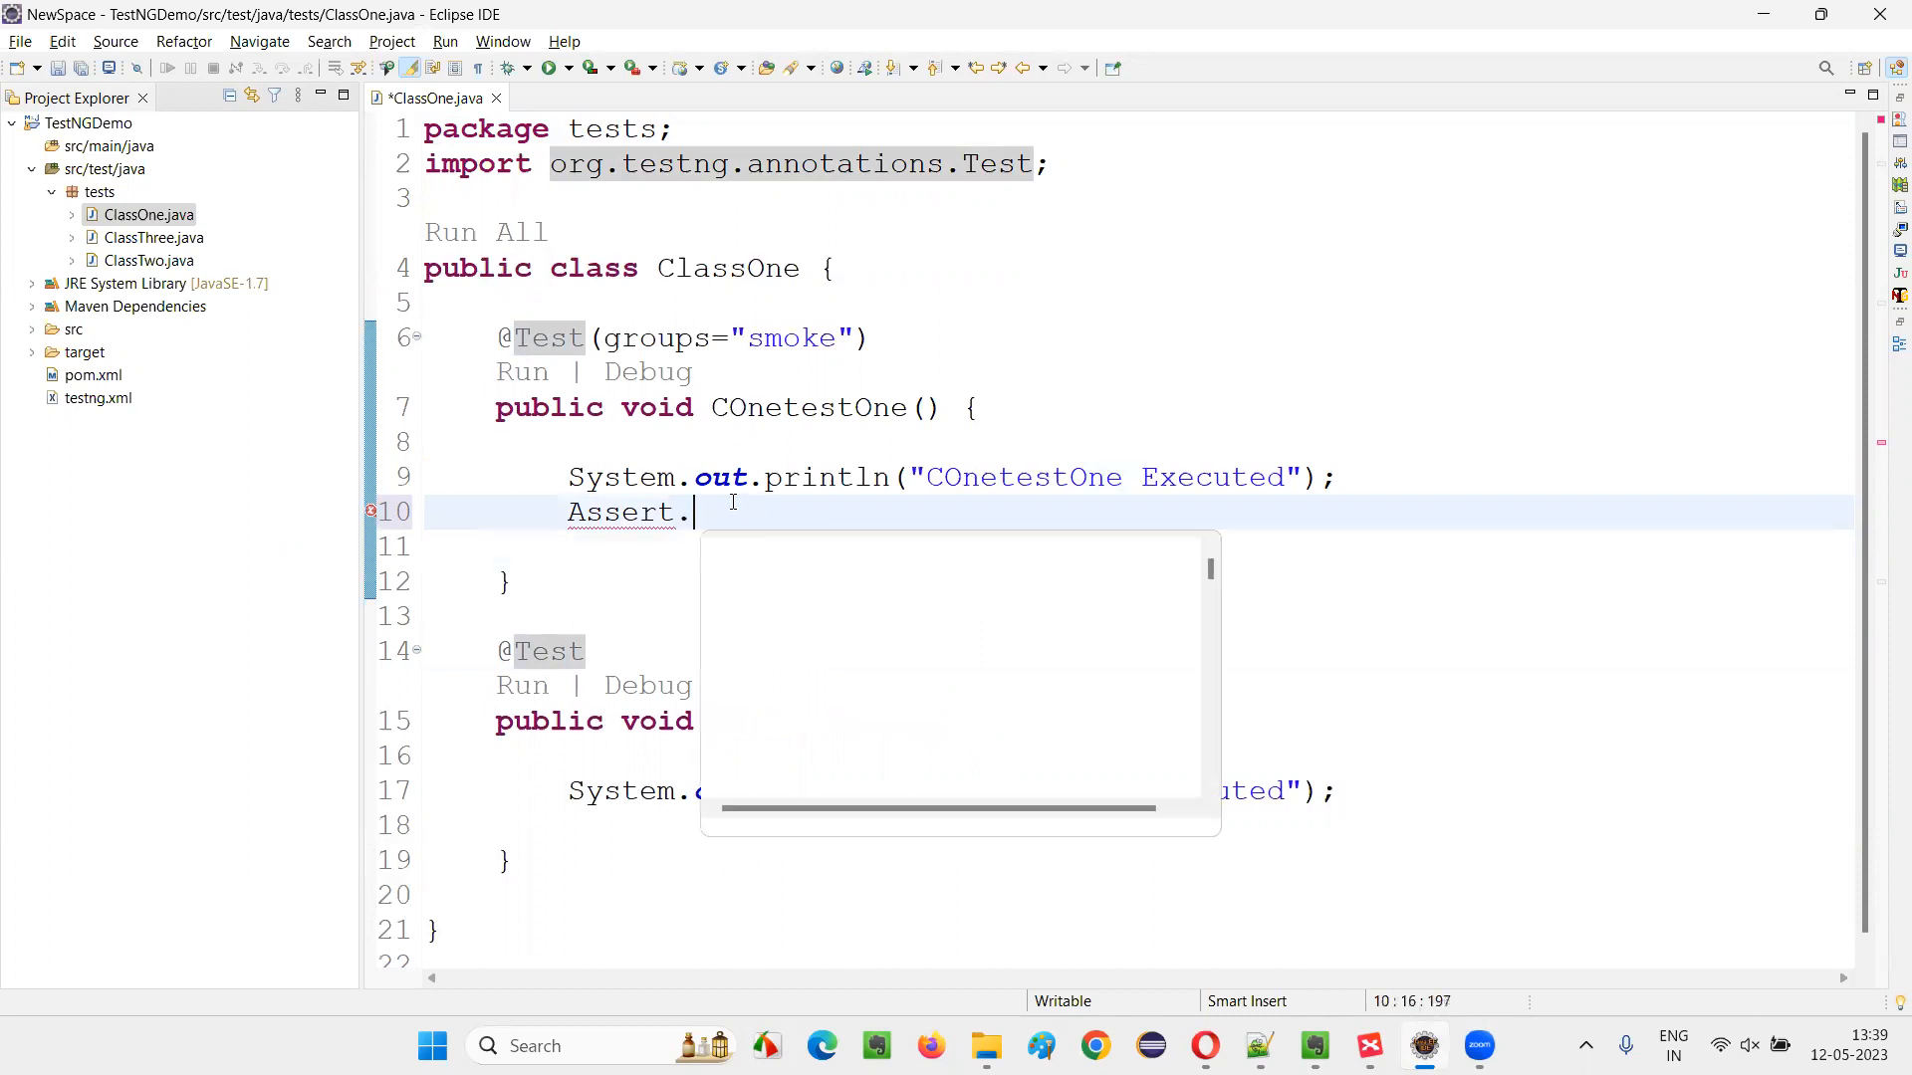
text(.)
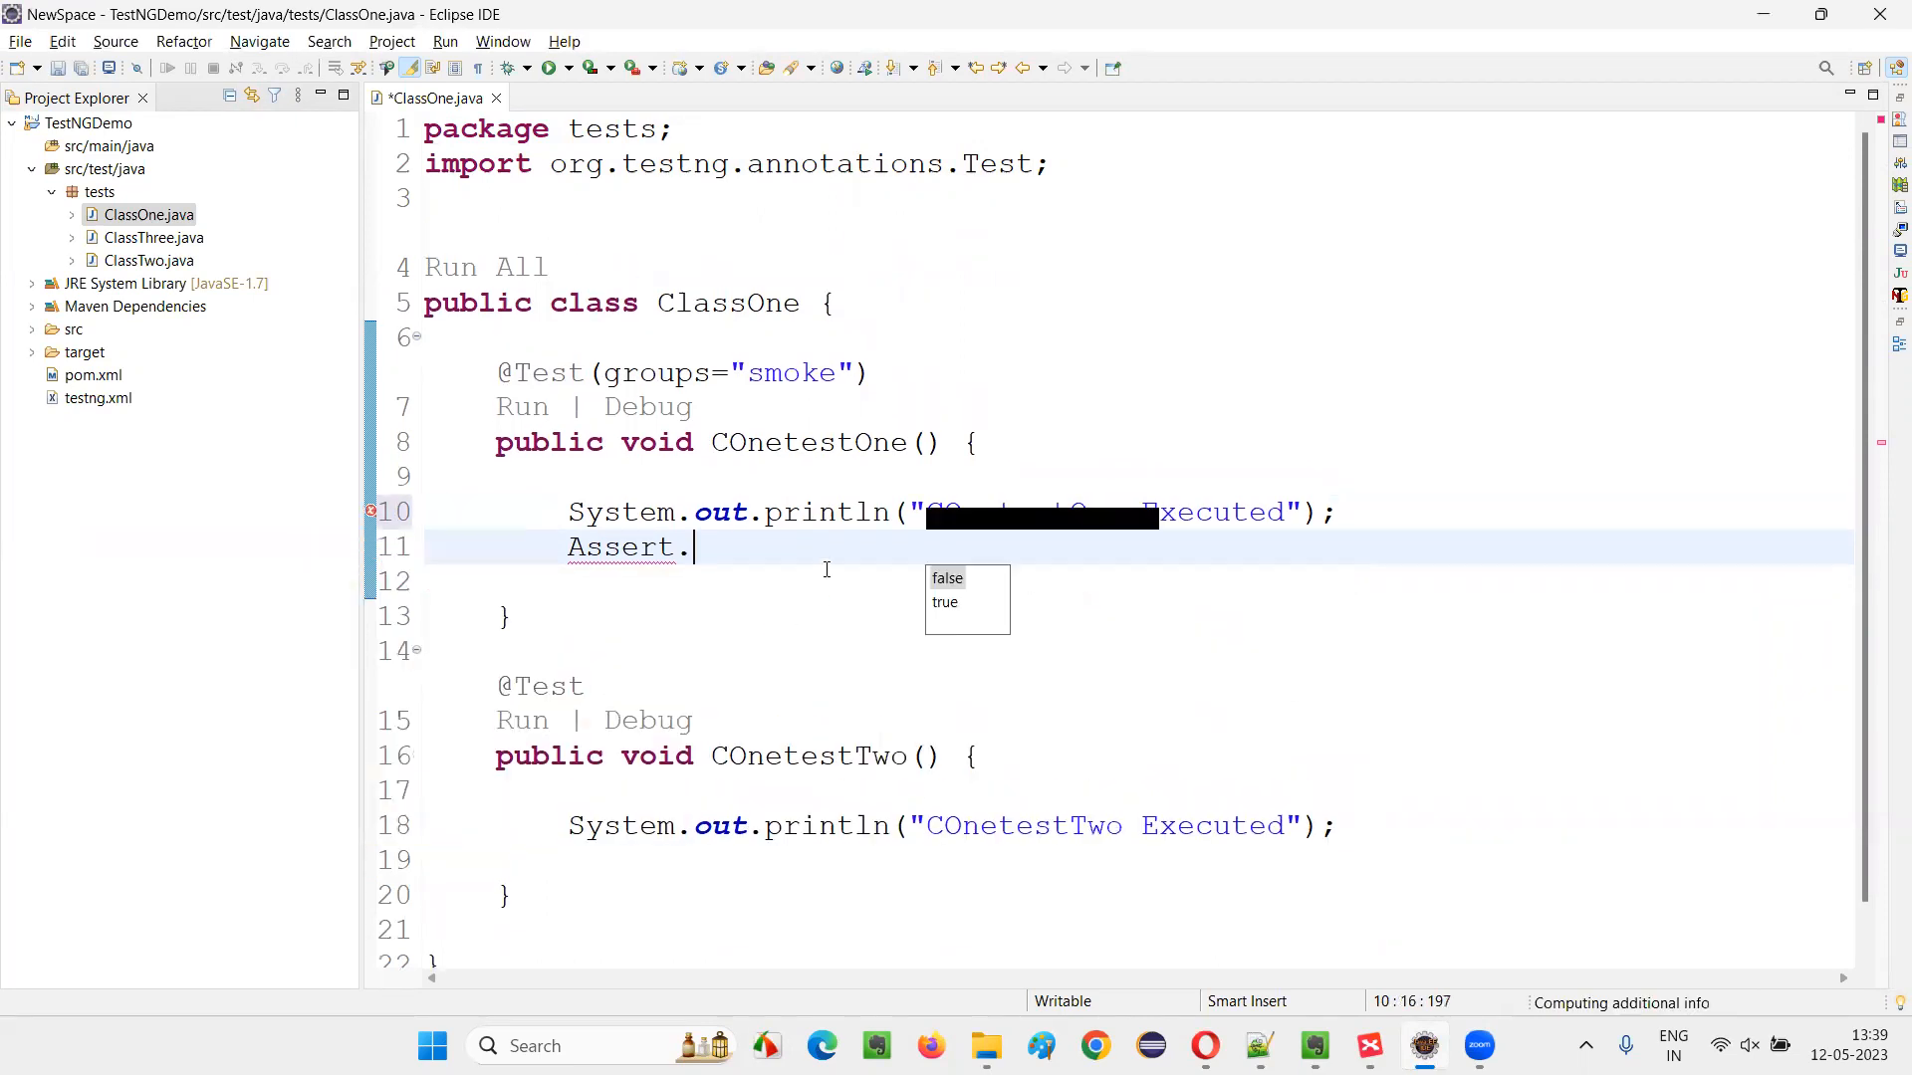
text(assertEquals(false, null))
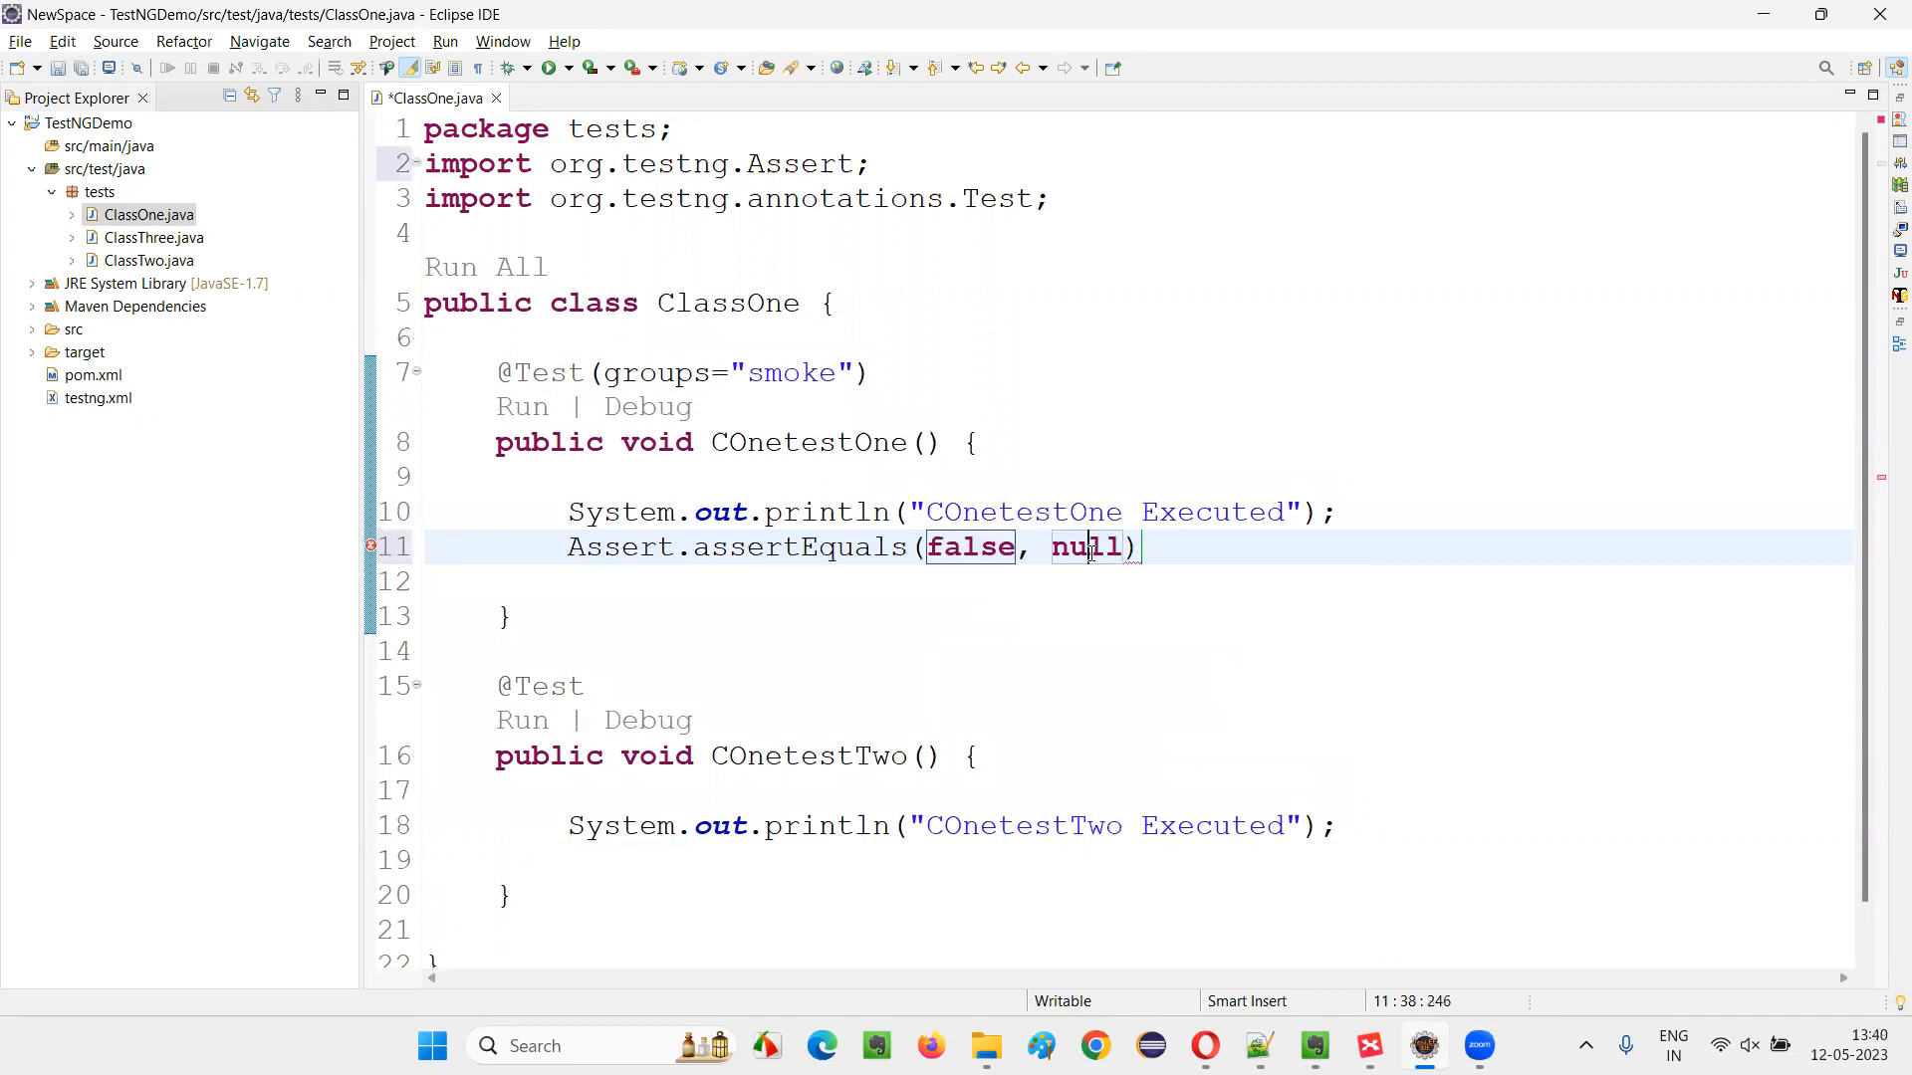
- Replace the false and null arguments with "Arun" so assertEquals compares "Arun" with "Arun"
double_click(969, 546)
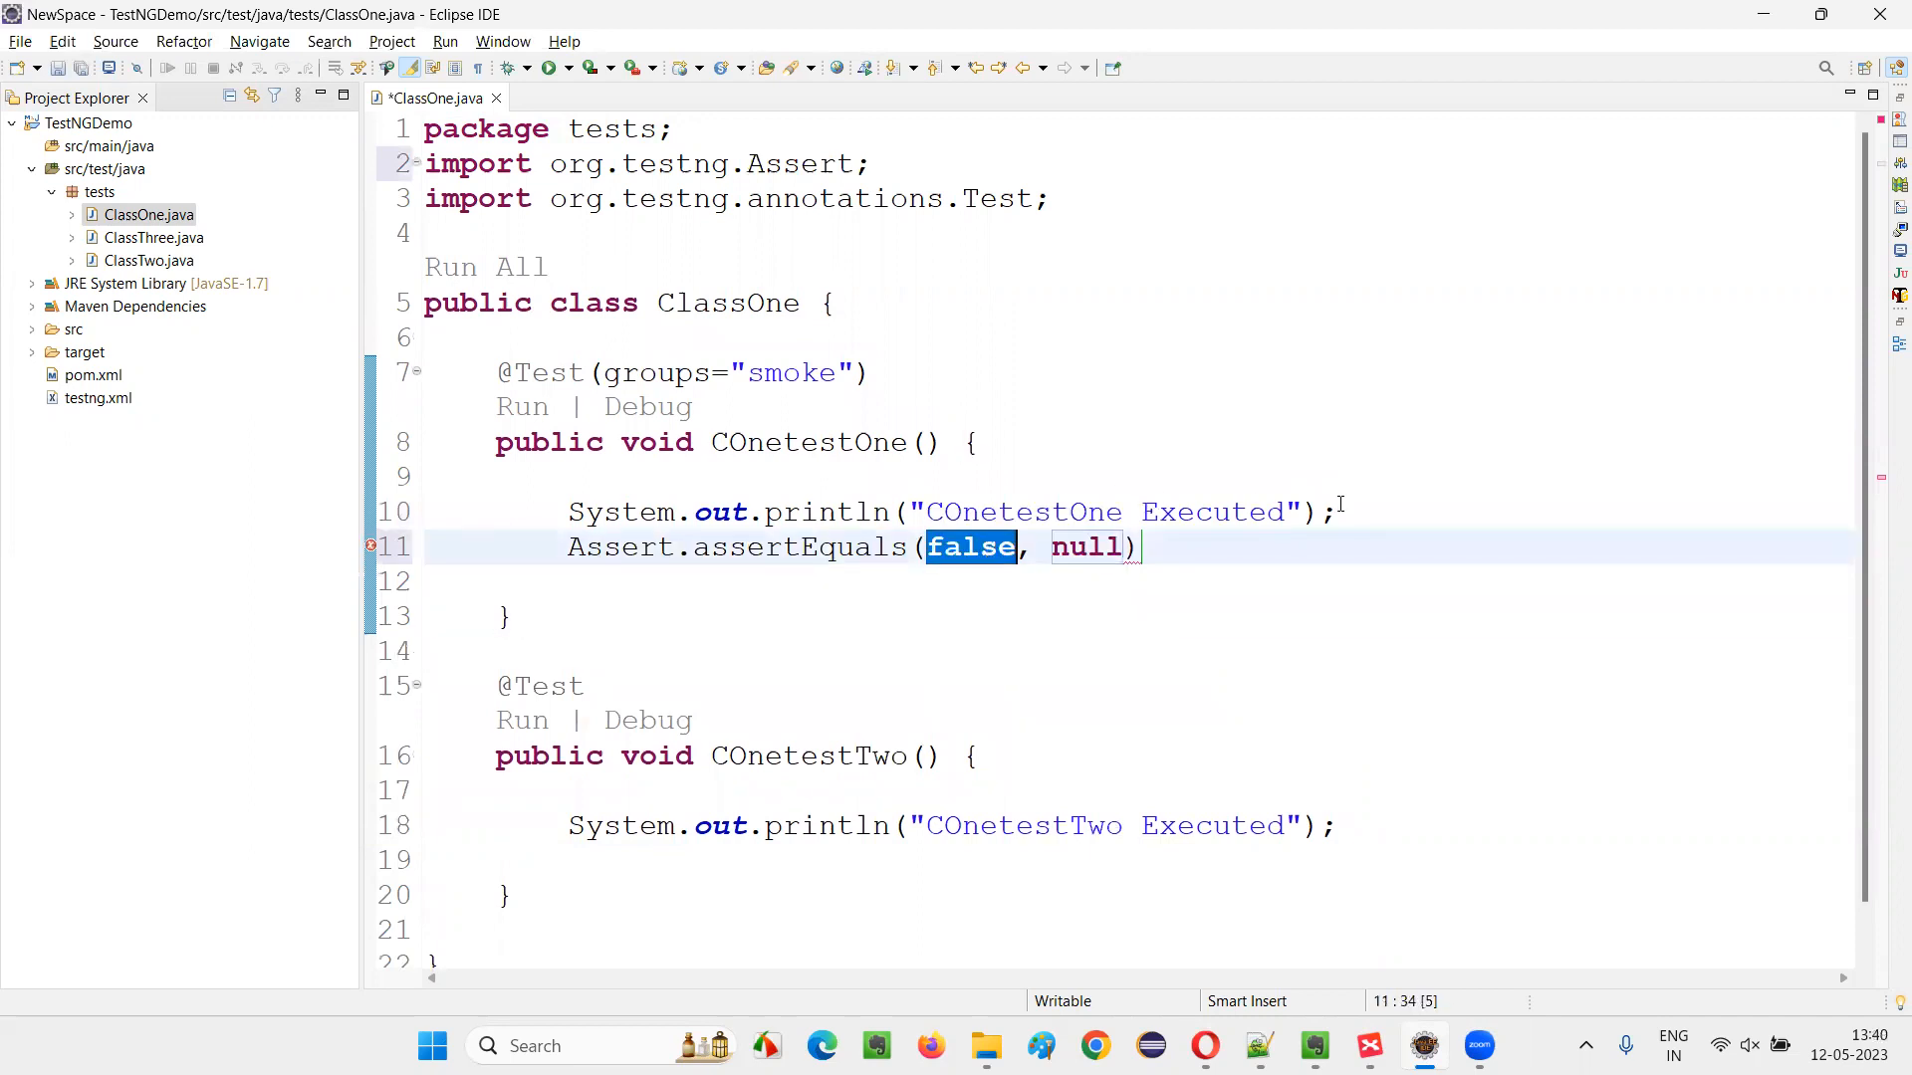
text("")
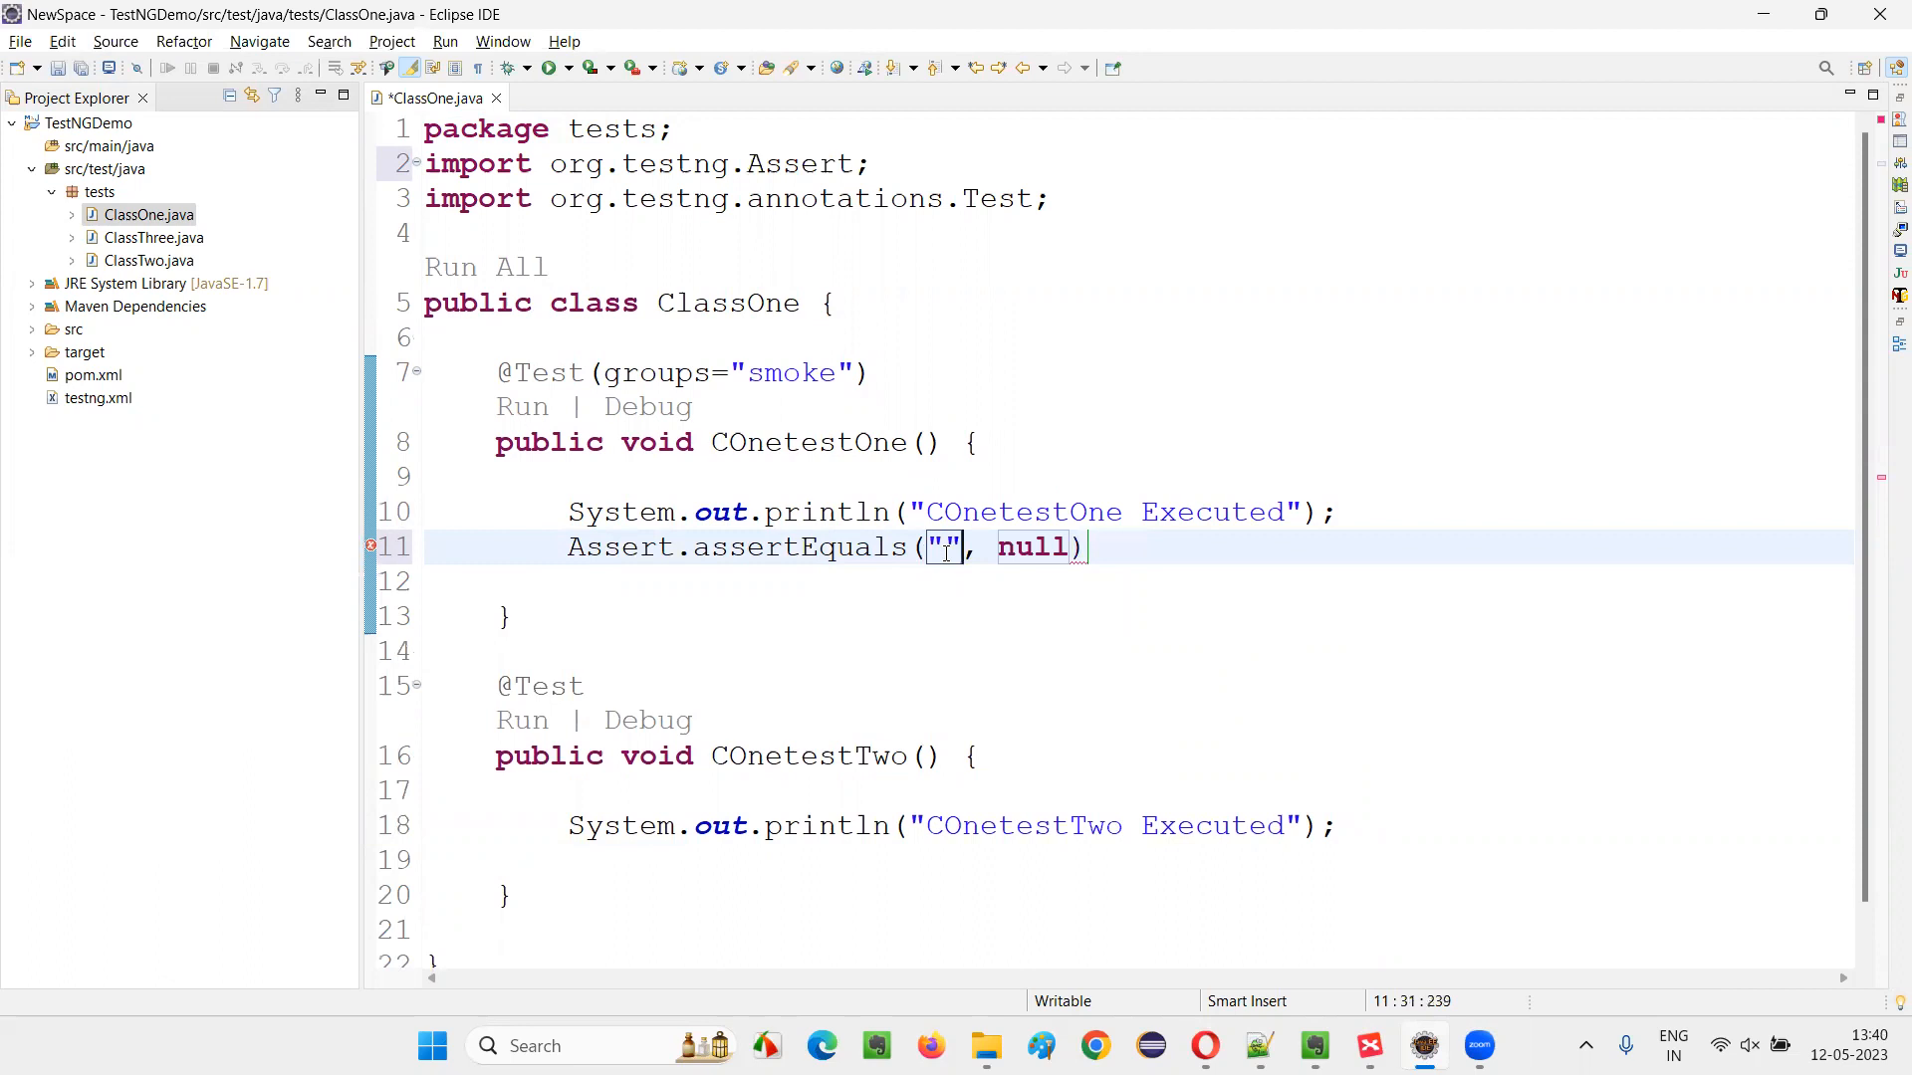
text(Arun)
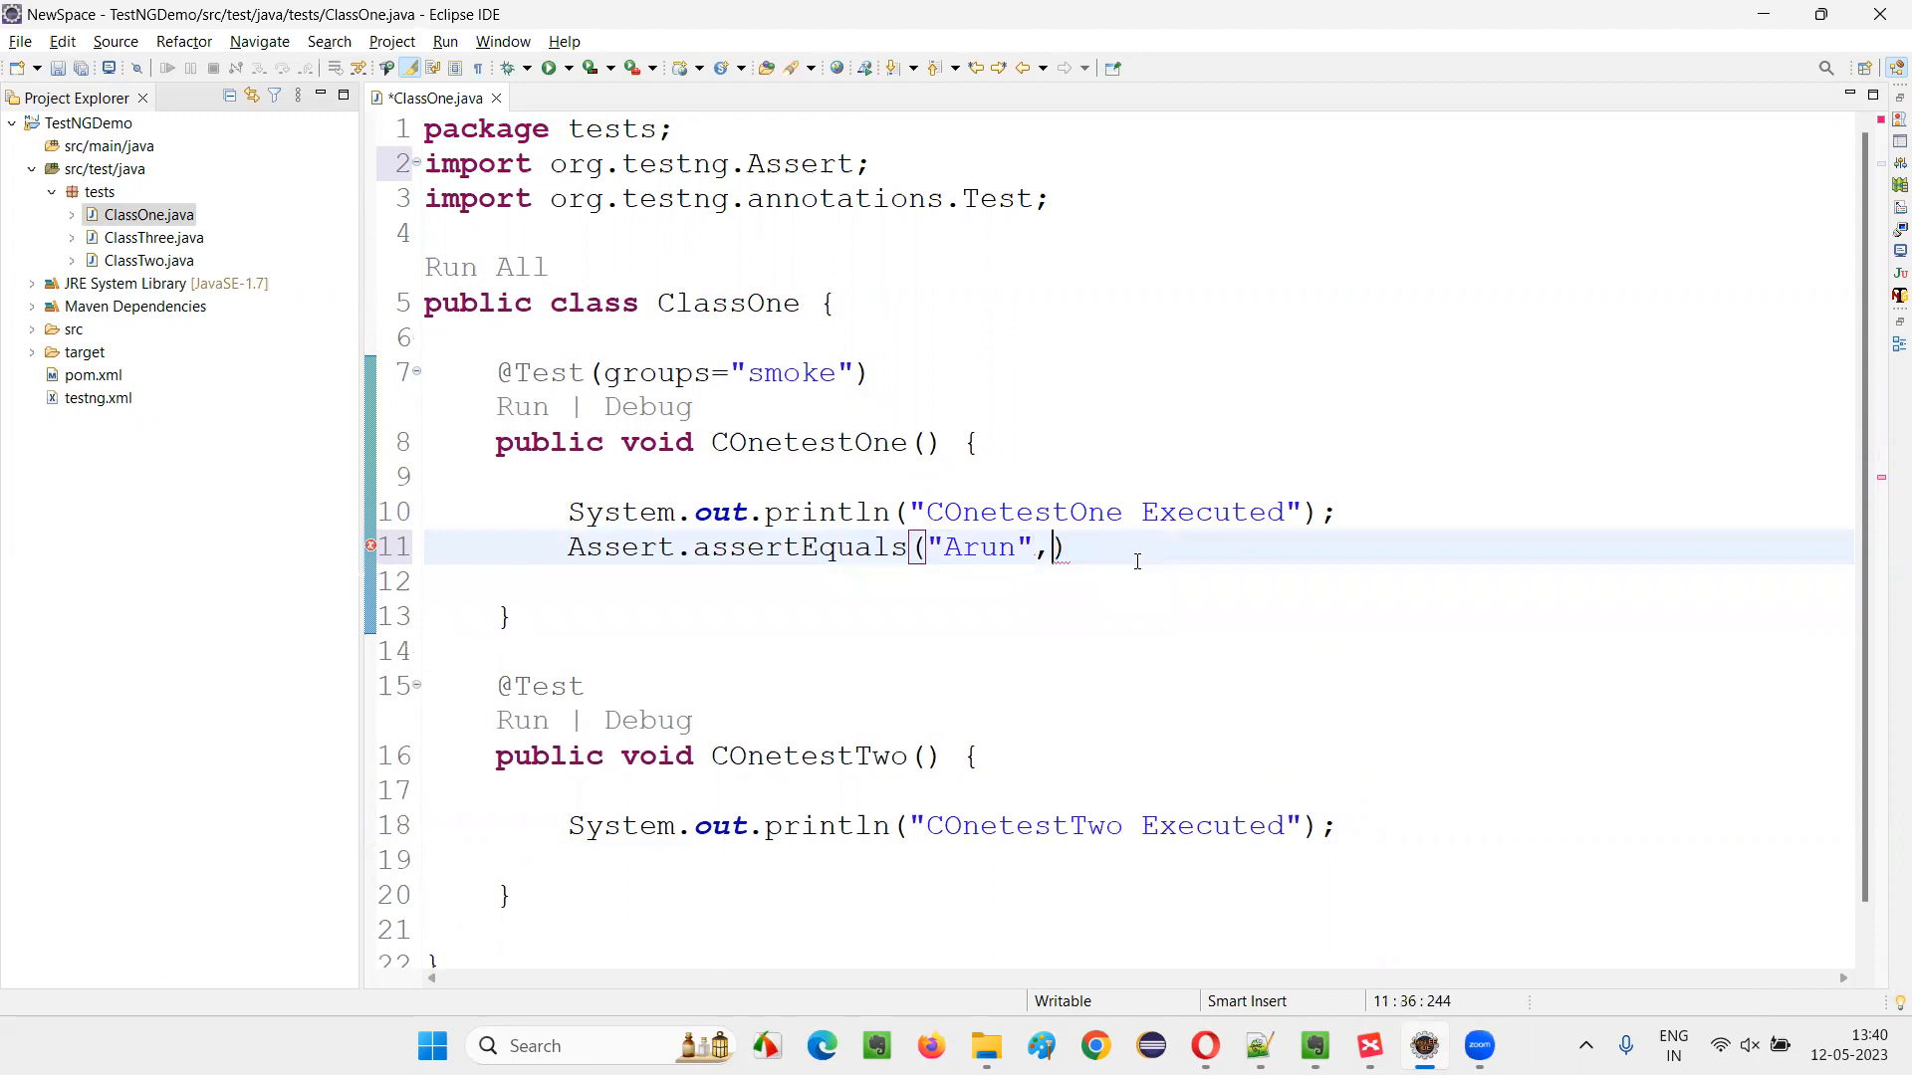
text("Arun")
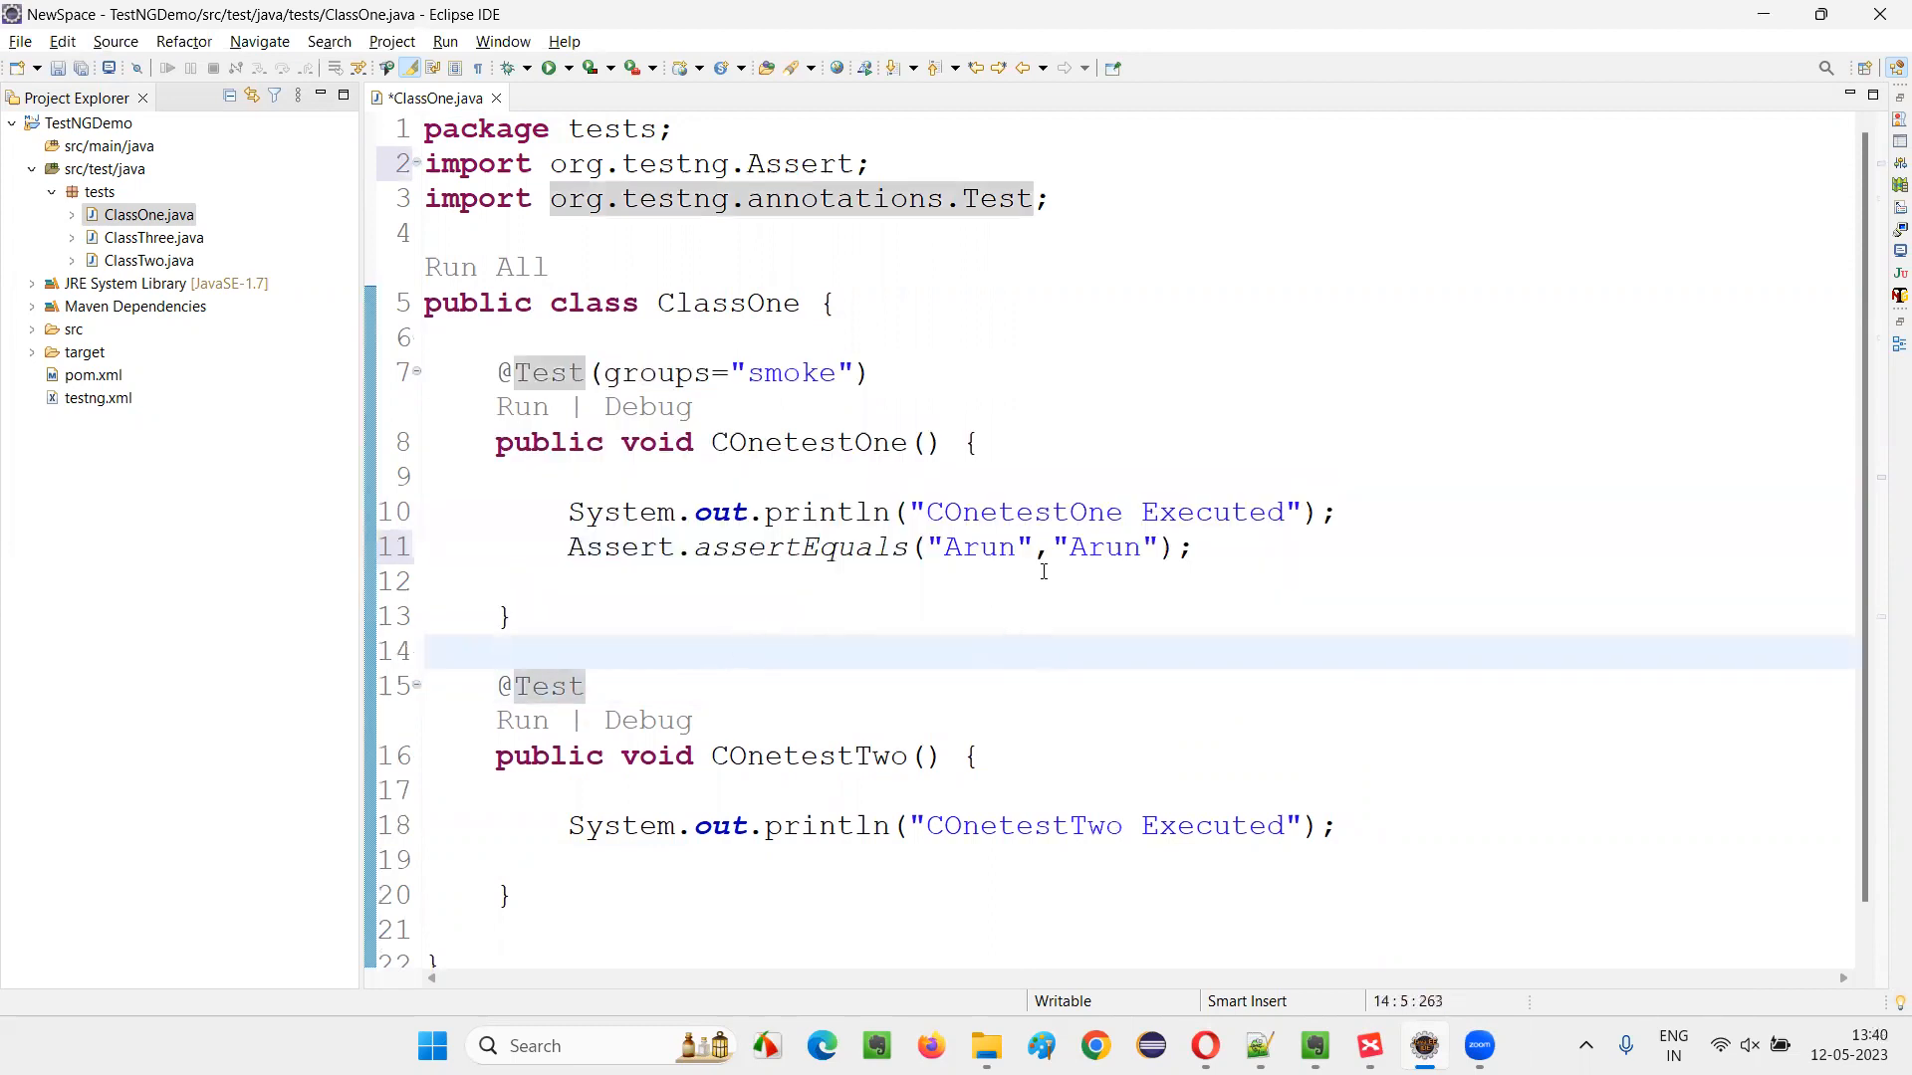
double_click(1103, 547)
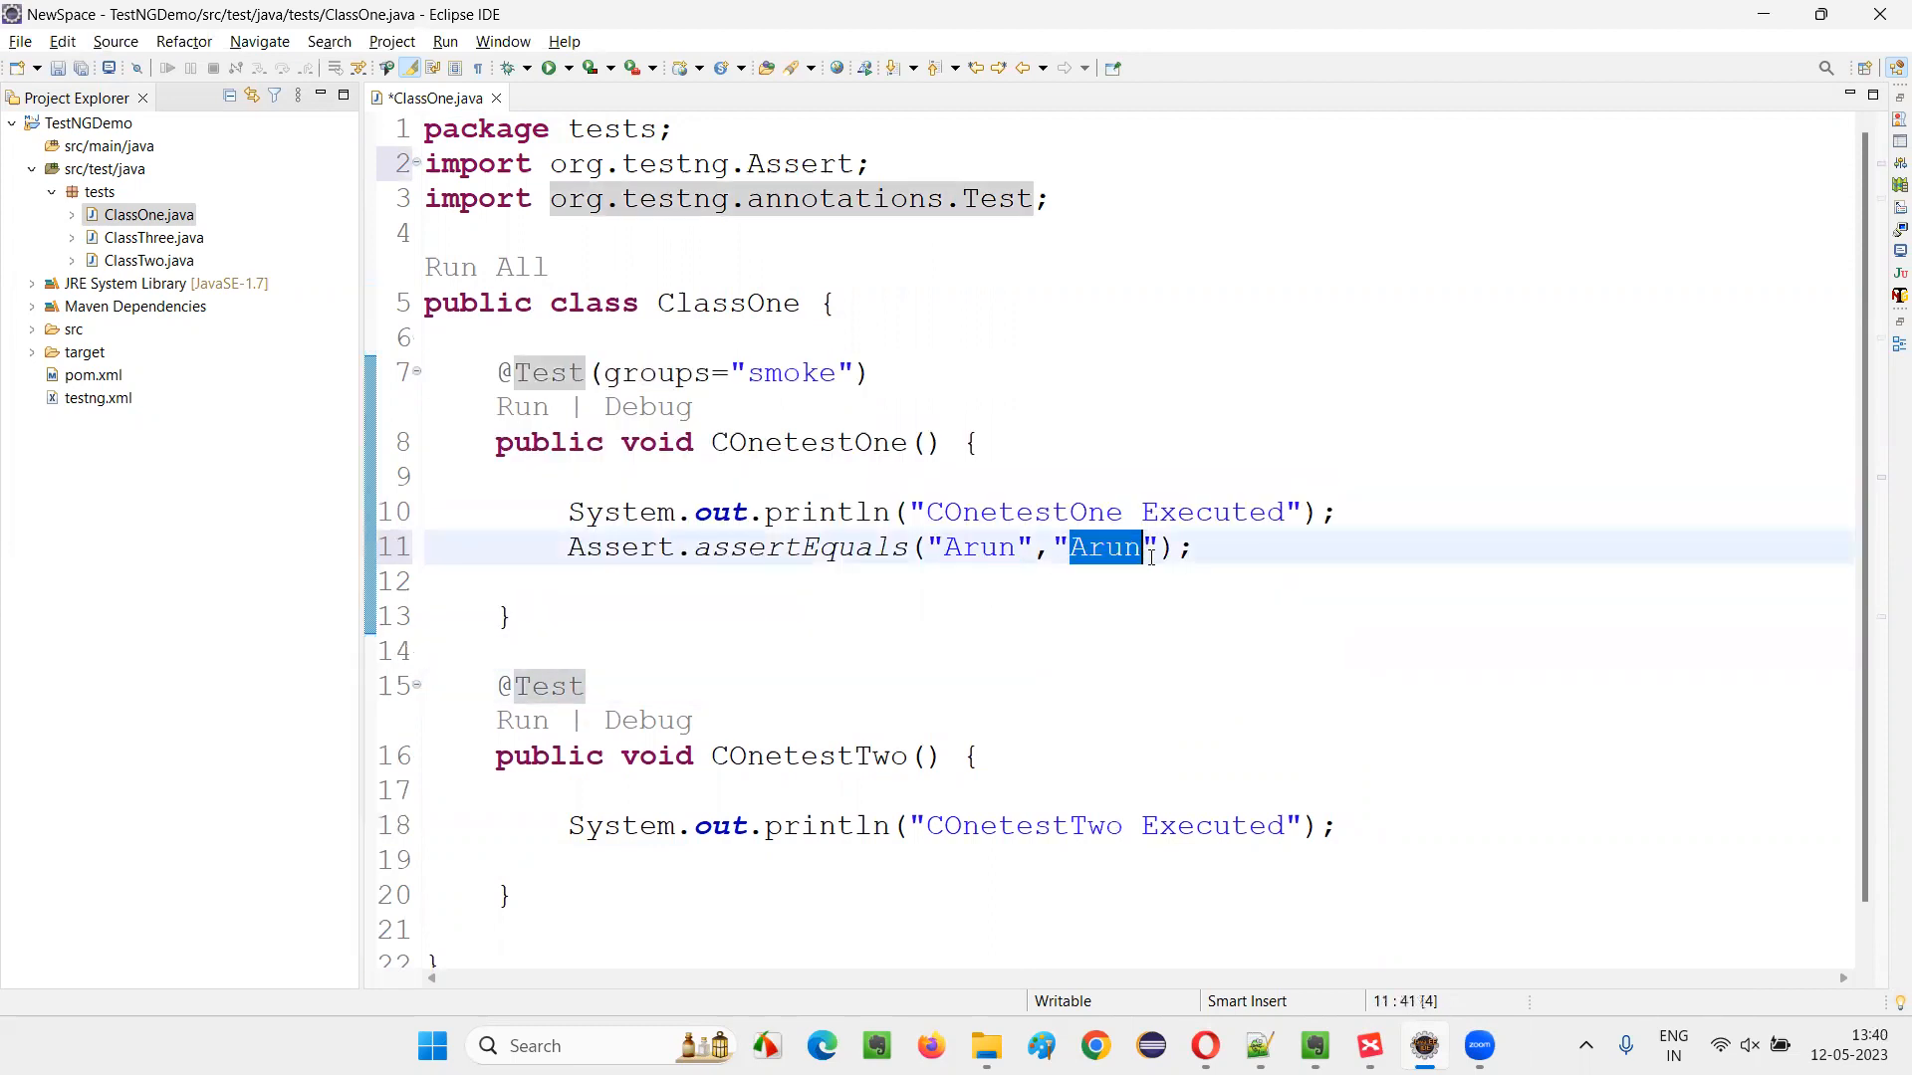
mouse_move(1146, 618)
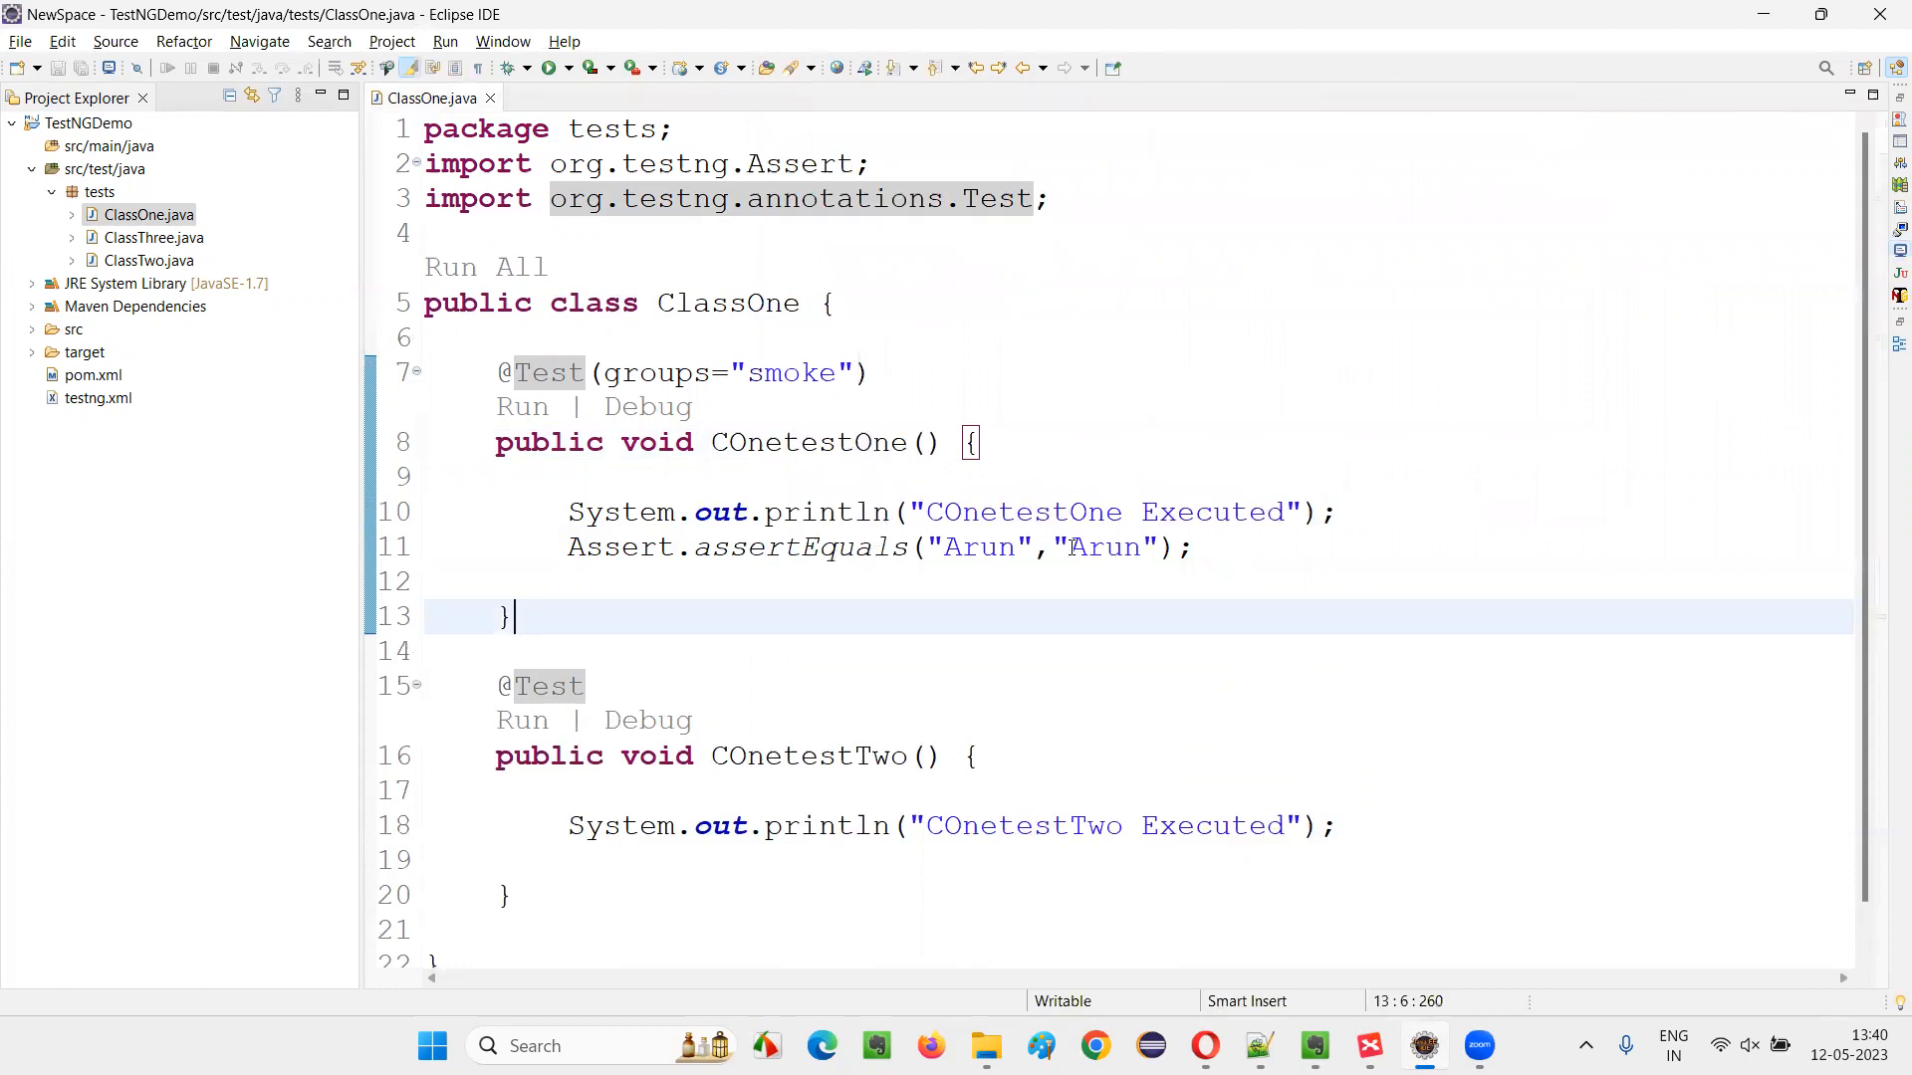
- Change the second "Arun" argument to "Motoori" in the assertEquals call
double_click(1104, 548)
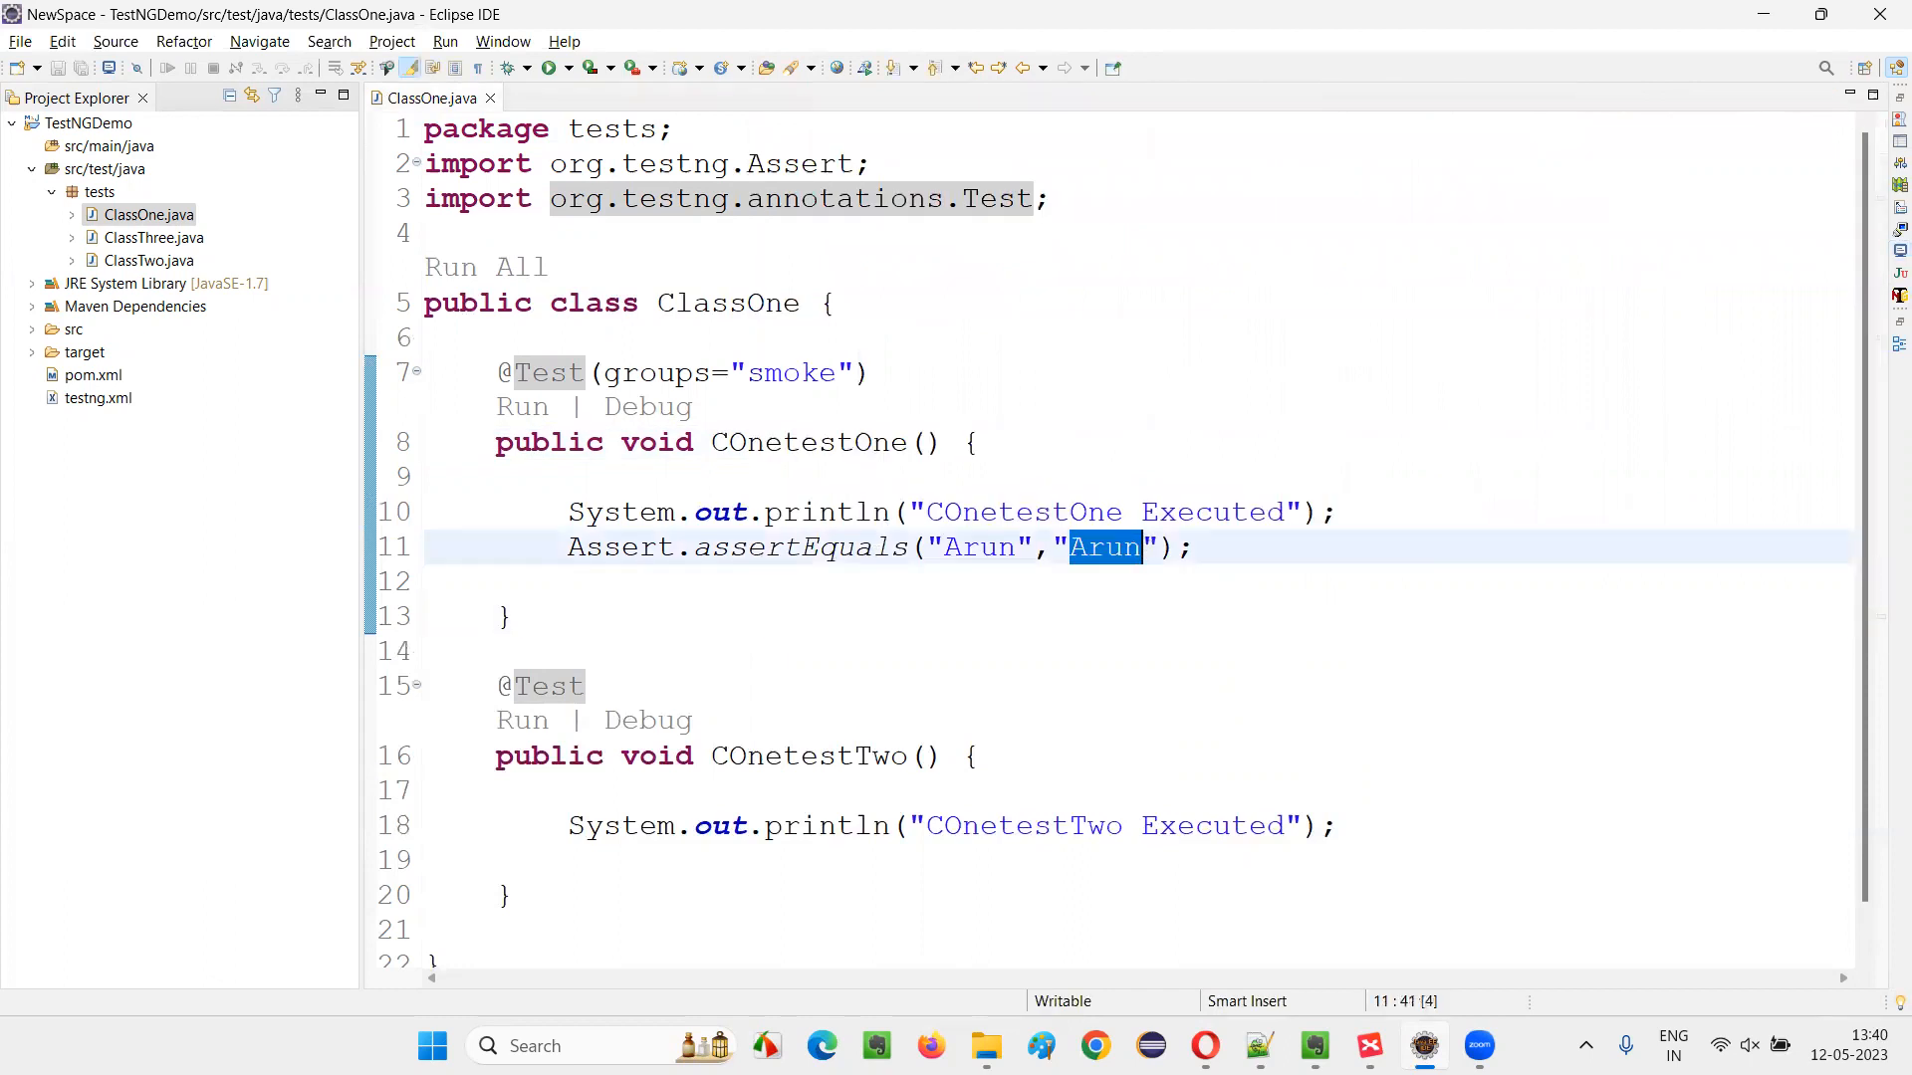
text(Motoori)
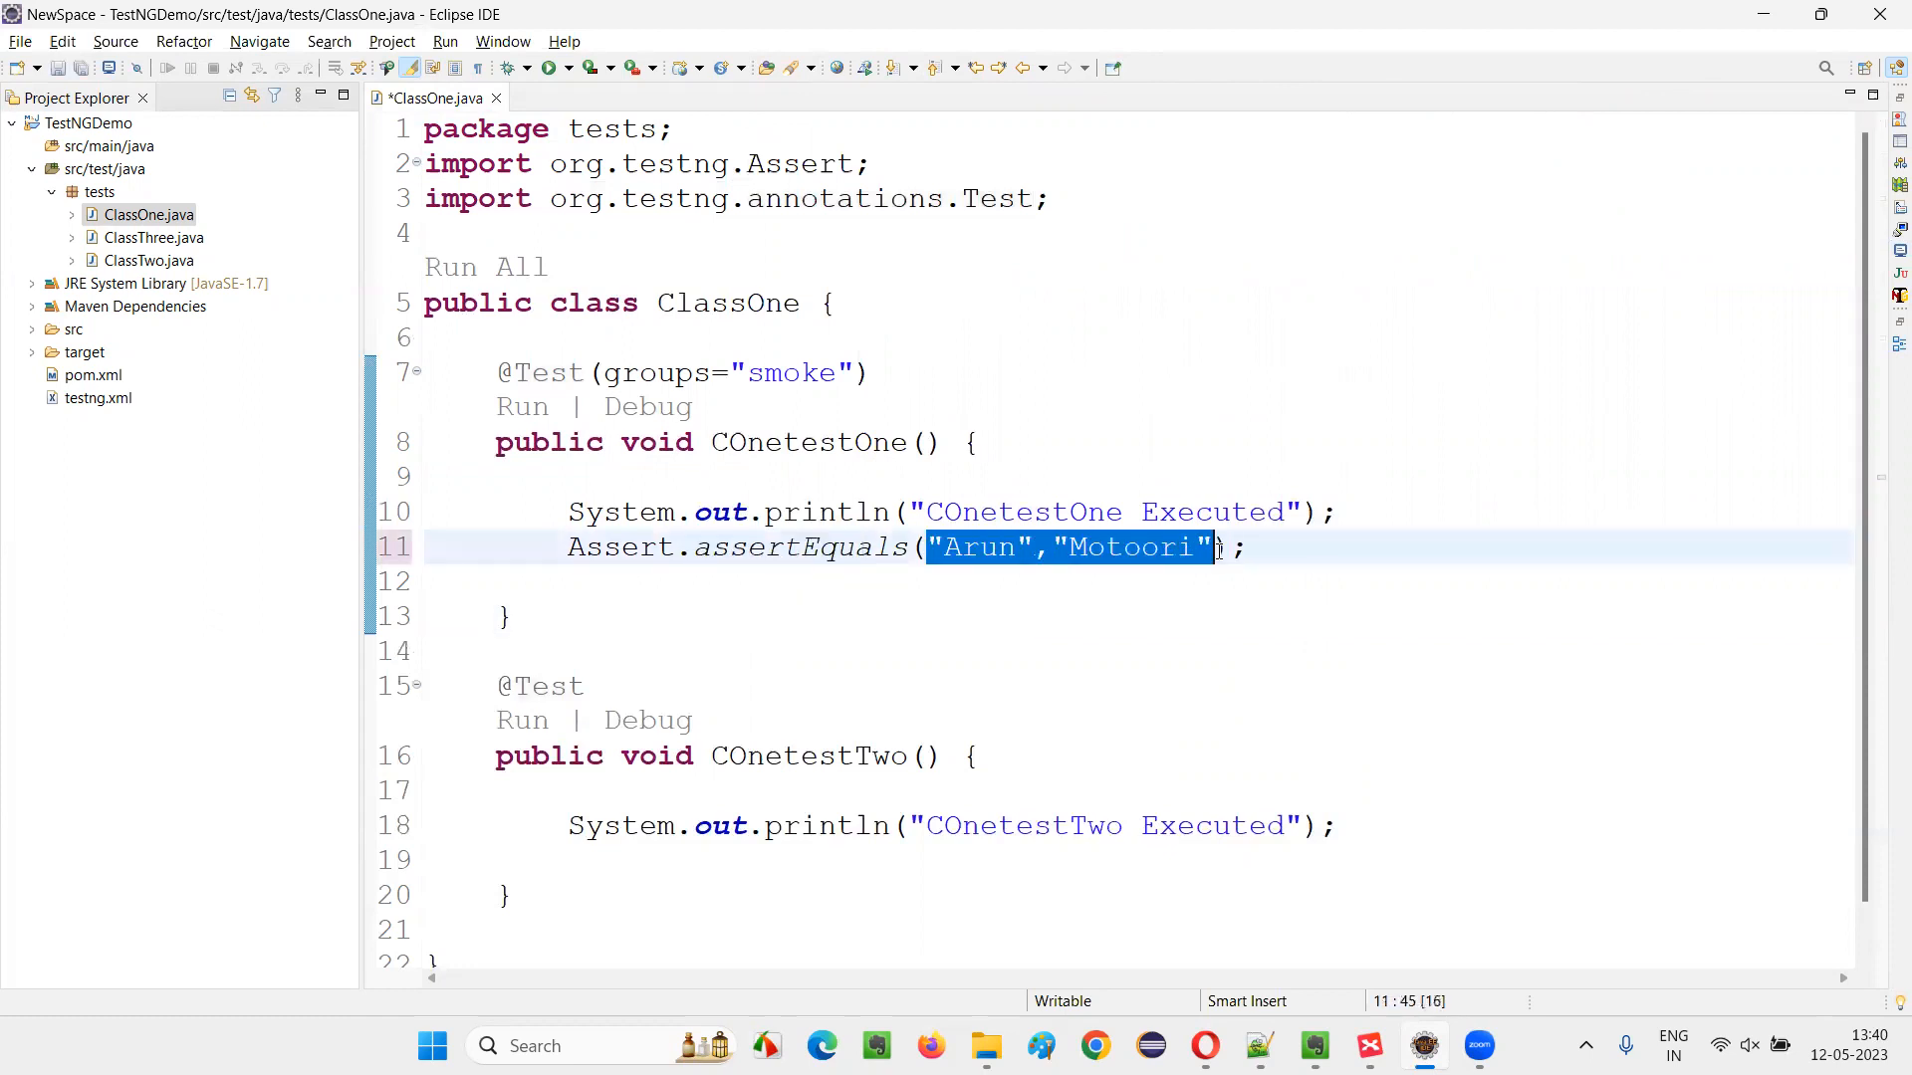
double_click(783, 547)
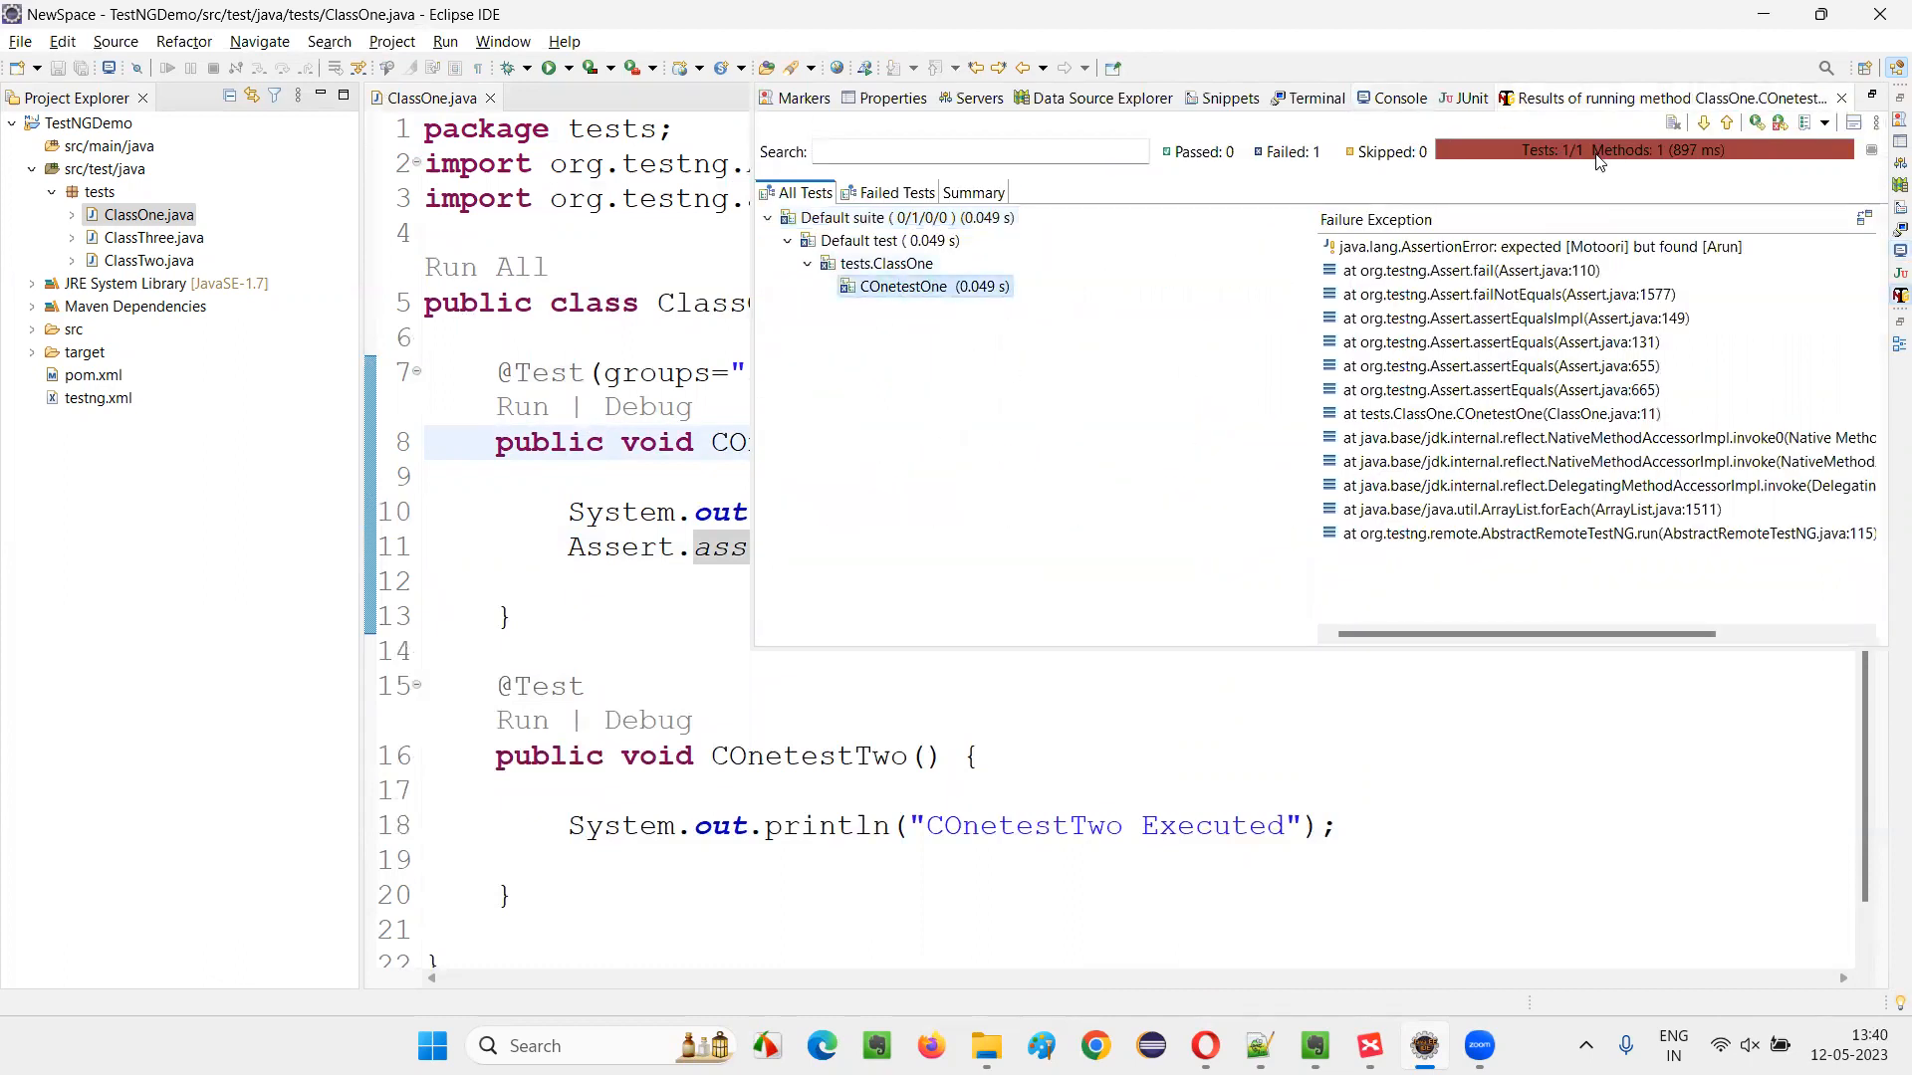
- Dismiss the TestNG results view and select Motoori in the assertEquals line
click(1536, 246)
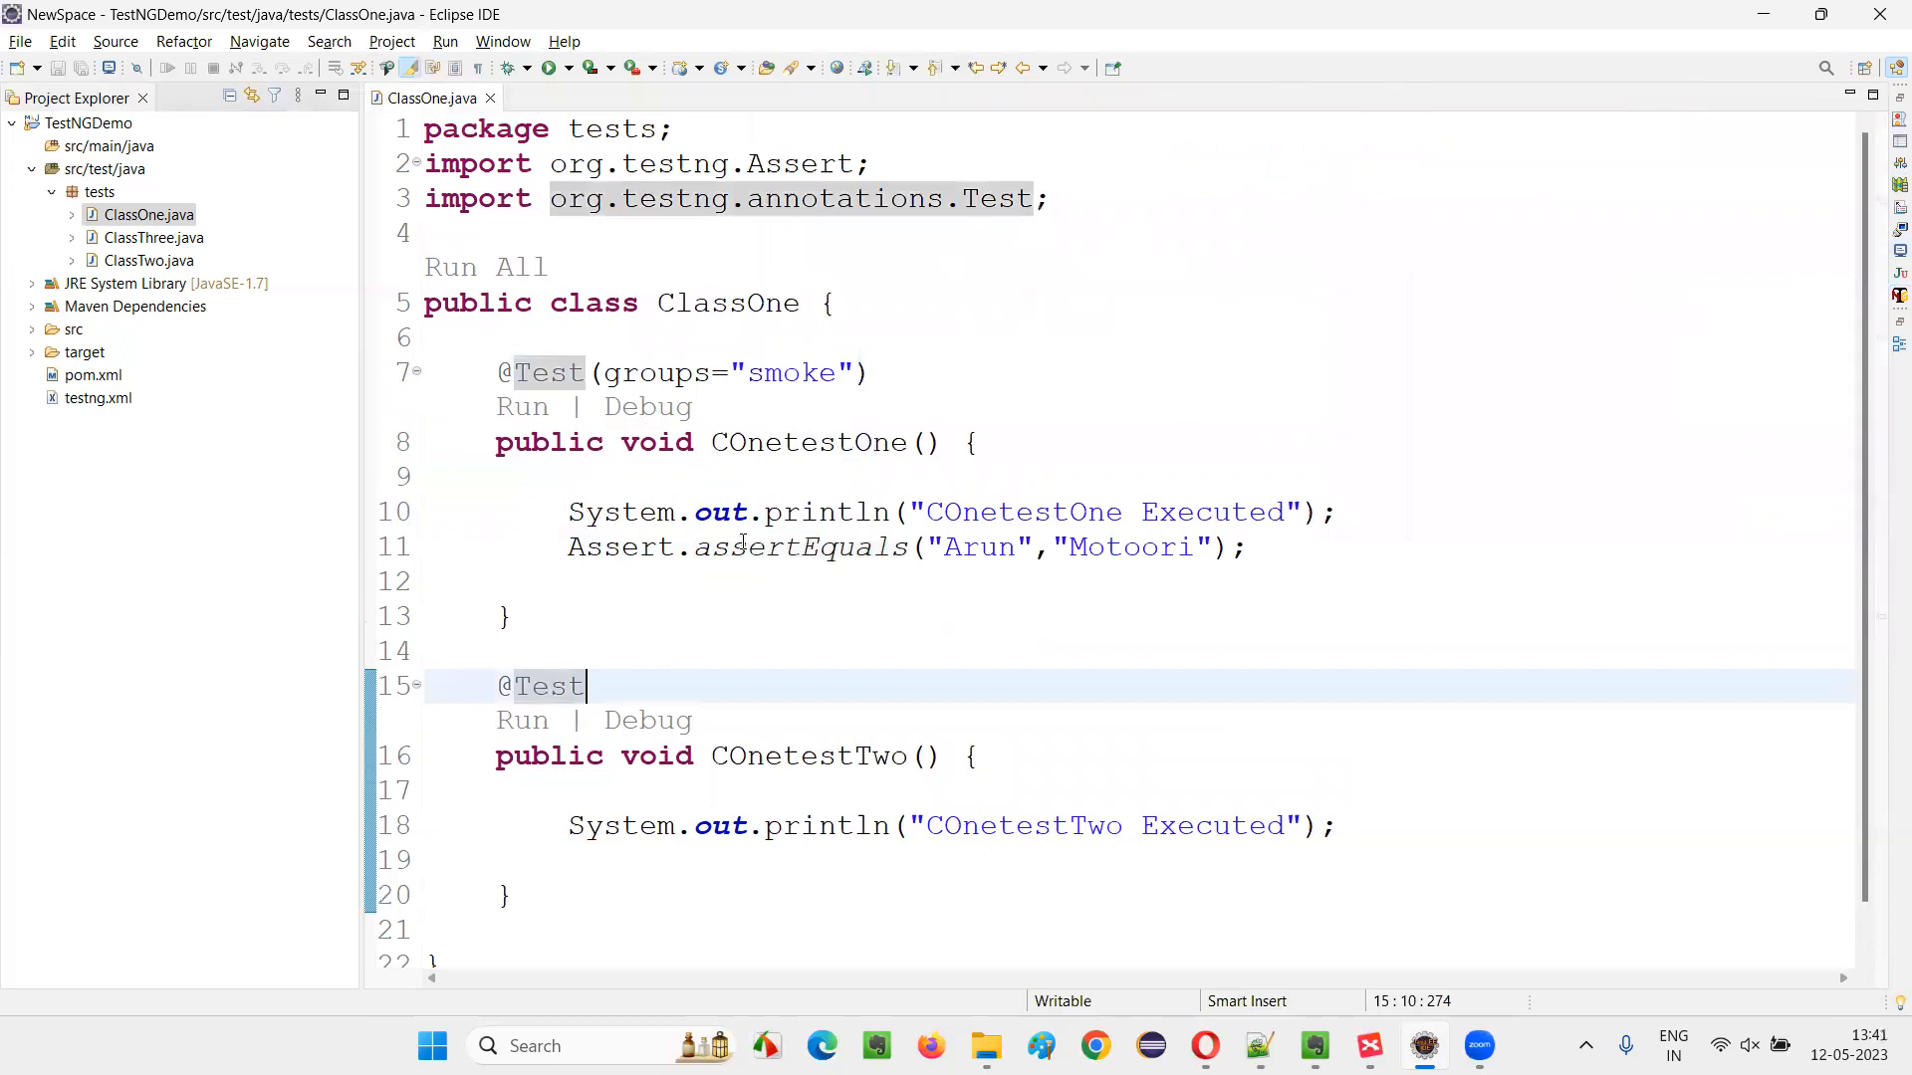
double_click(1128, 547)
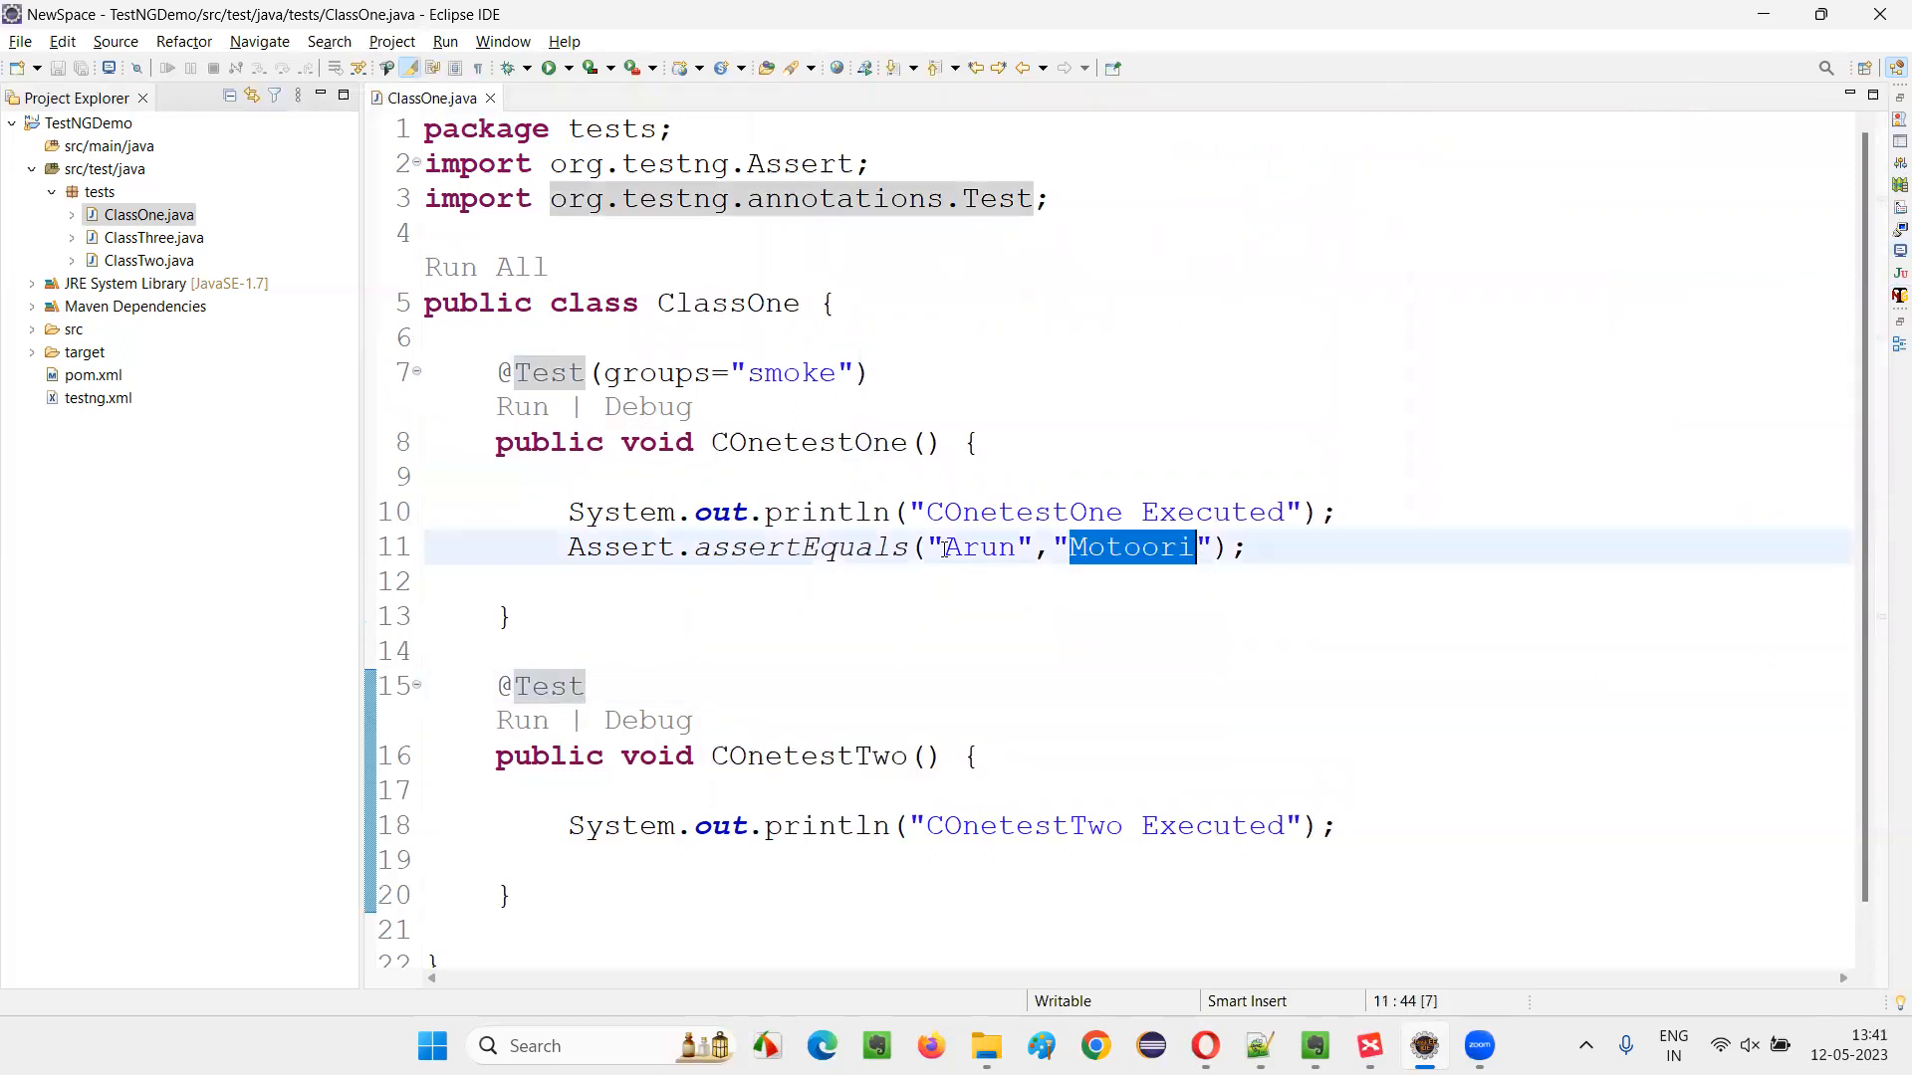
click(976, 755)
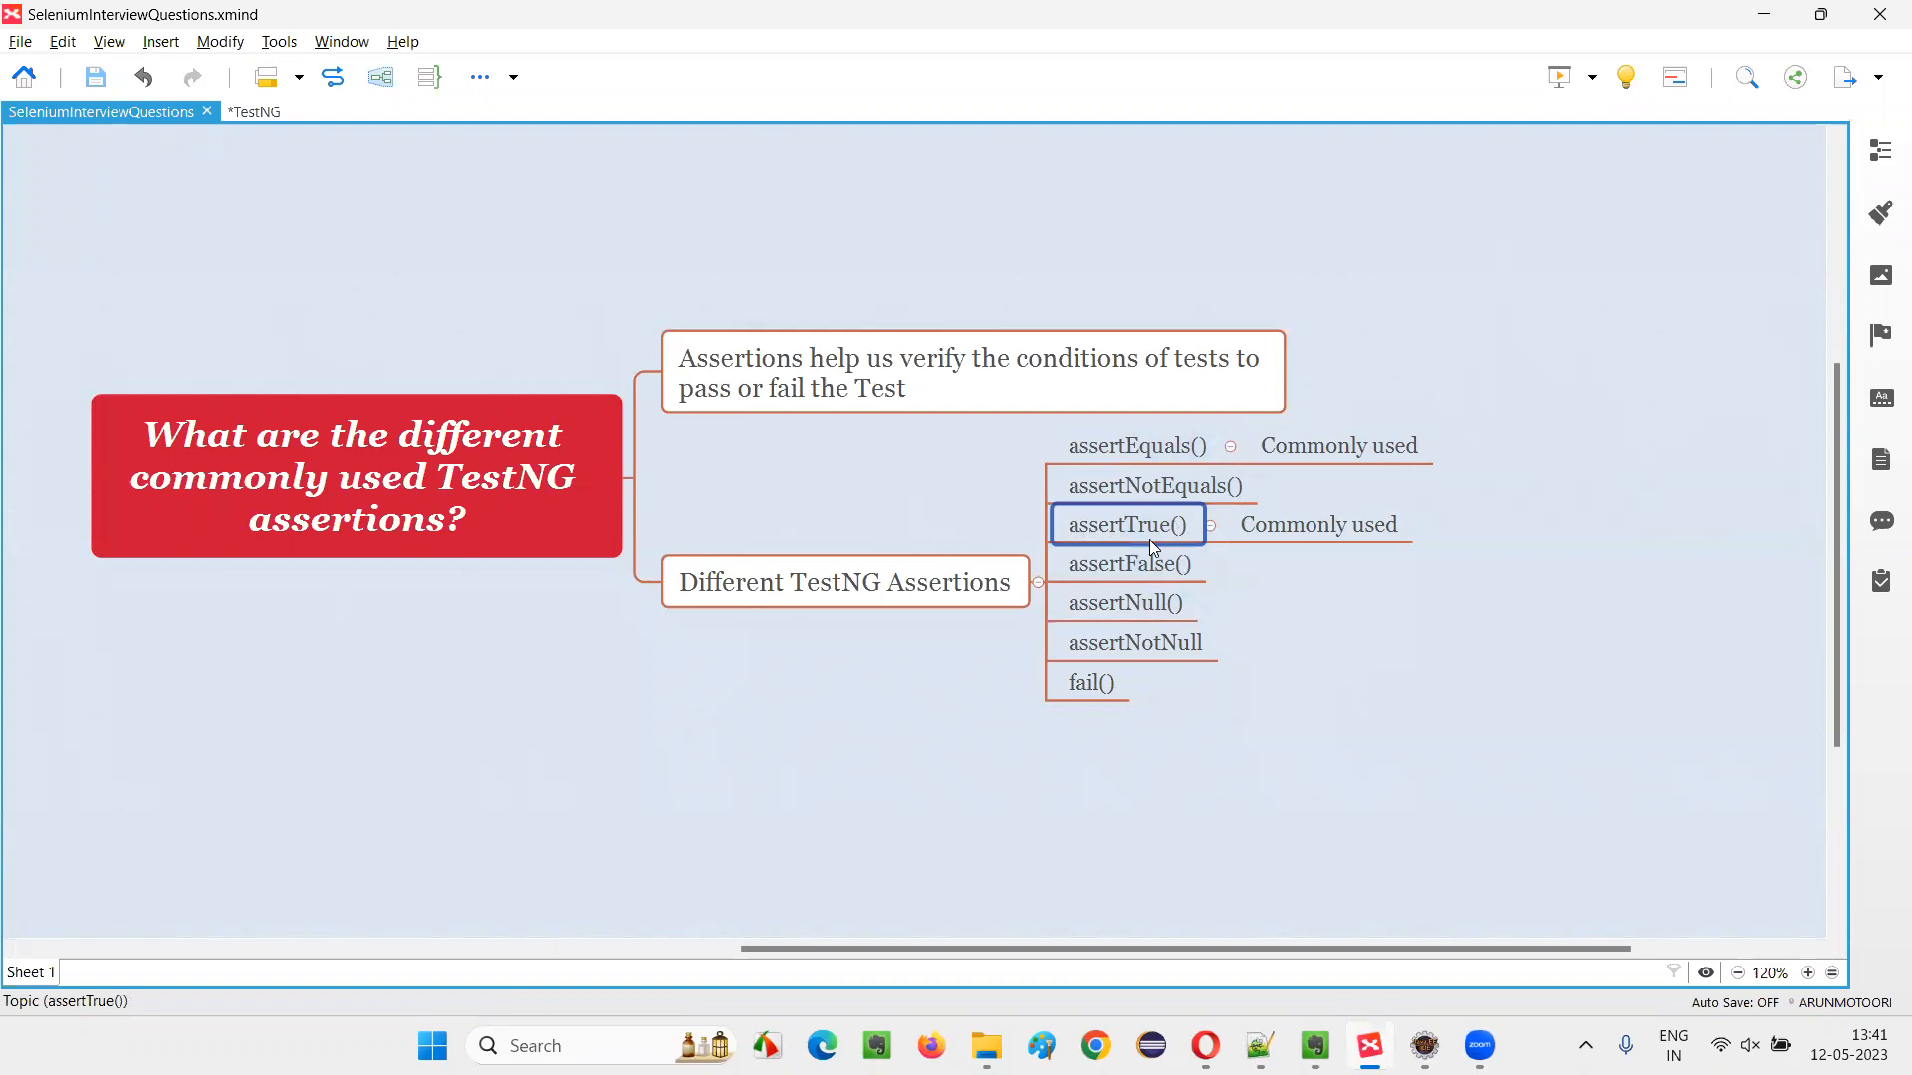
mouse_move(1180, 540)
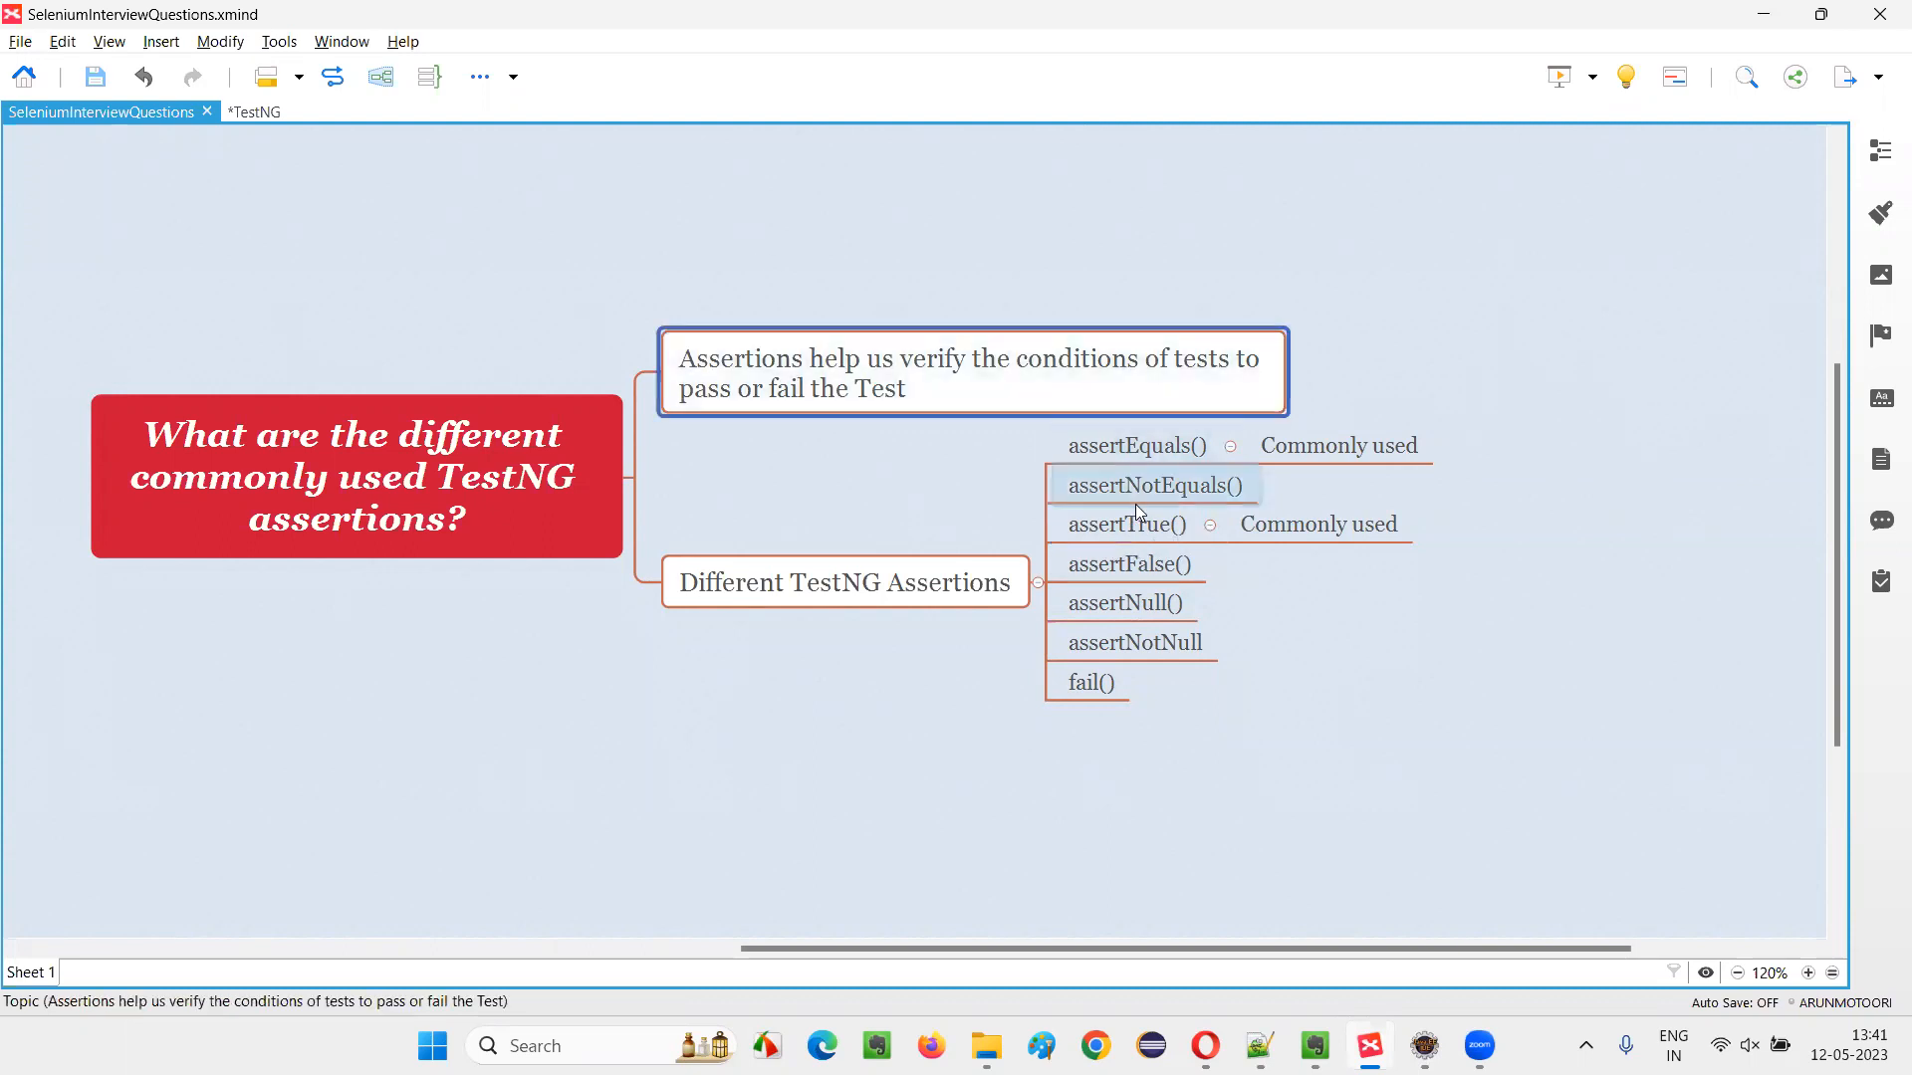
- Revisit the assertTrue(), assertNull(), assertions-purpose and Different TestNG Assertions topics in the map
click(1125, 525)
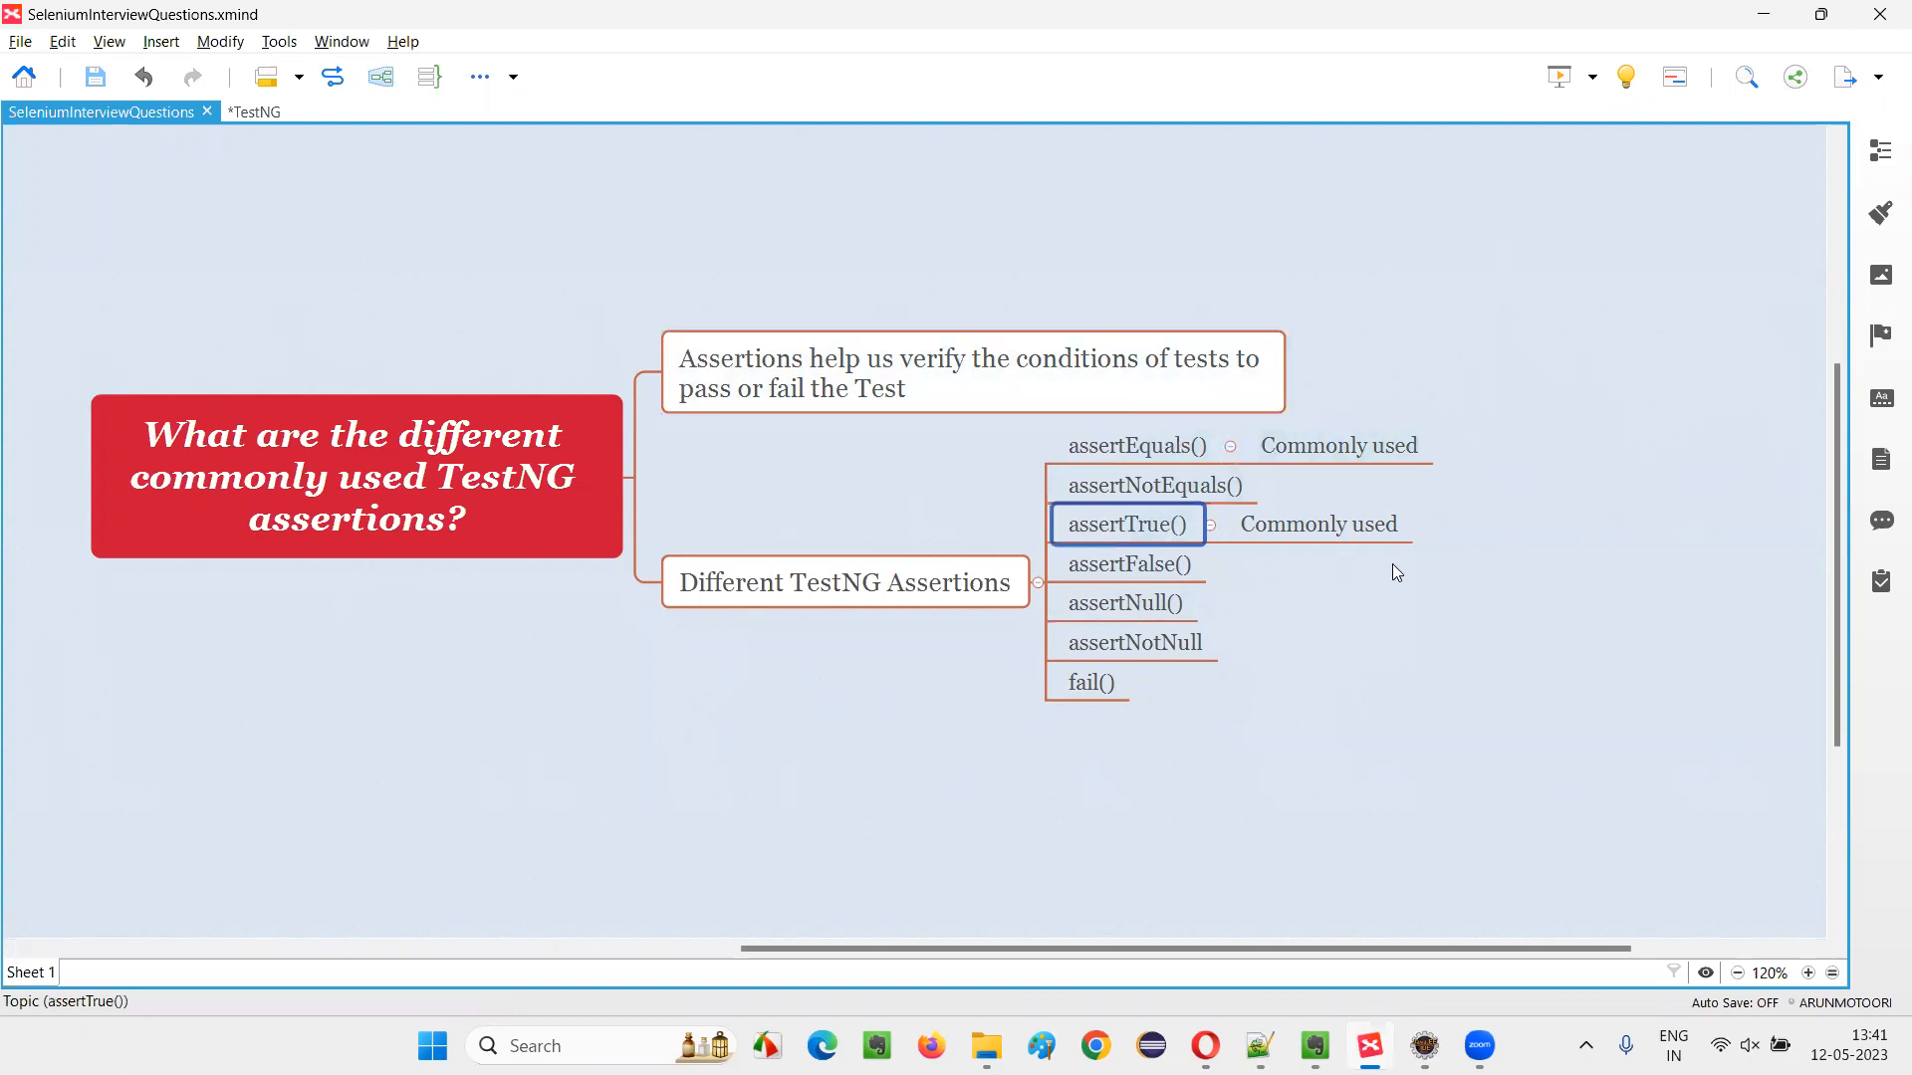
mouse_move(1374, 555)
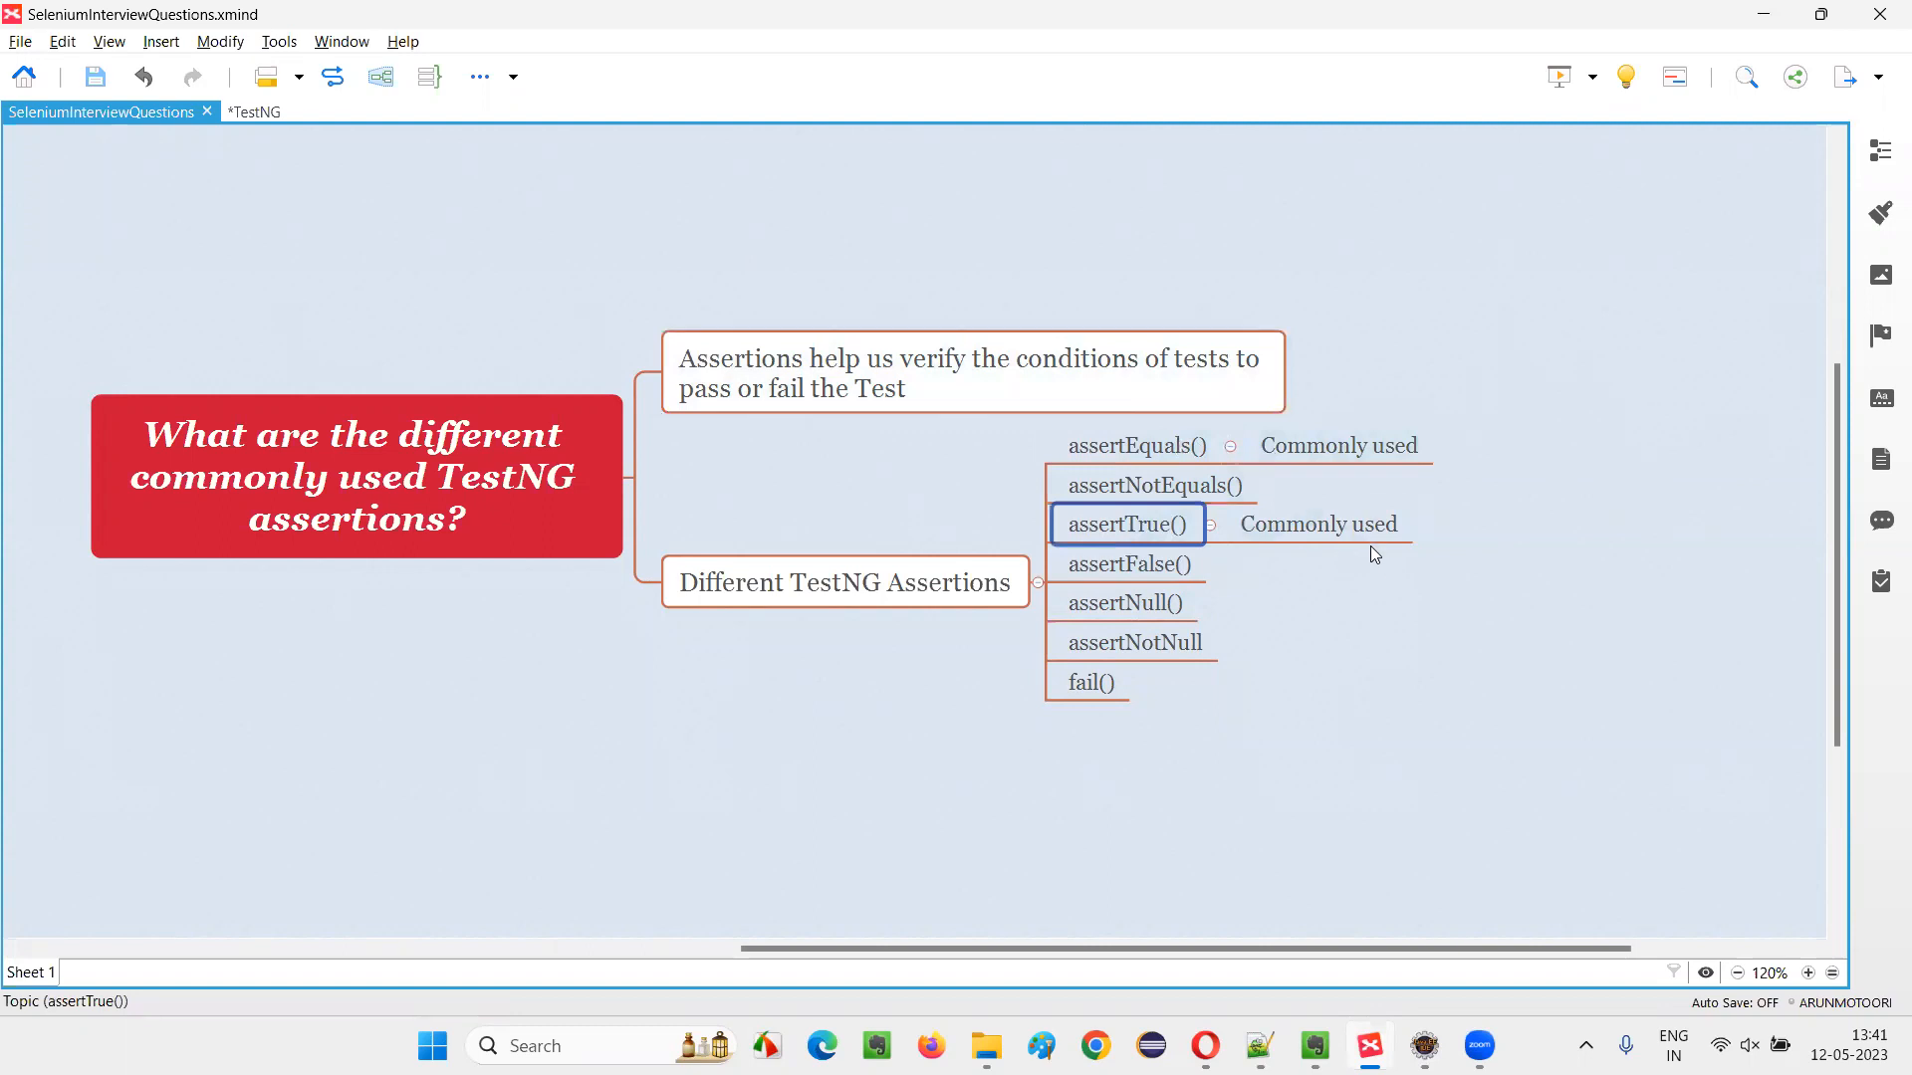
click(1124, 602)
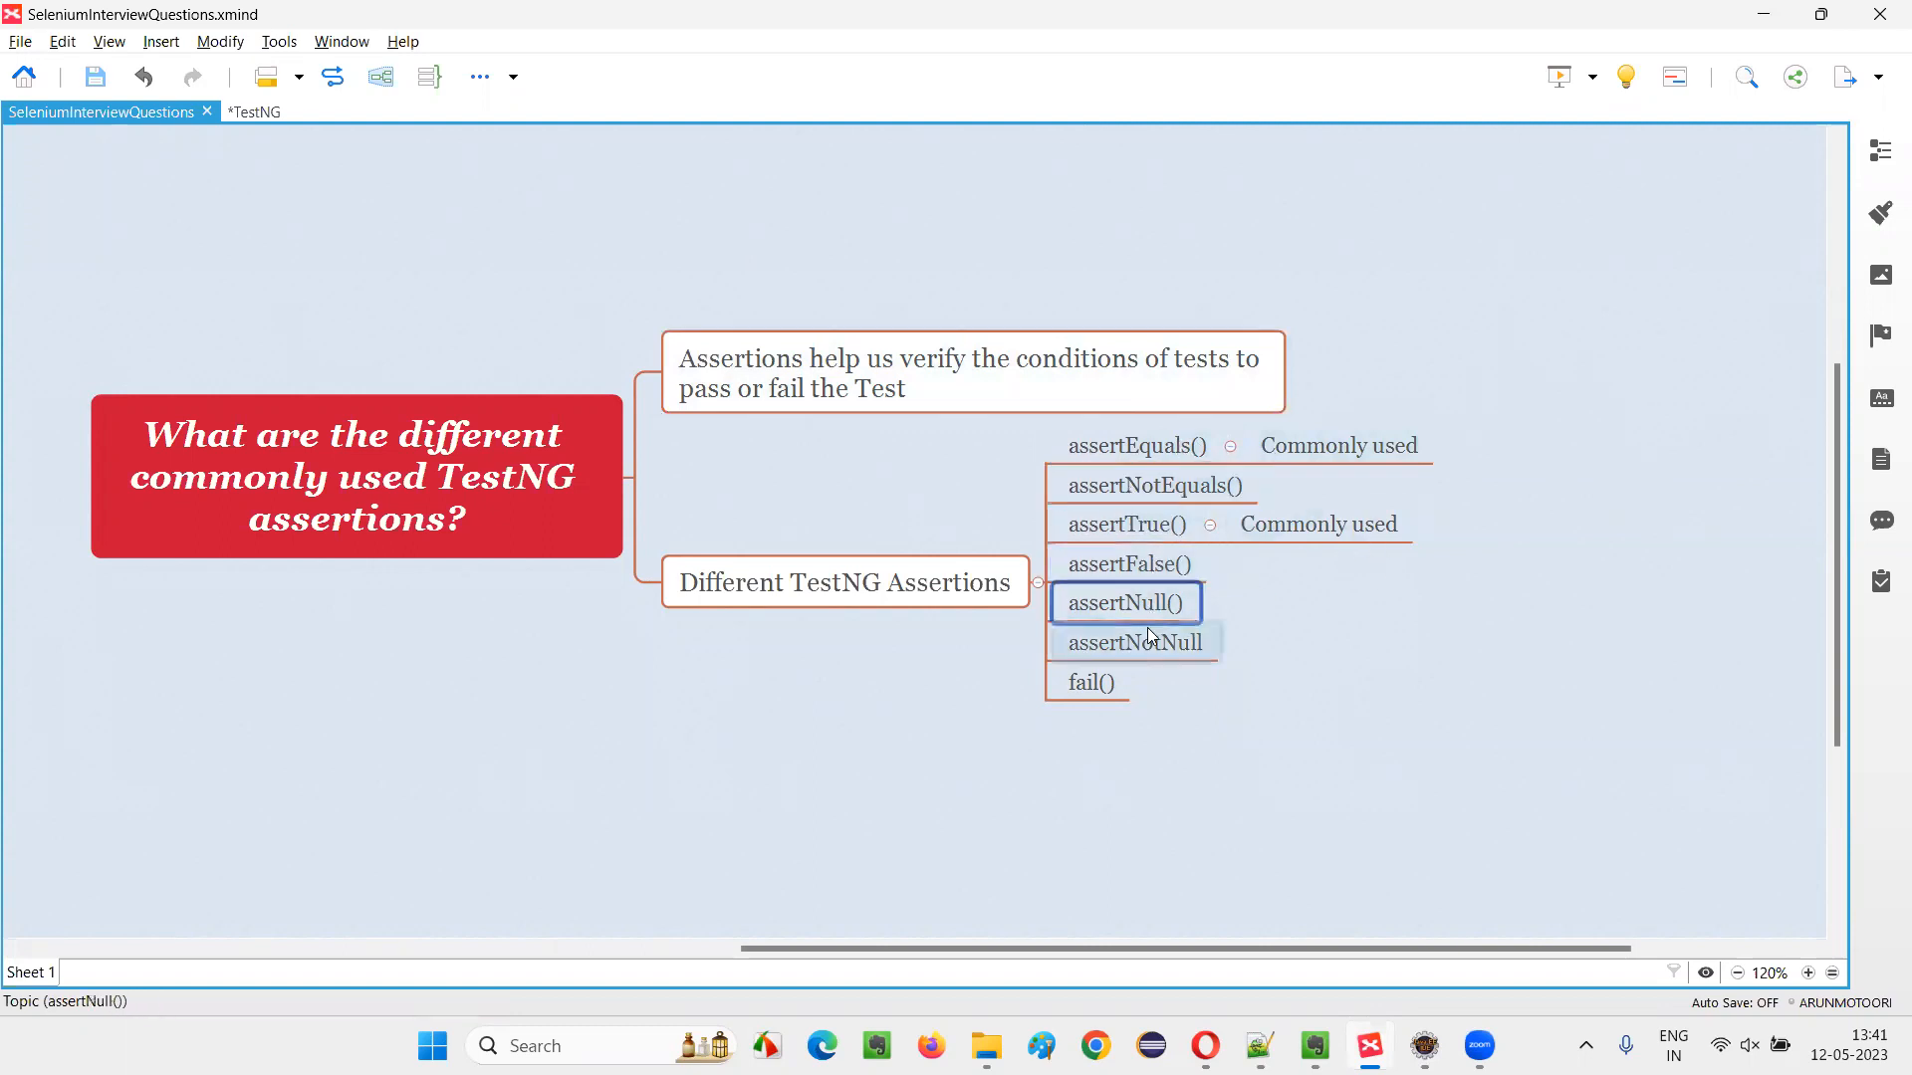
click(1335, 608)
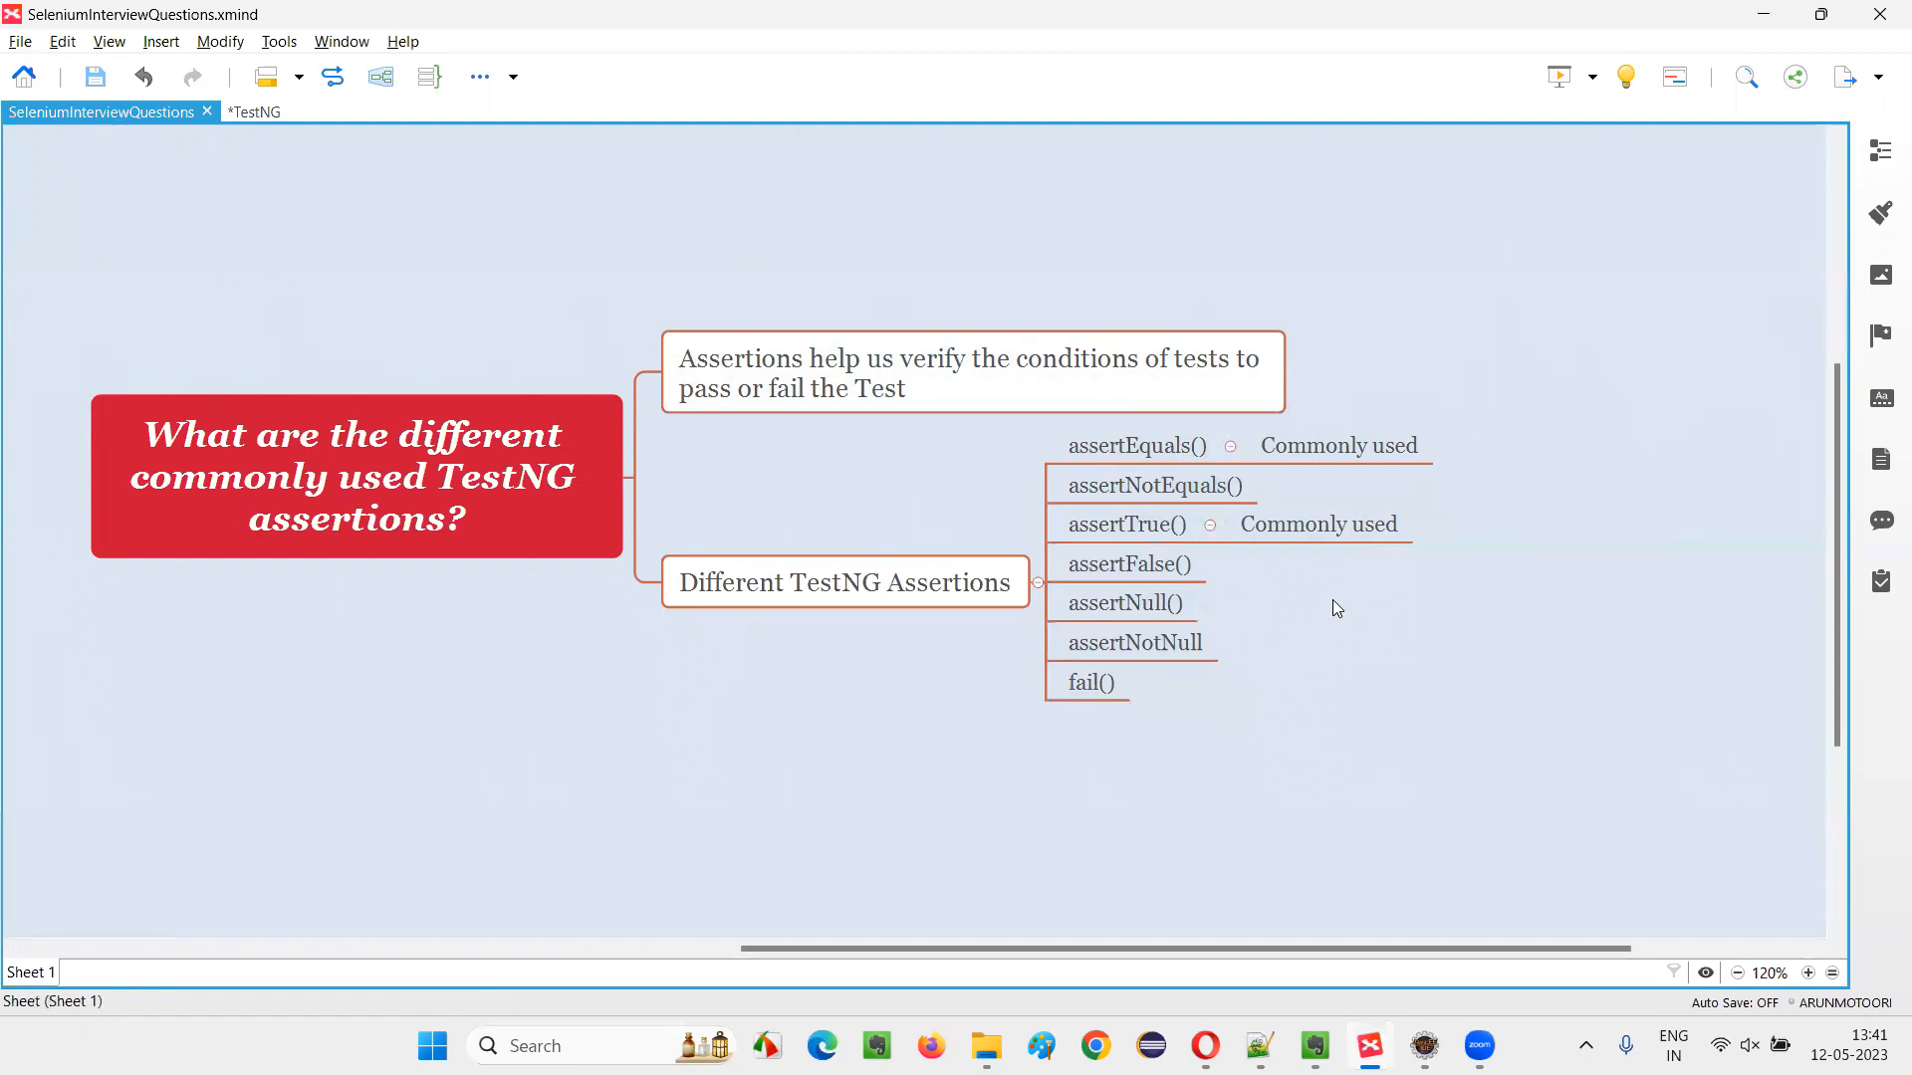
click(972, 371)
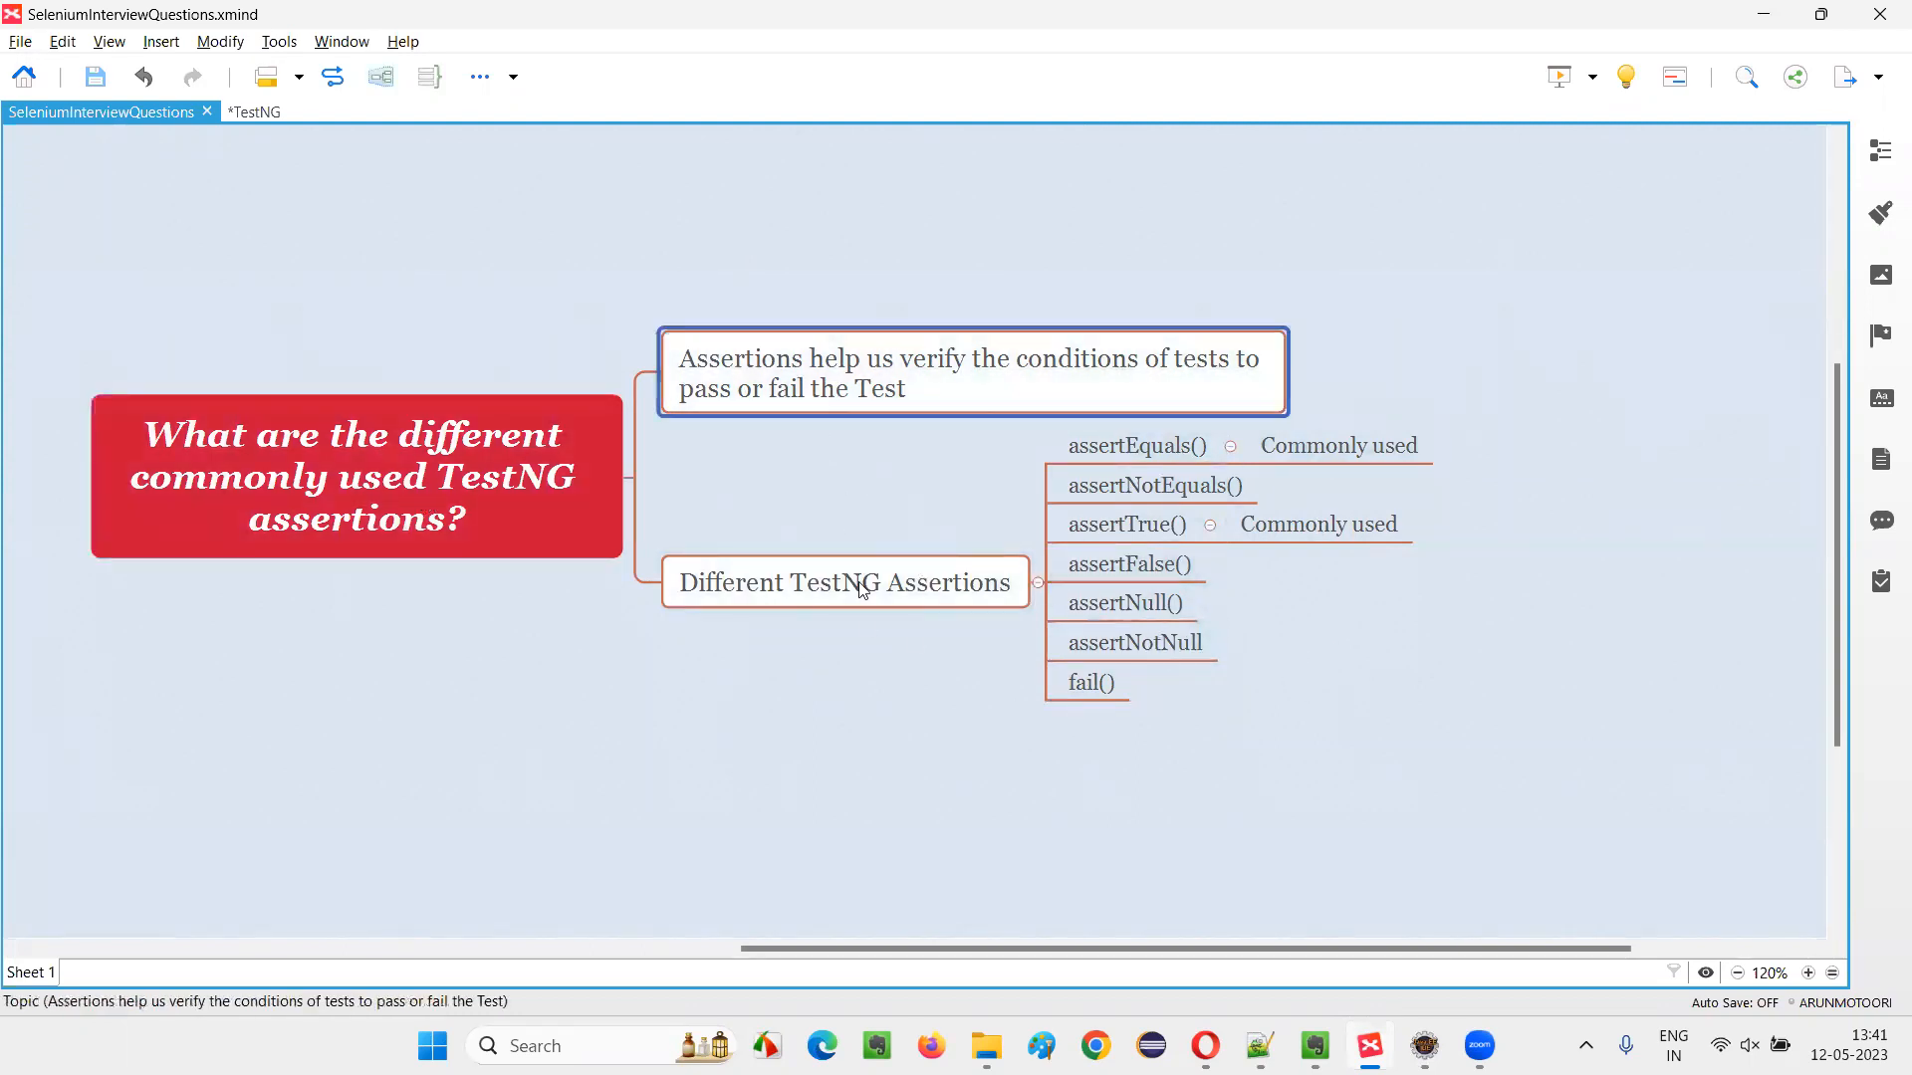
click(843, 582)
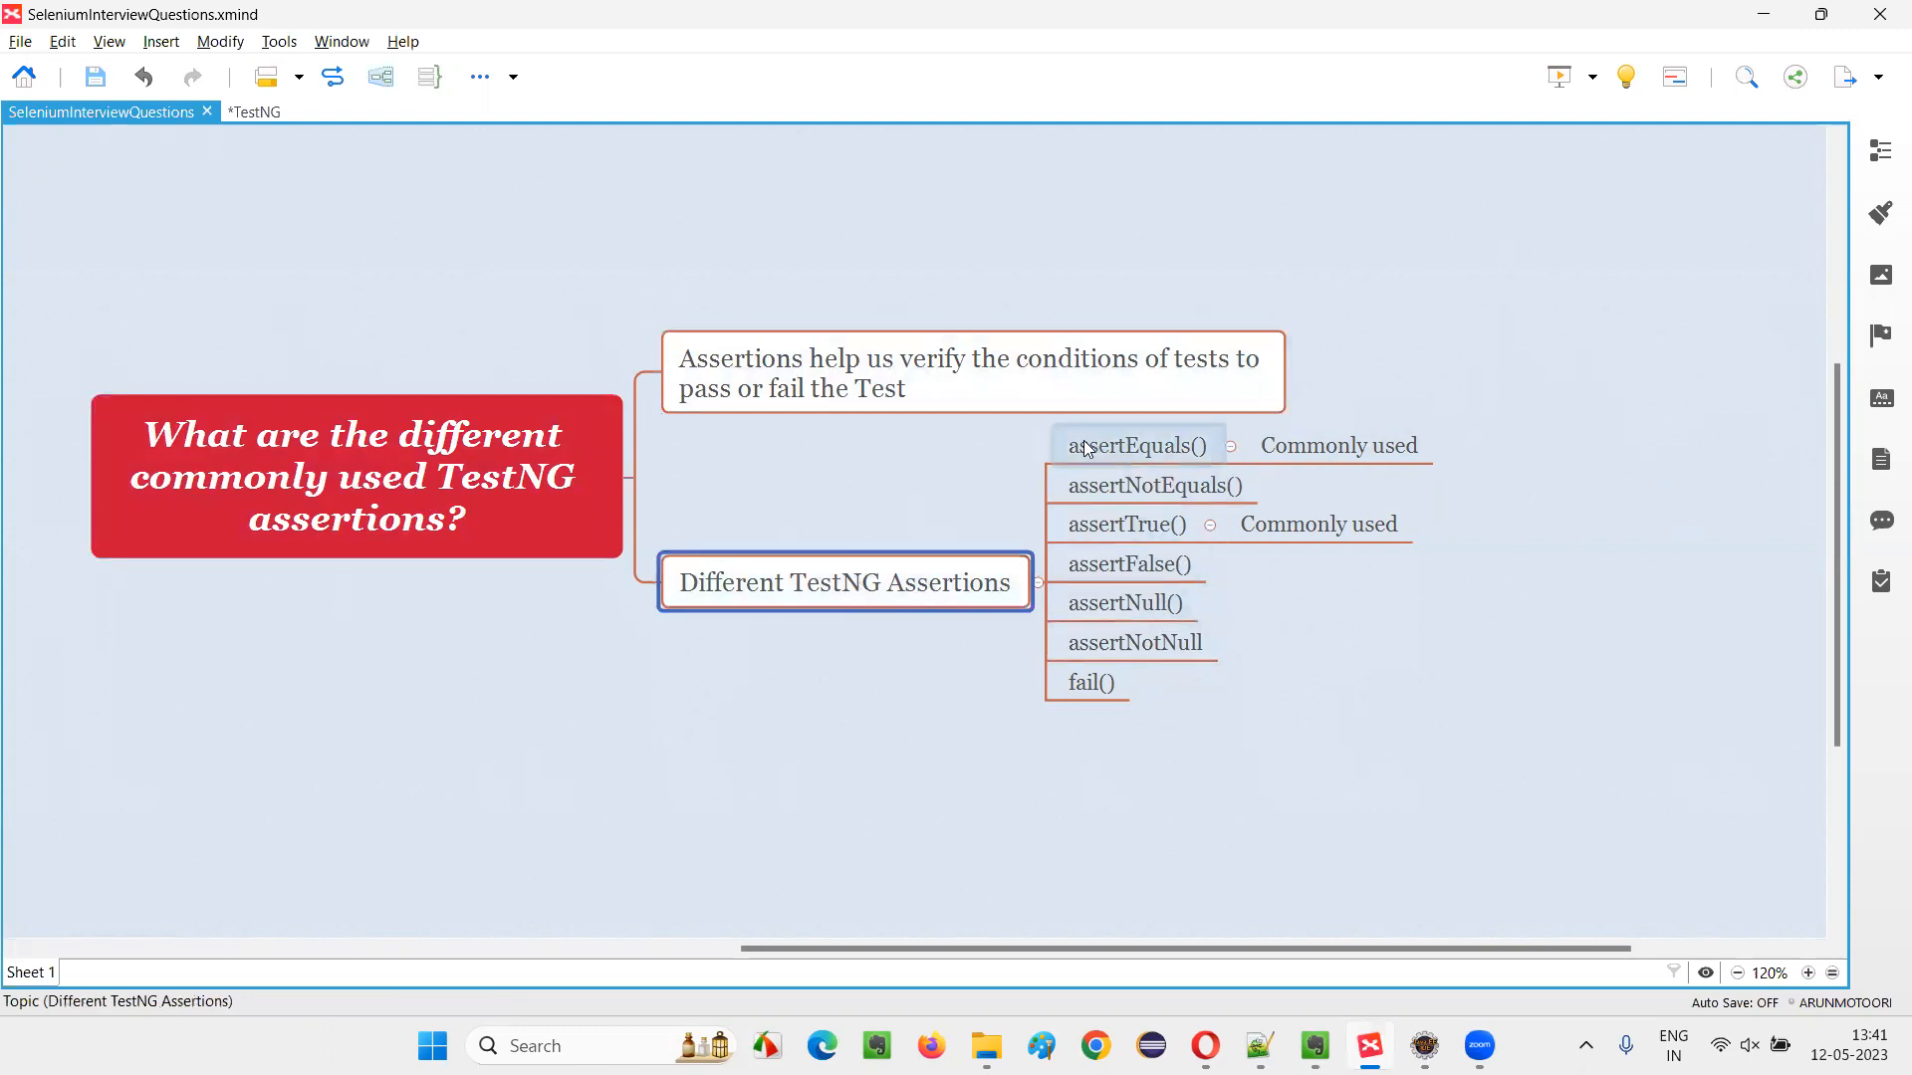